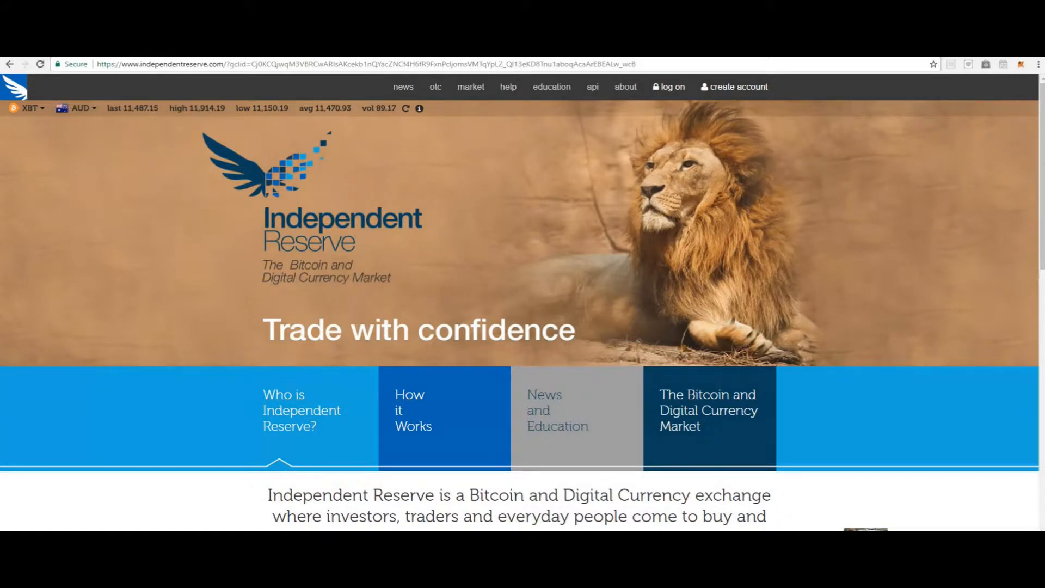
pyautogui.moveTo(725, 261)
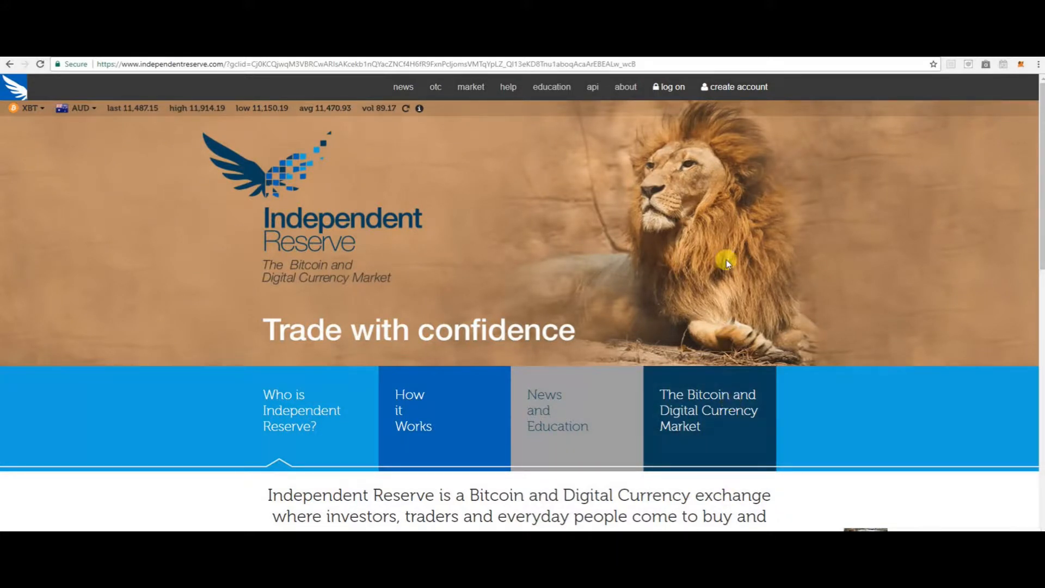
pyautogui.moveTo(754, 92)
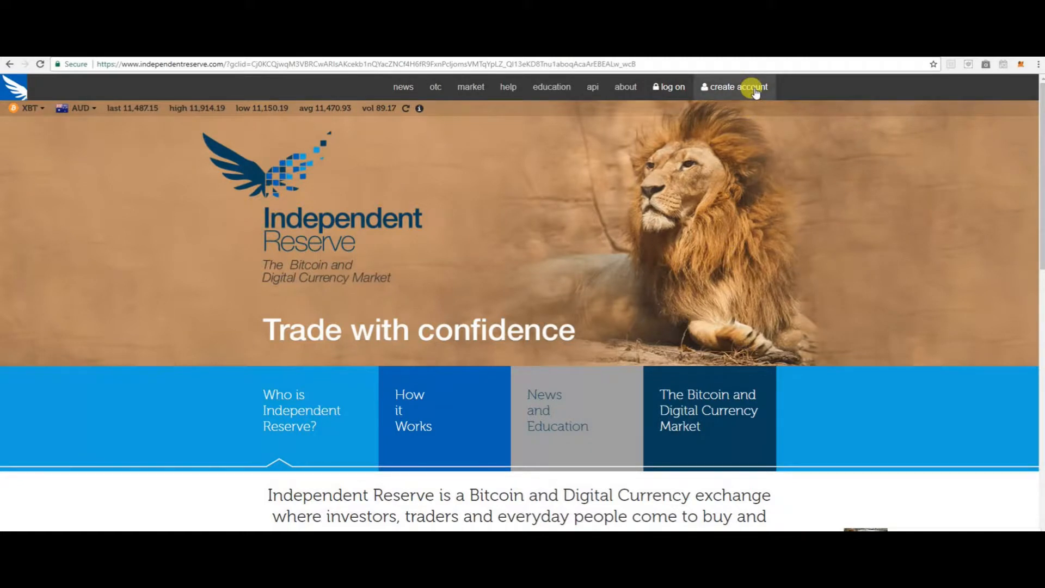
pyautogui.moveTo(795, 86)
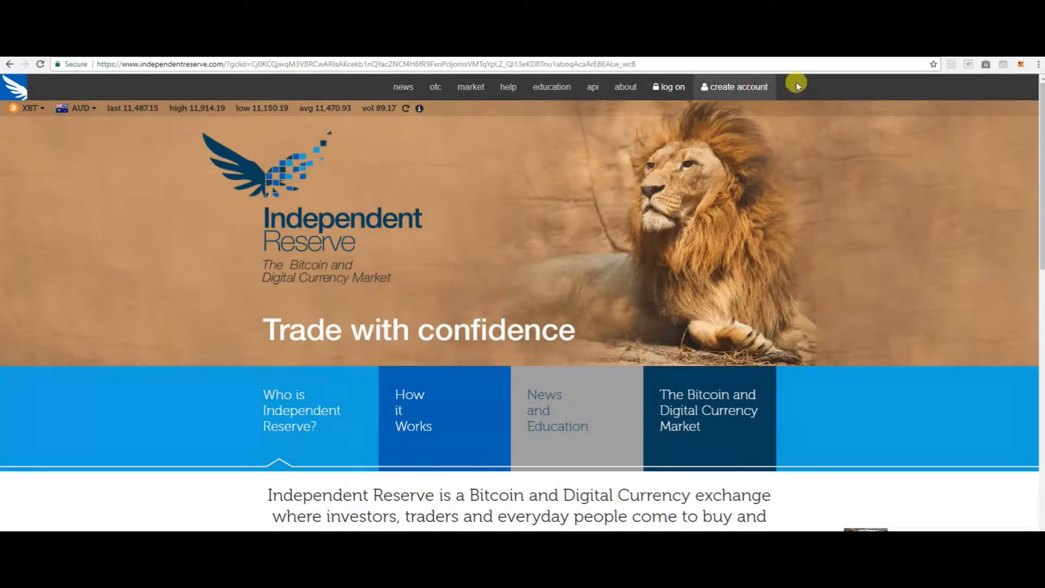
# - Open the Create Account dialog with empty username, password, repeat password and referral code fields
pyautogui.click(736, 86)
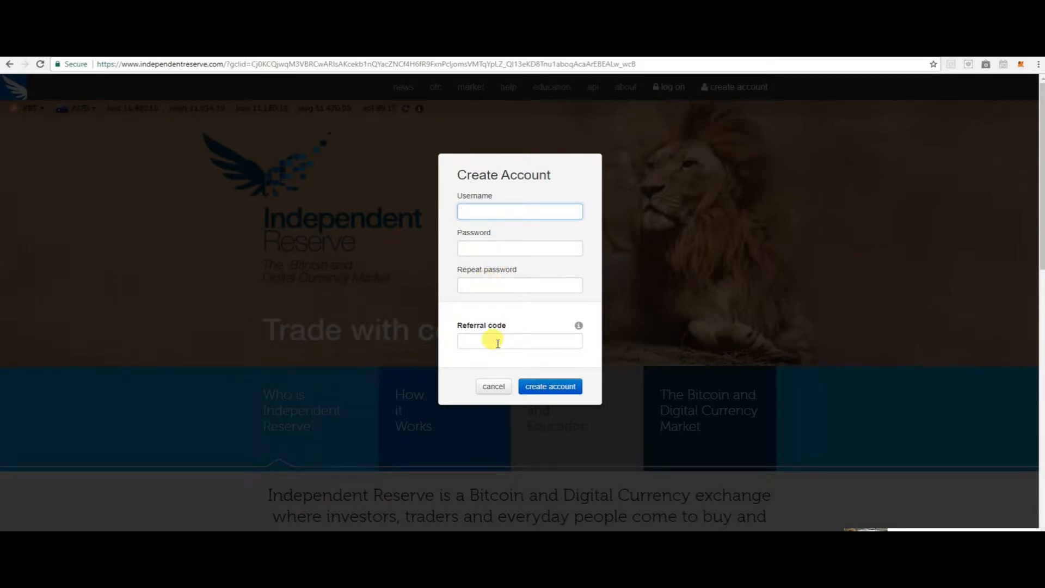
pyautogui.moveTo(537, 344)
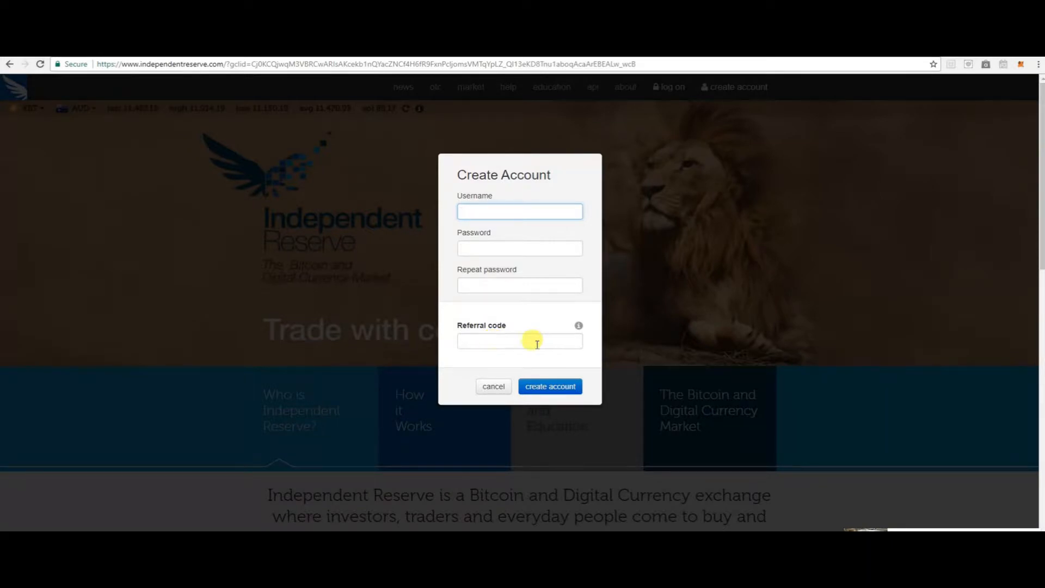
pyautogui.moveTo(550, 386)
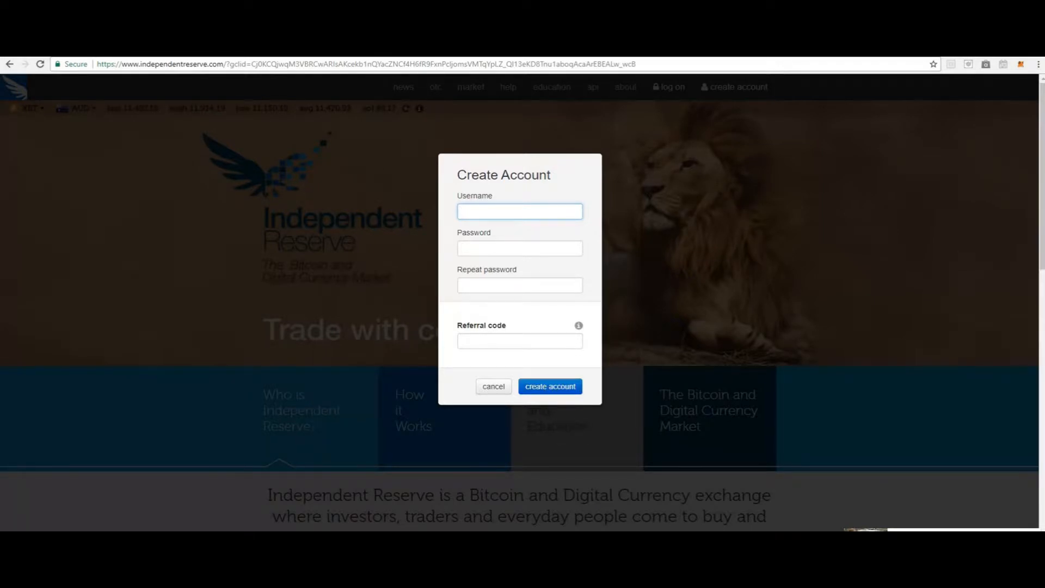
# - Submit the account registration and land on Settings showing a Pending personal account
pyautogui.click(493, 386)
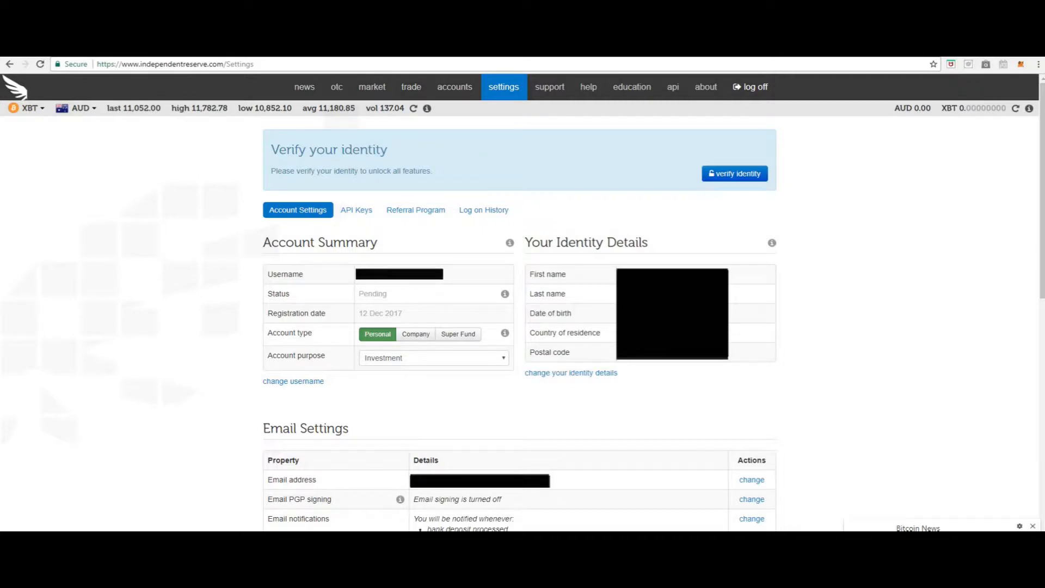
pyautogui.moveTo(403, 314)
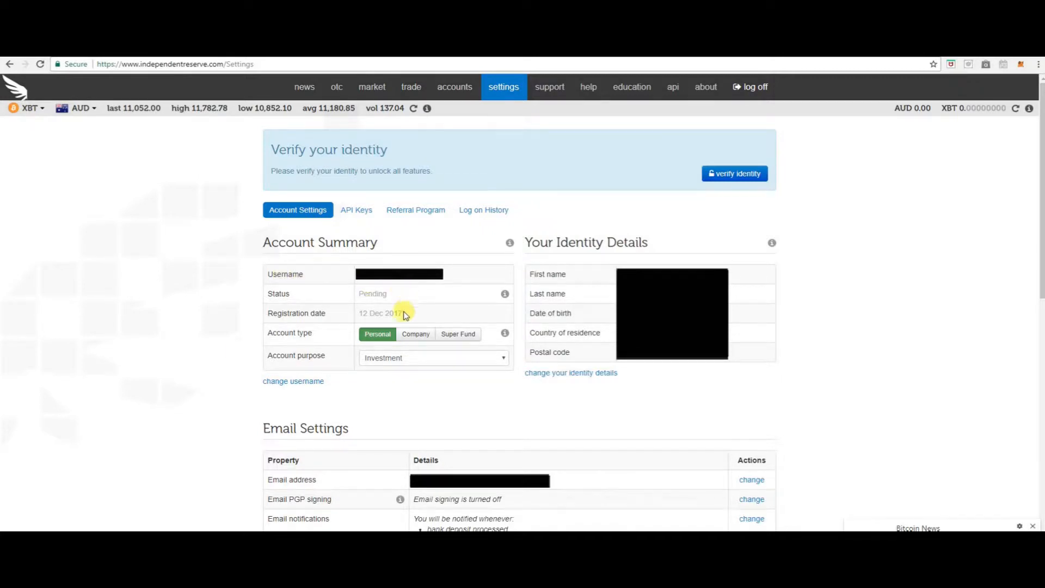
pyautogui.moveTo(618, 282)
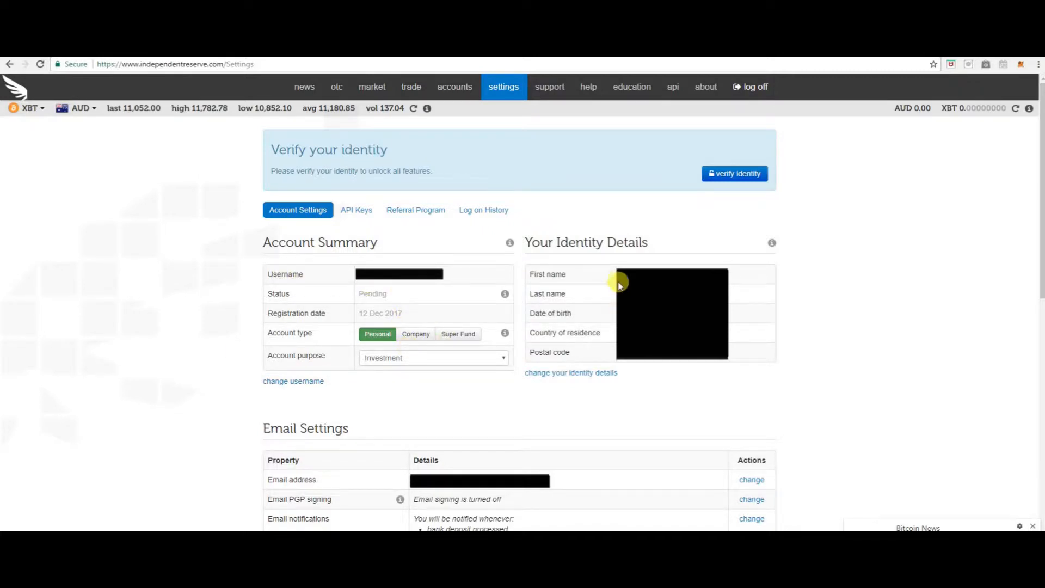
pyautogui.moveTo(608, 355)
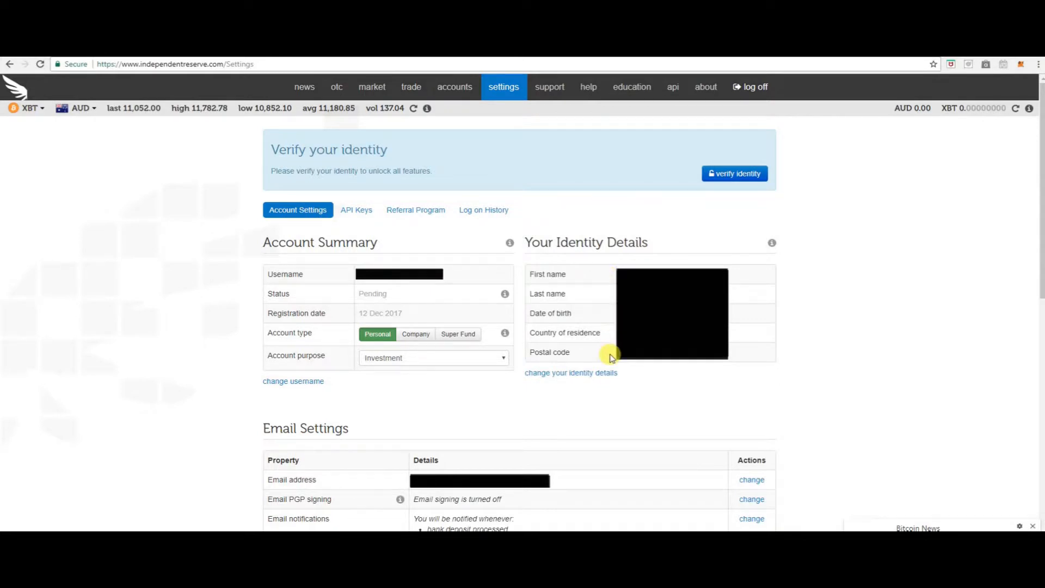
pyautogui.moveTo(331, 441)
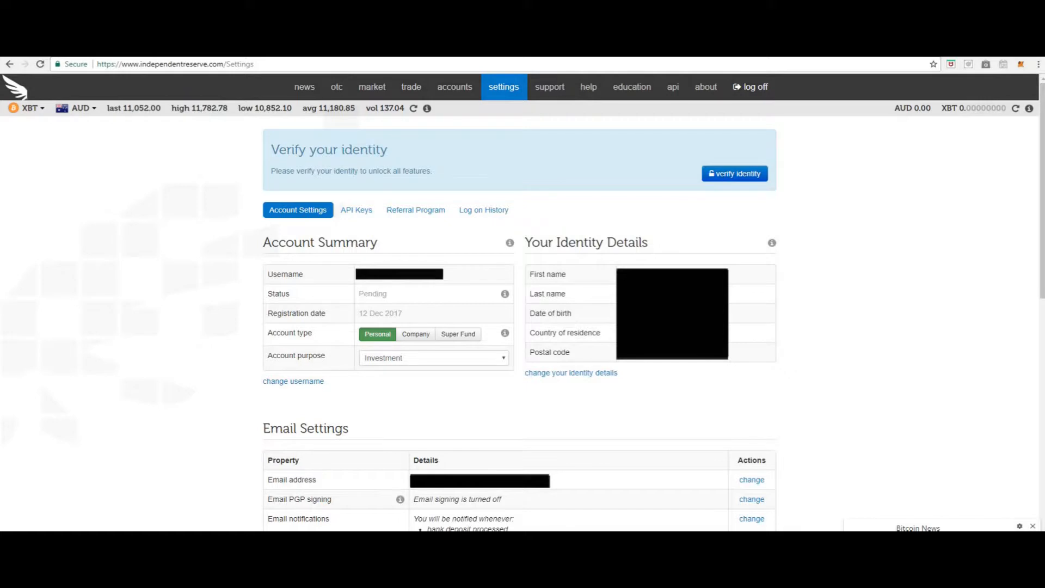
pyautogui.scroll(-3)
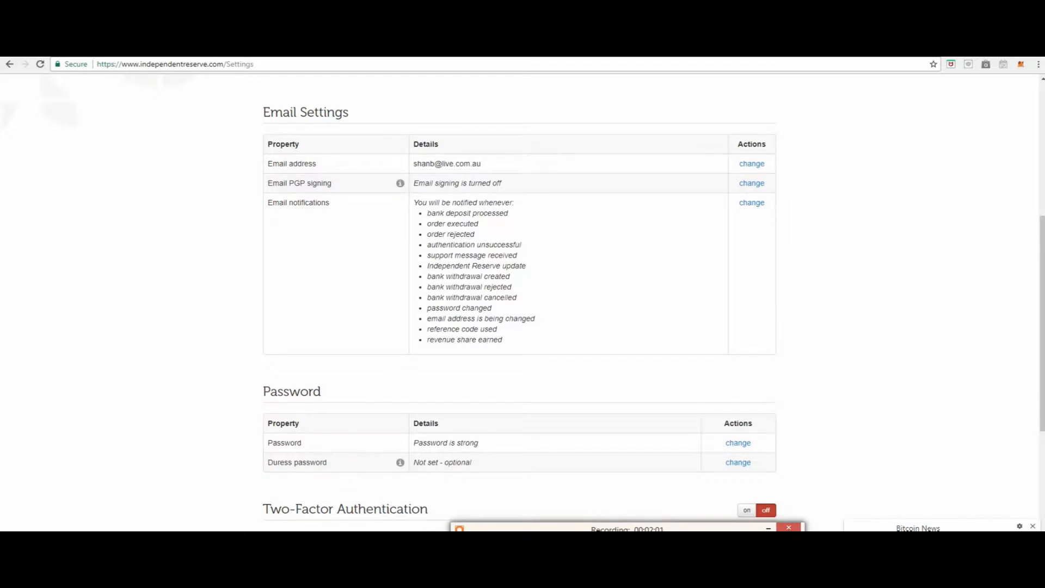
pyautogui.scroll(-3)
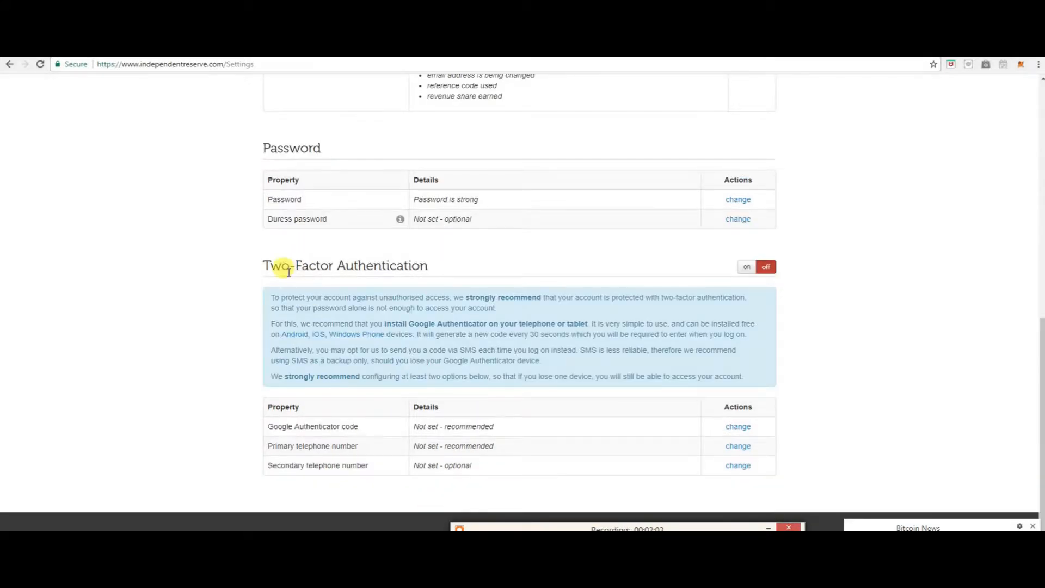
pyautogui.moveTo(326, 279)
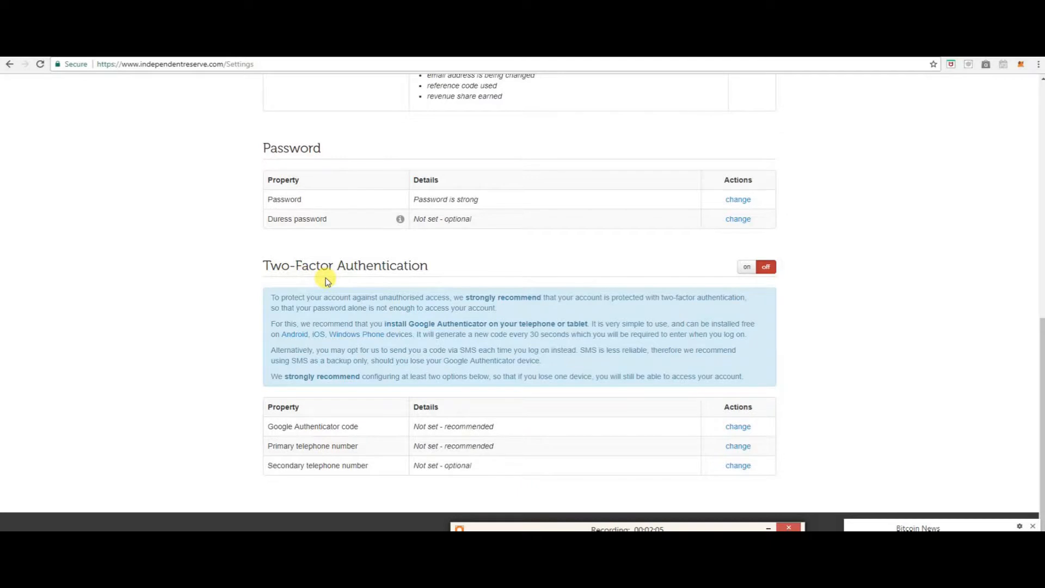
pyautogui.moveTo(383, 352)
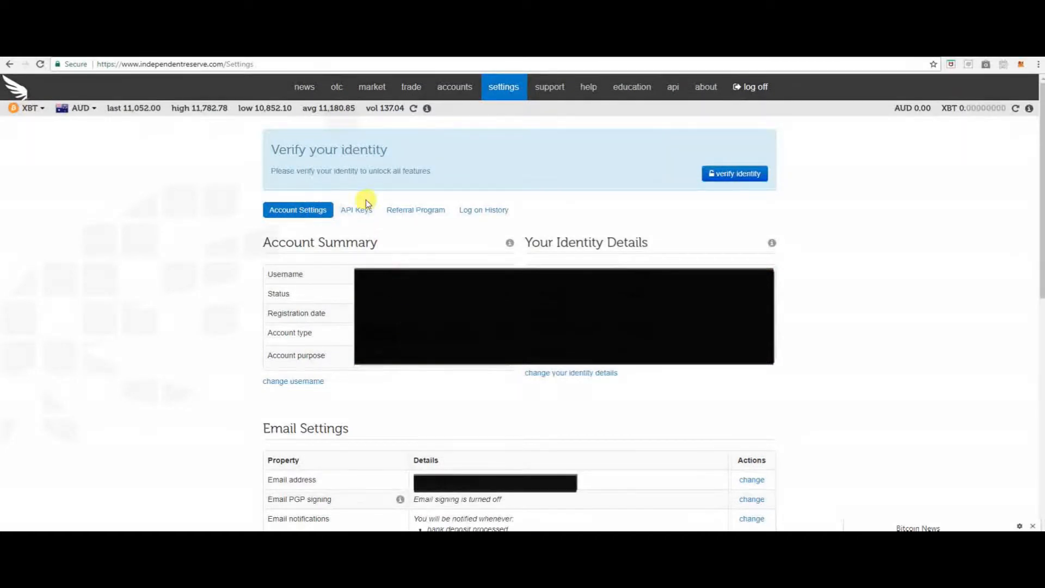
pyautogui.moveTo(358, 229)
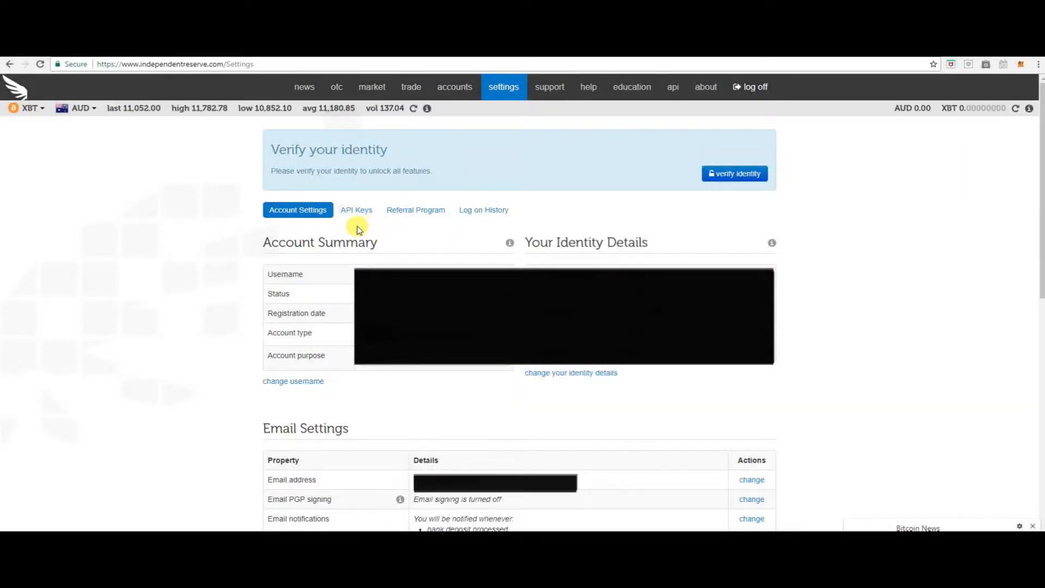
pyautogui.moveTo(418, 222)
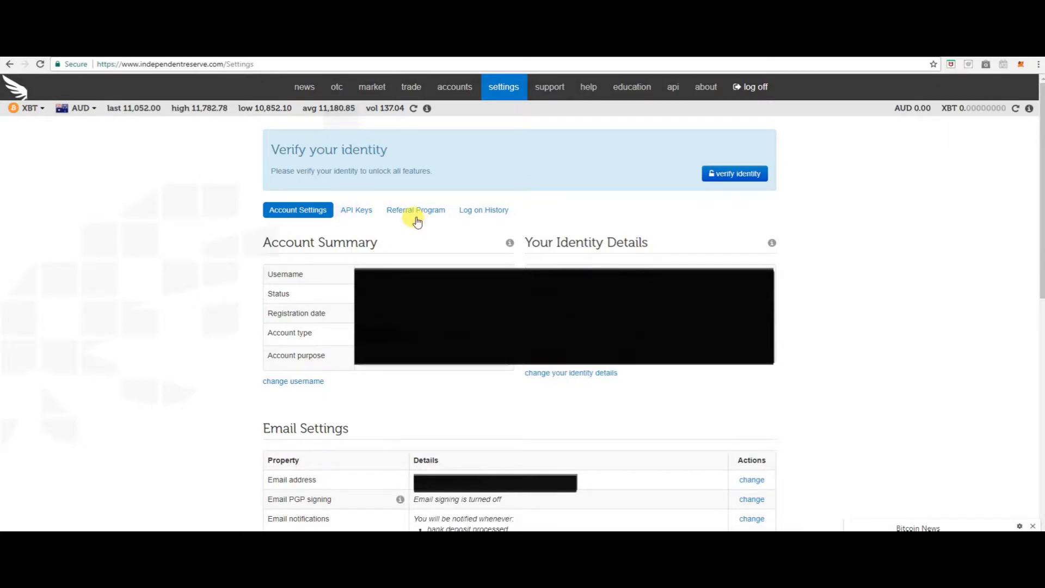
pyautogui.moveTo(431, 224)
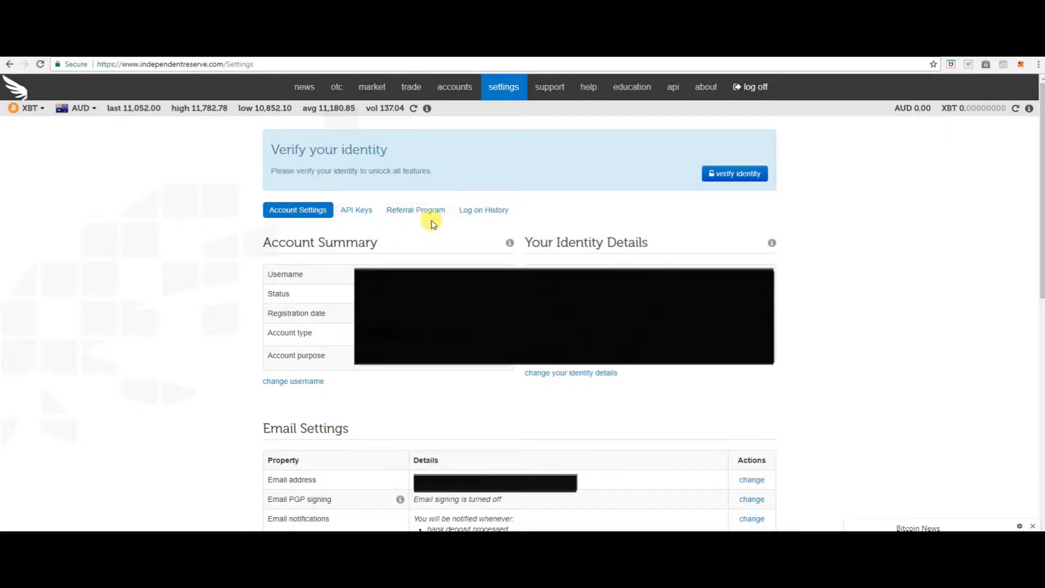
pyautogui.moveTo(483, 209)
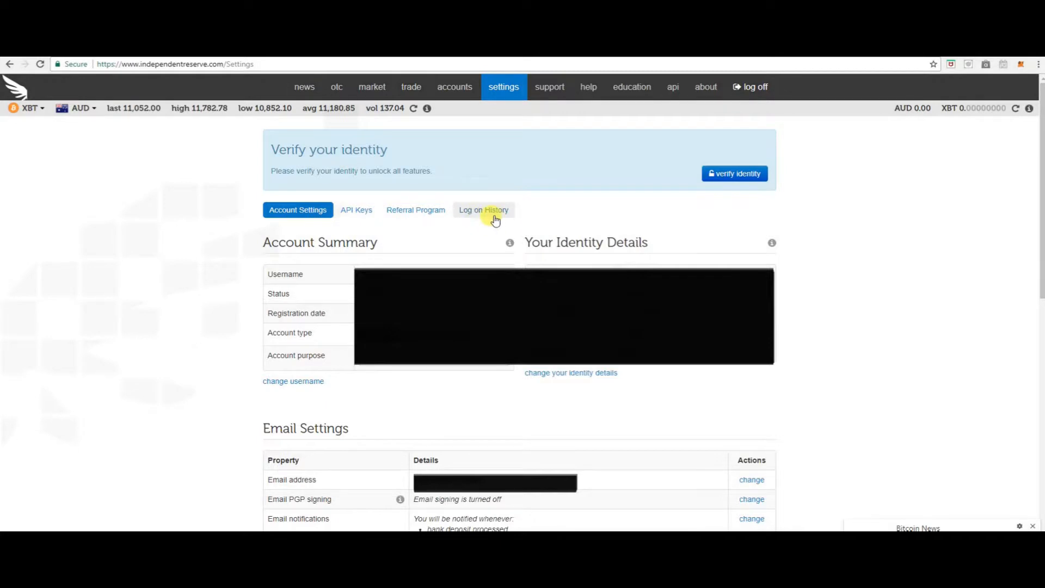
# - Open the Identity Verification form, scroll through personal details and ID documents, and submit it
pyautogui.click(733, 173)
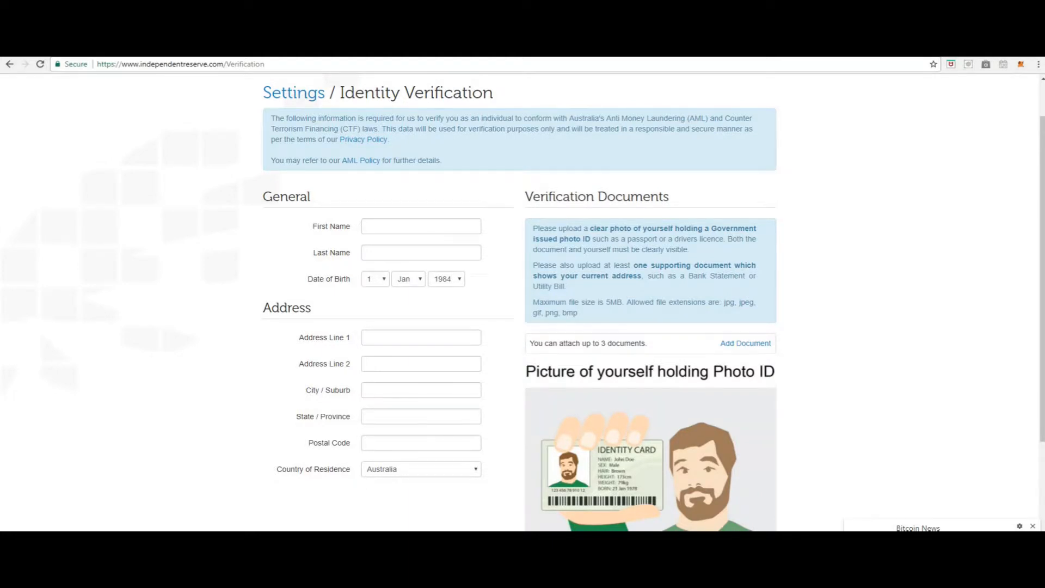
pyautogui.scroll(-3)
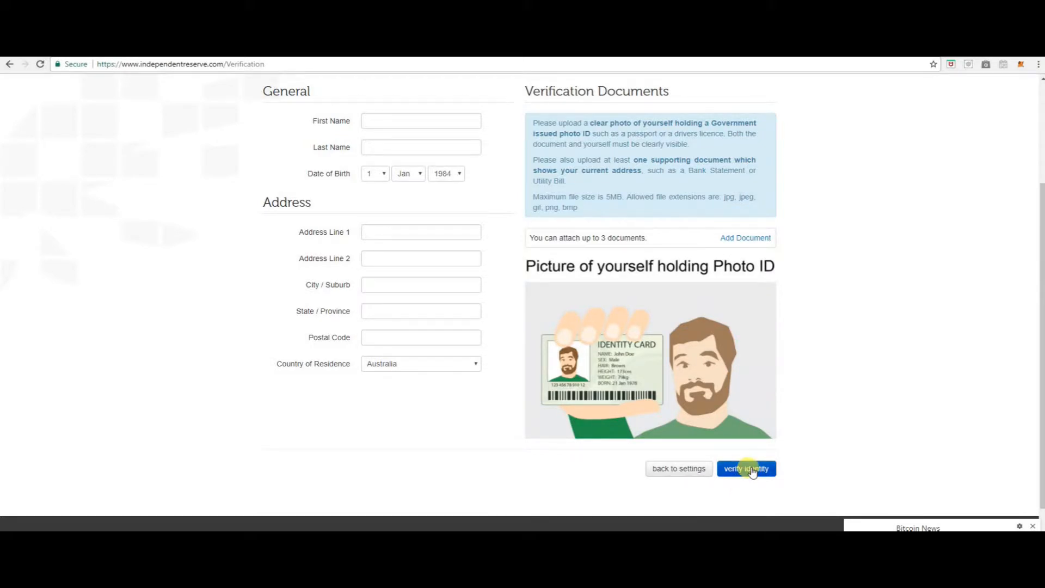
pyautogui.click(745, 468)
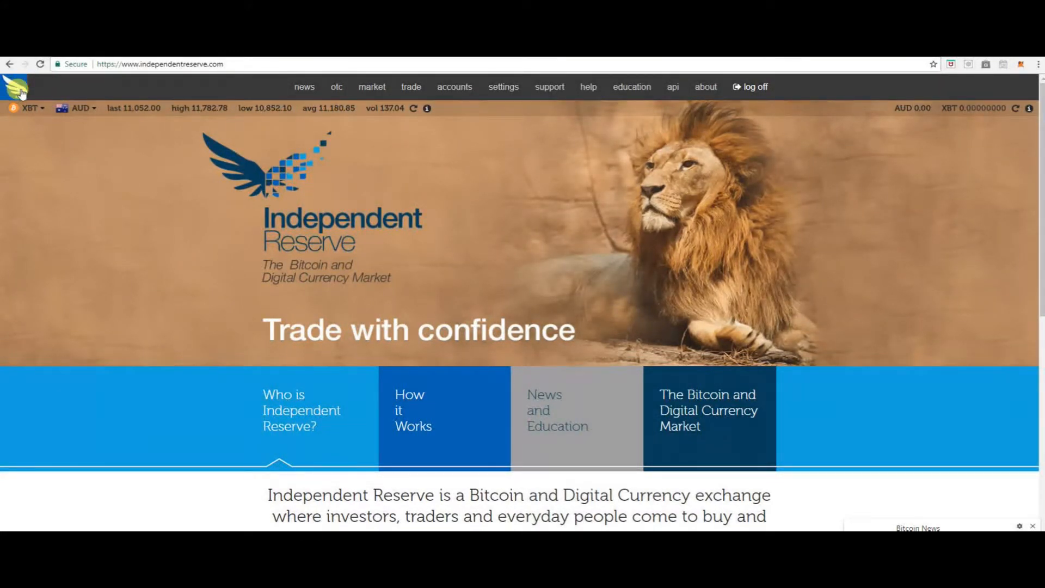
pyautogui.moveTo(132, 93)
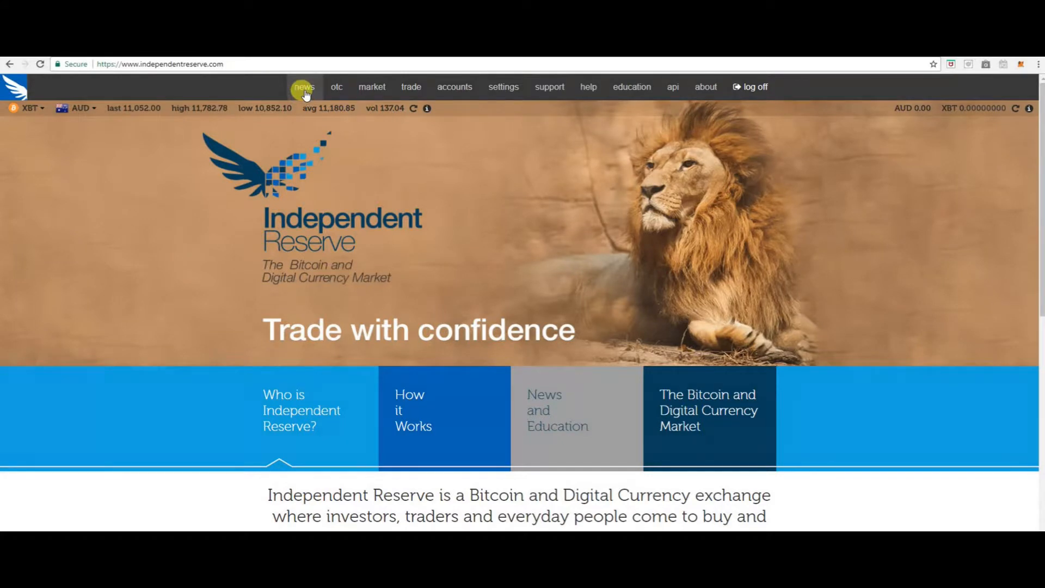
pyautogui.moveTo(392, 86)
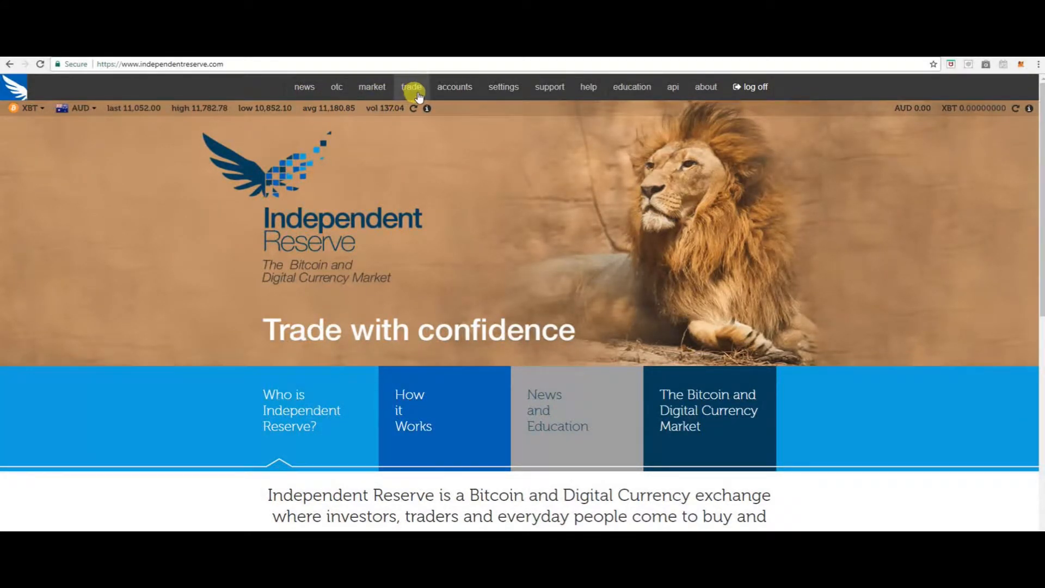
pyautogui.moveTo(503, 87)
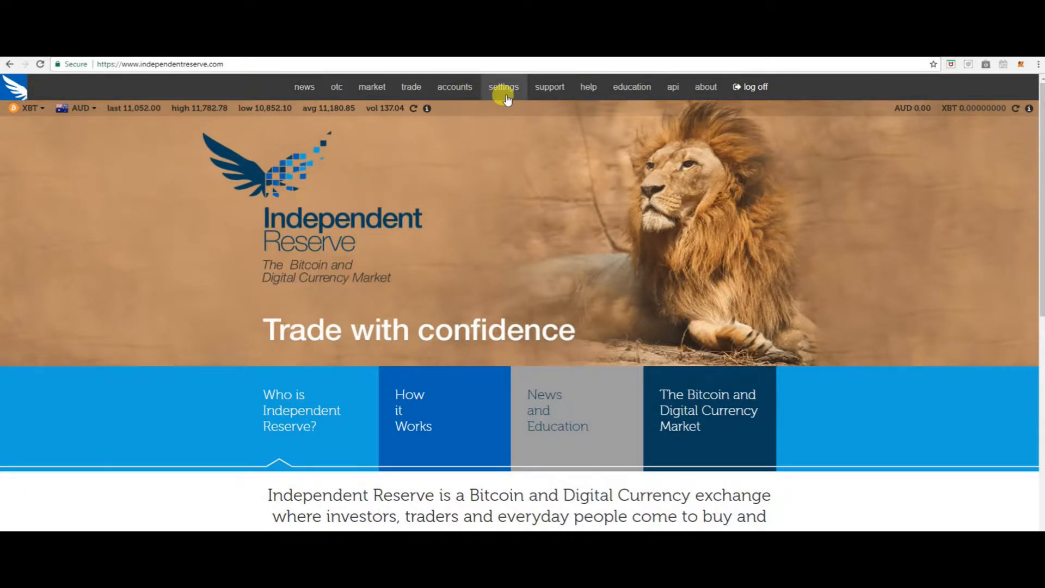
pyautogui.moveTo(545, 102)
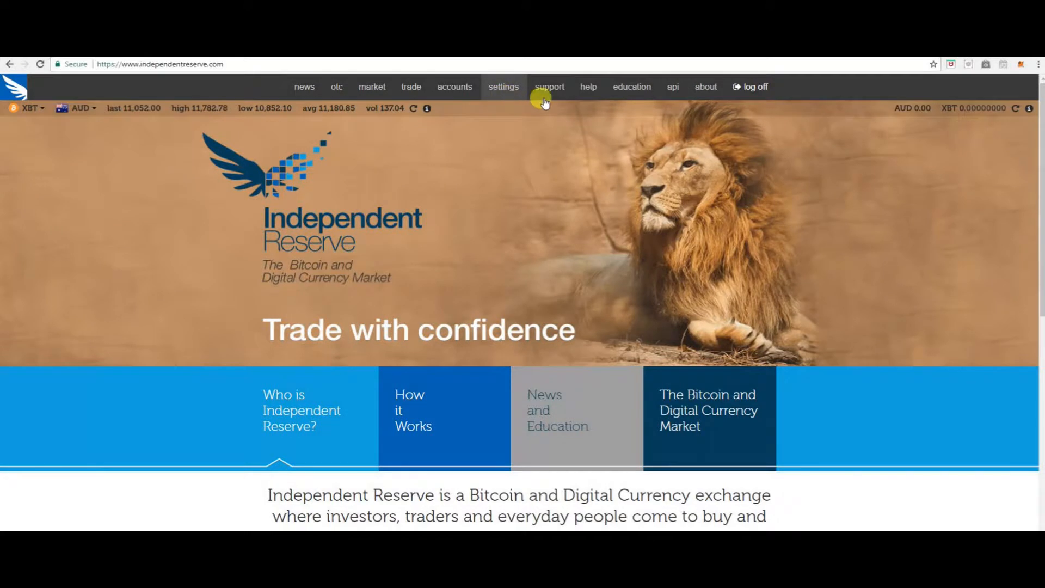
pyautogui.moveTo(588, 87)
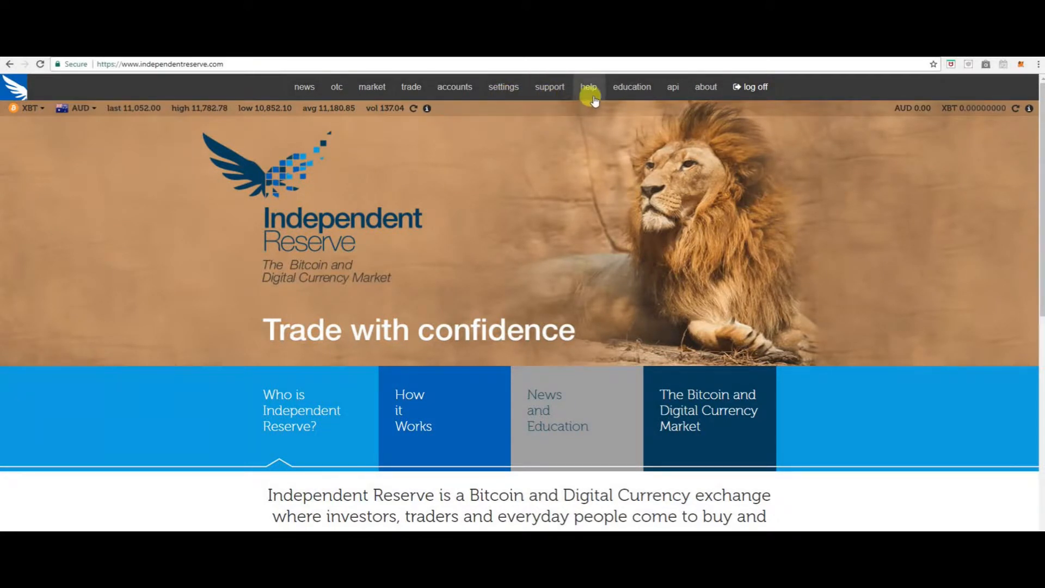
pyautogui.moveTo(671, 99)
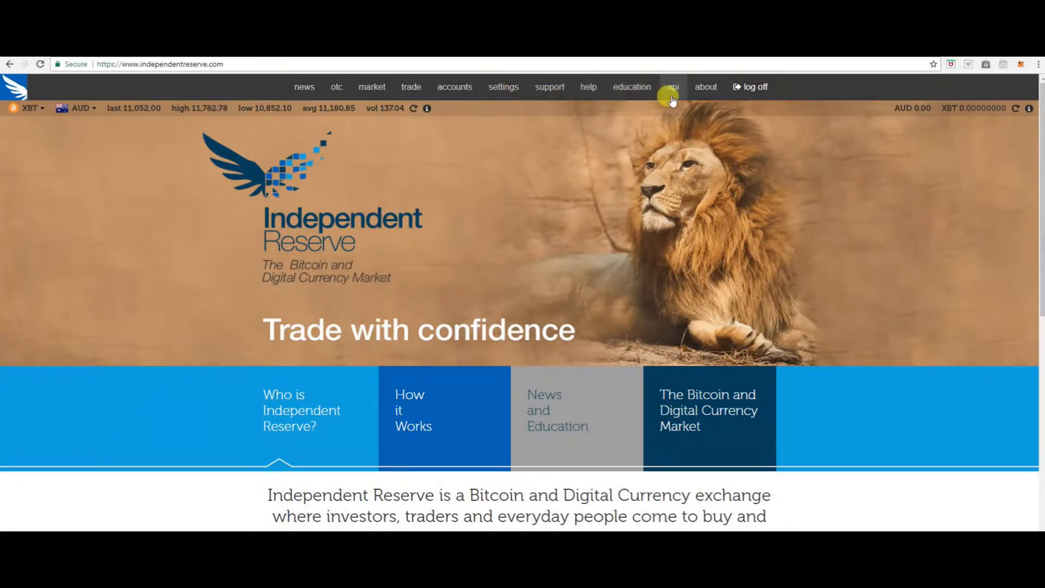
pyautogui.moveTo(742, 99)
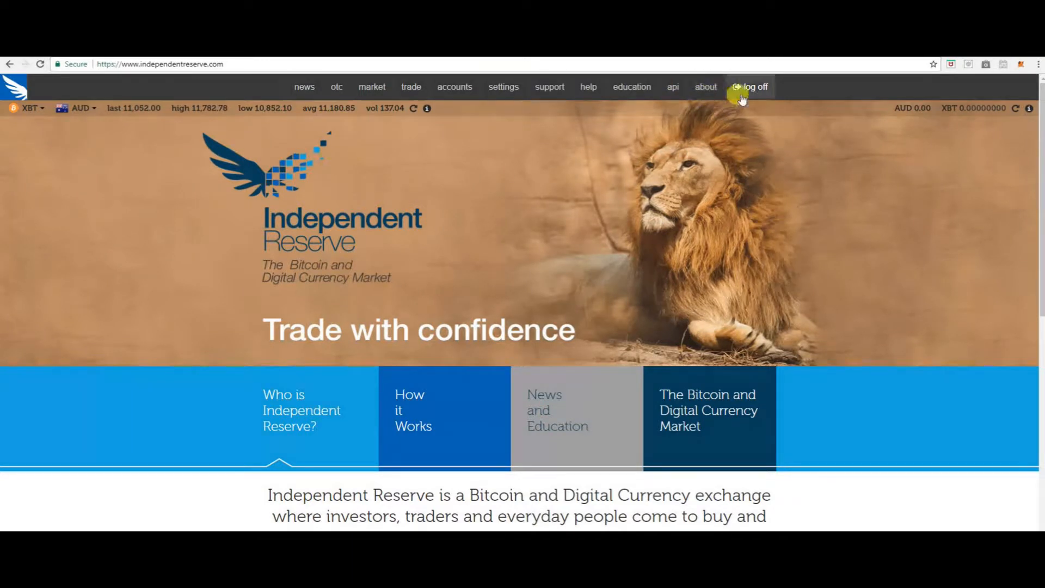
pyautogui.moveTo(761, 97)
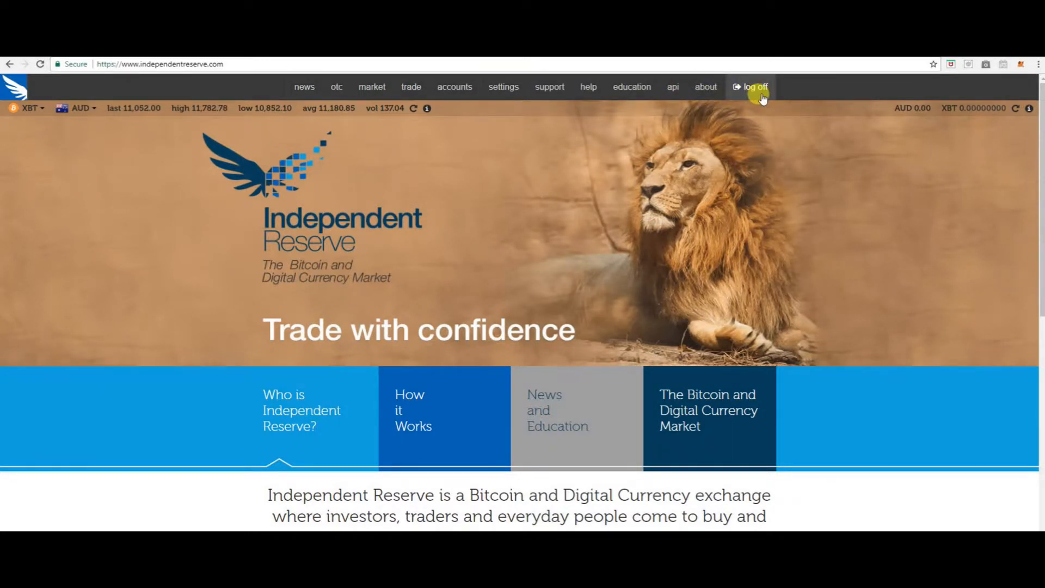
pyautogui.moveTo(359, 90)
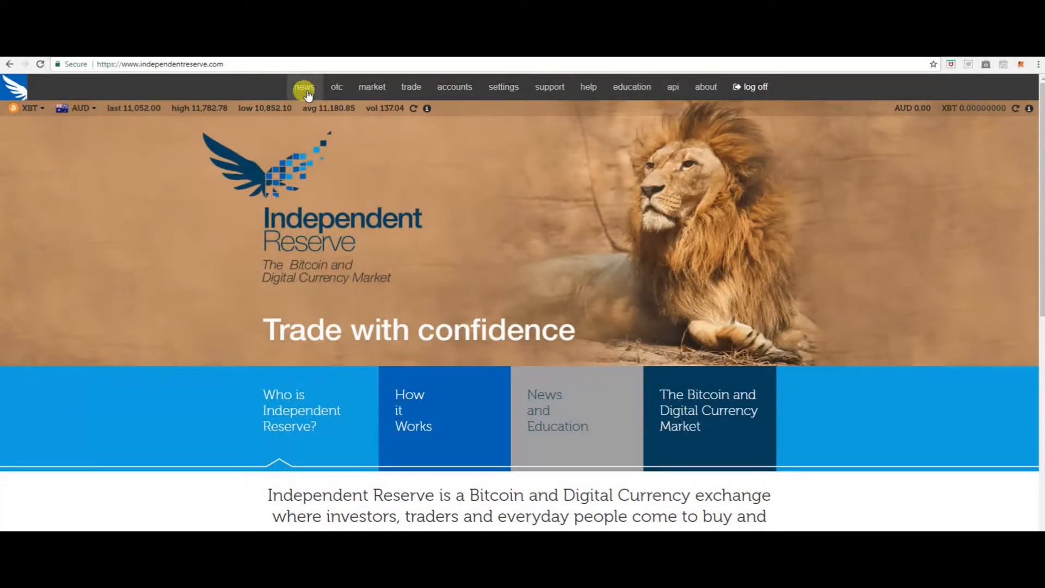
# - Read through the News articles on hard-fork policy and Bitcoin payments, then return to the top
pyautogui.click(305, 86)
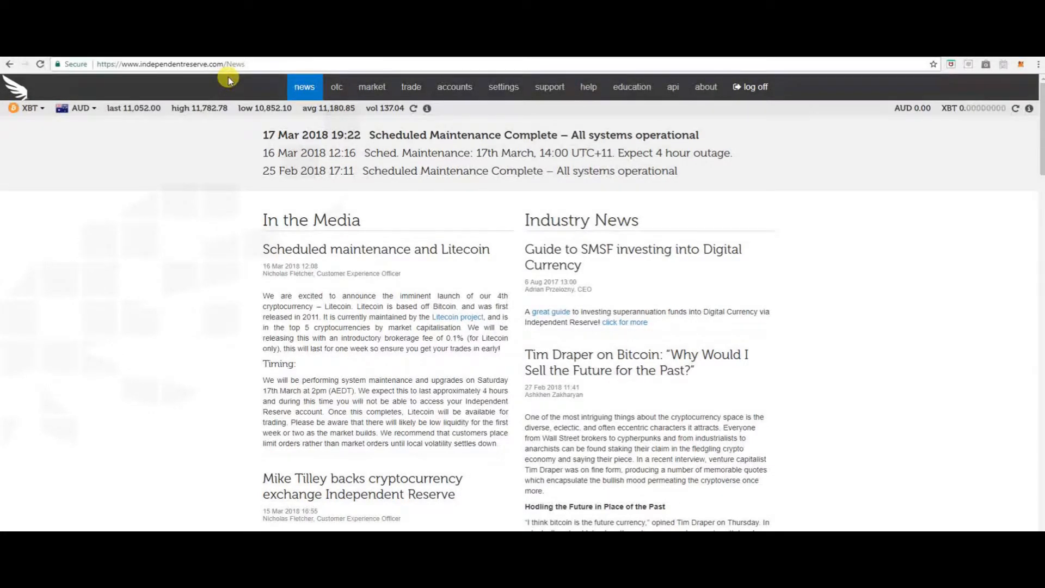
pyautogui.scroll(-3)
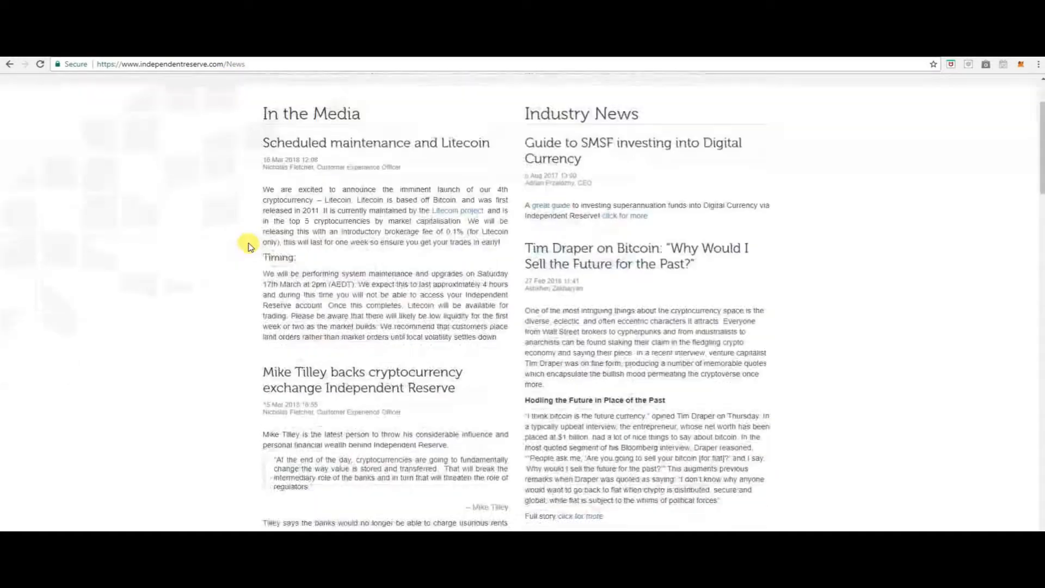
pyautogui.scroll(-3)
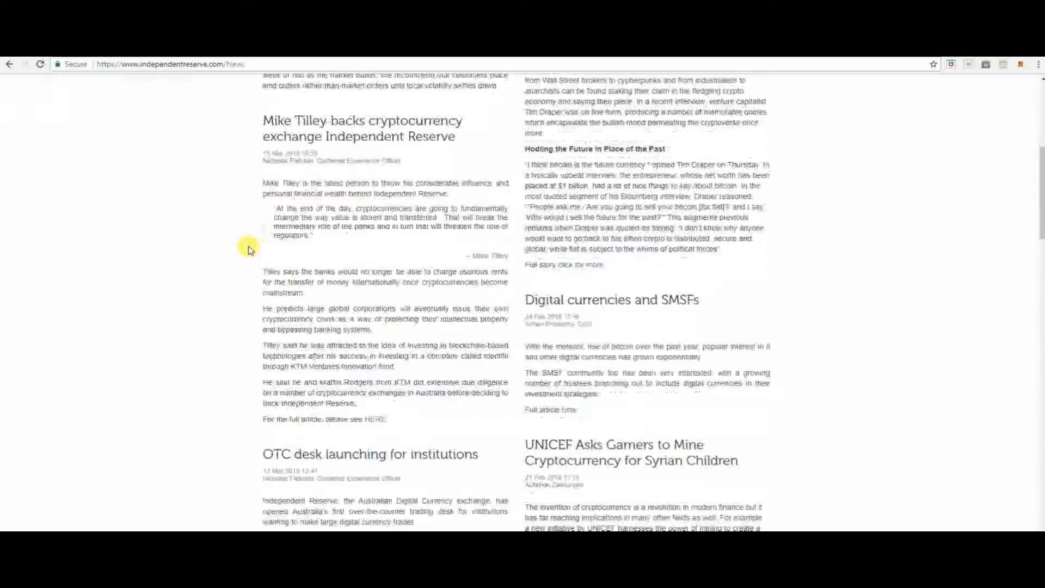
pyautogui.scroll(-3)
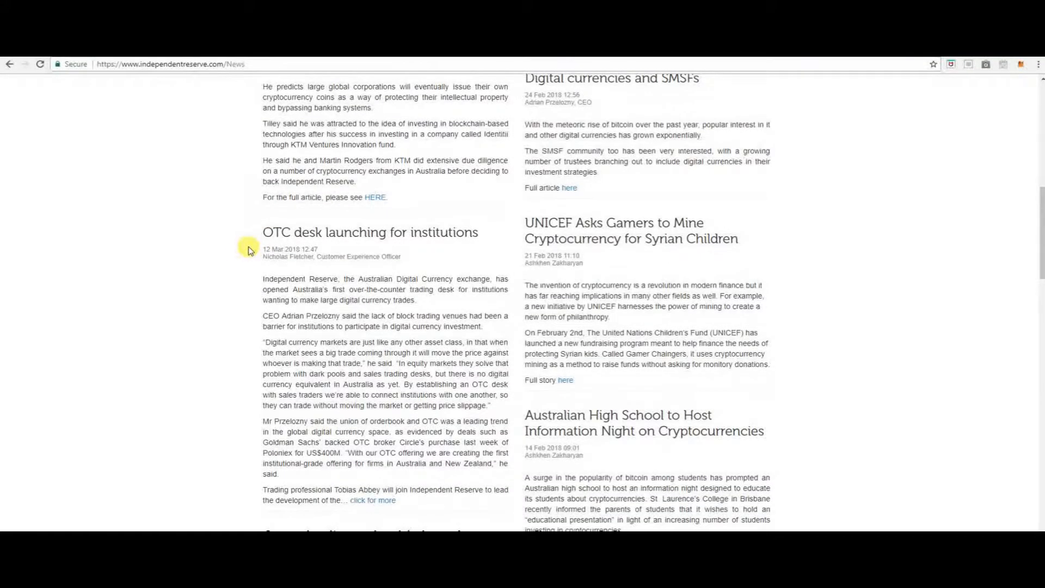
pyautogui.scroll(-3)
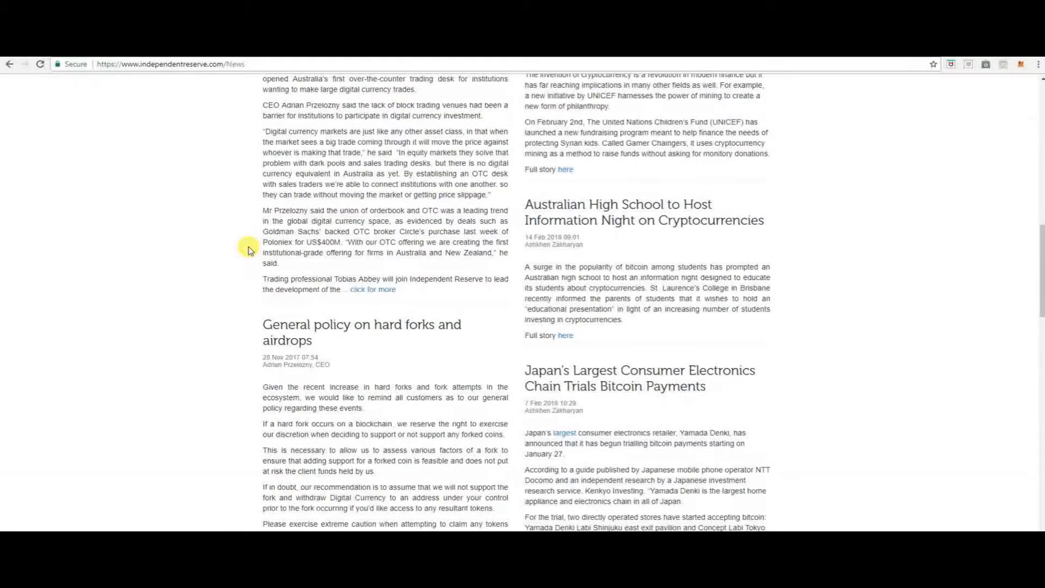
pyautogui.scroll(-3)
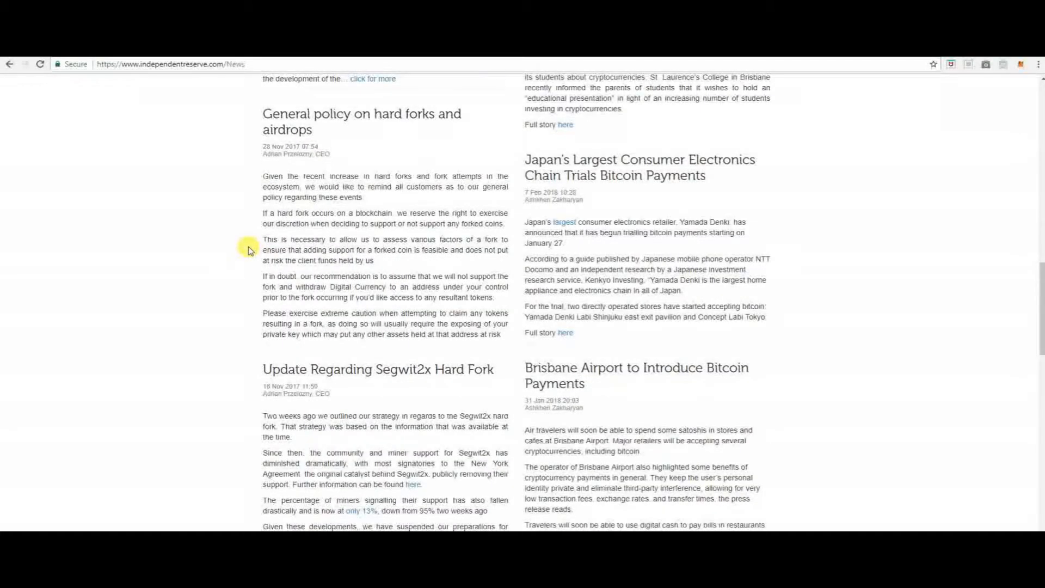
pyautogui.scroll(3)
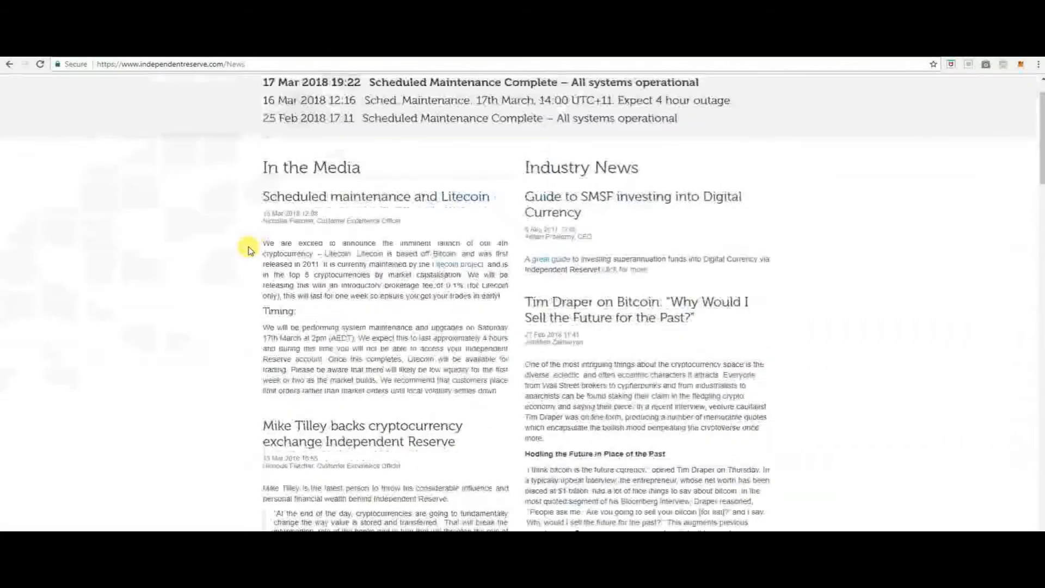
pyautogui.scroll(3)
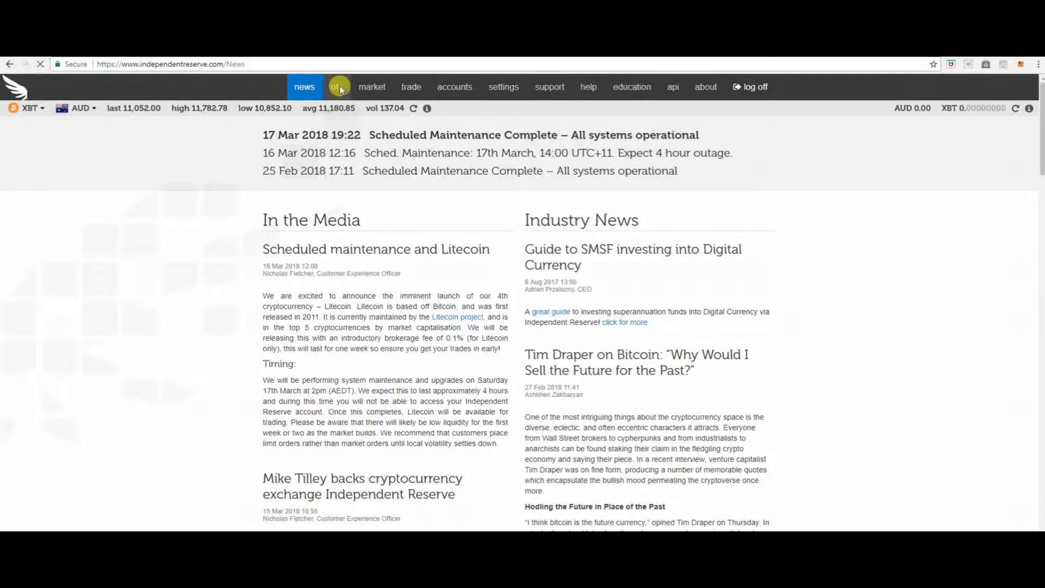
# - View the OTC page for IR Wealth premium block trading and its callback form
pyautogui.click(335, 87)
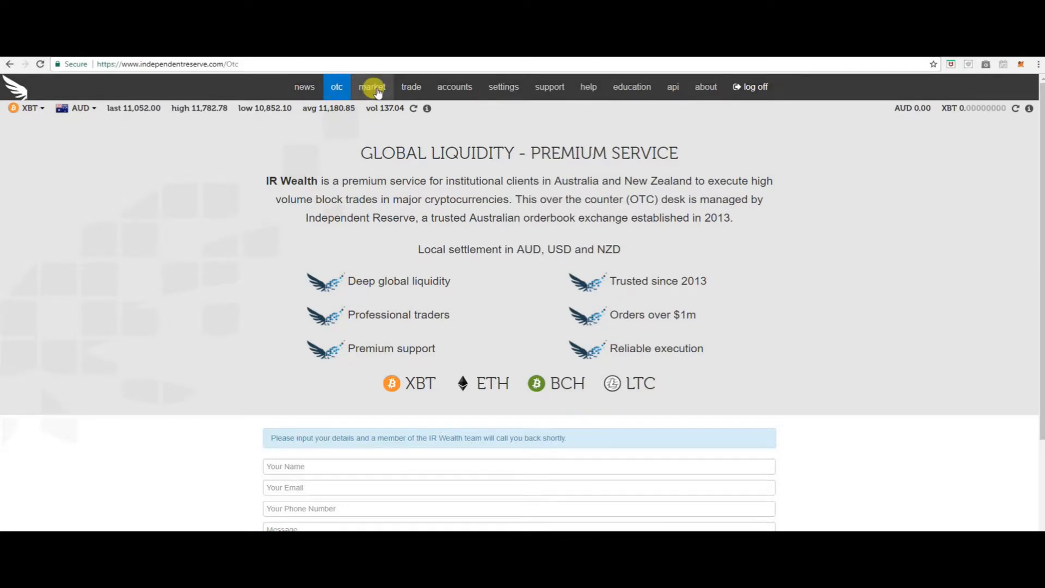
pyautogui.click(371, 87)
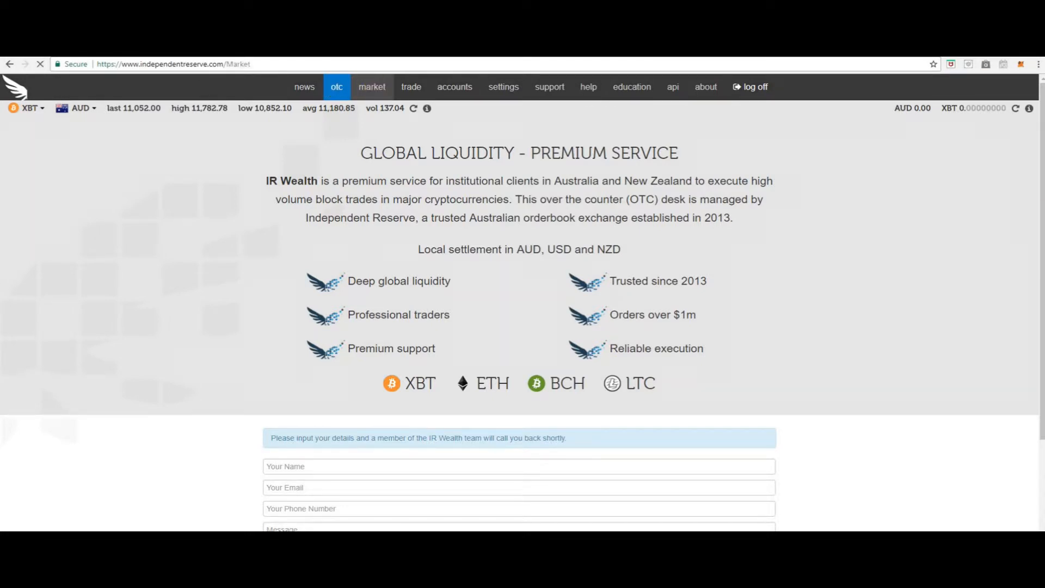
# - Show the market page with Recent Trades, the XBT/AUD Order Book and Trade History
pyautogui.click(371, 87)
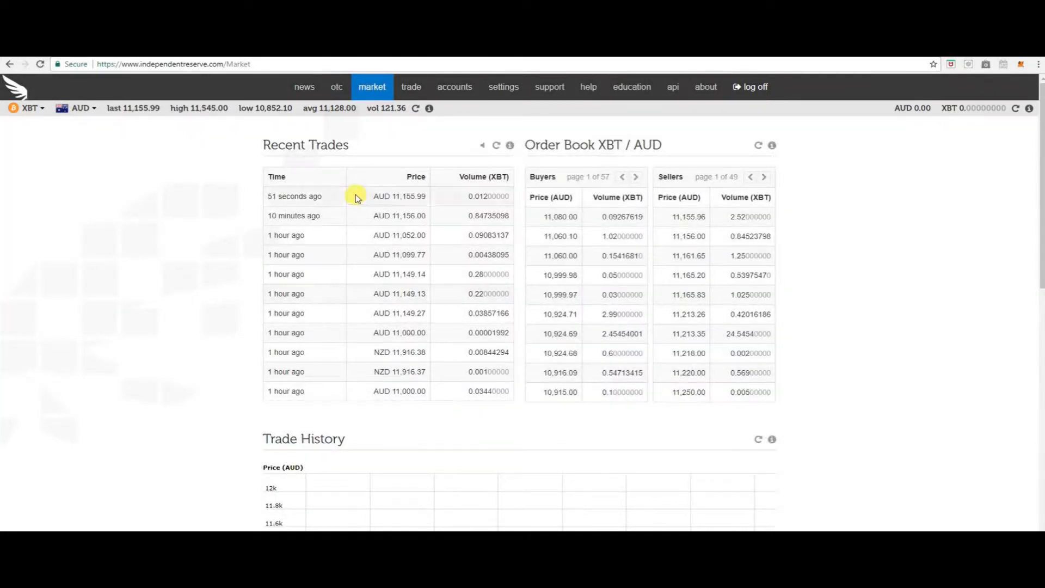
pyautogui.moveTo(300, 180)
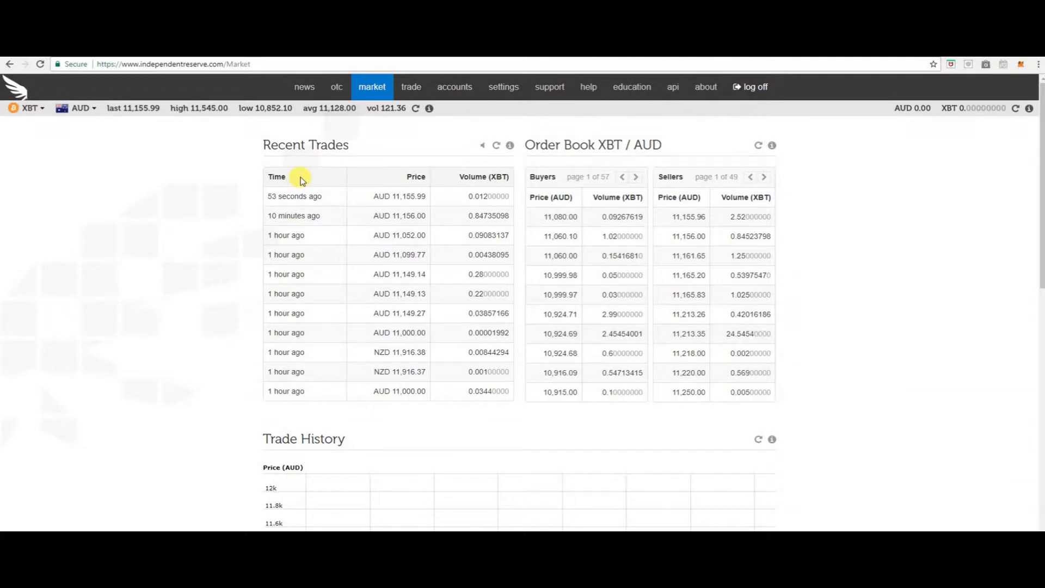
pyautogui.moveTo(416, 176)
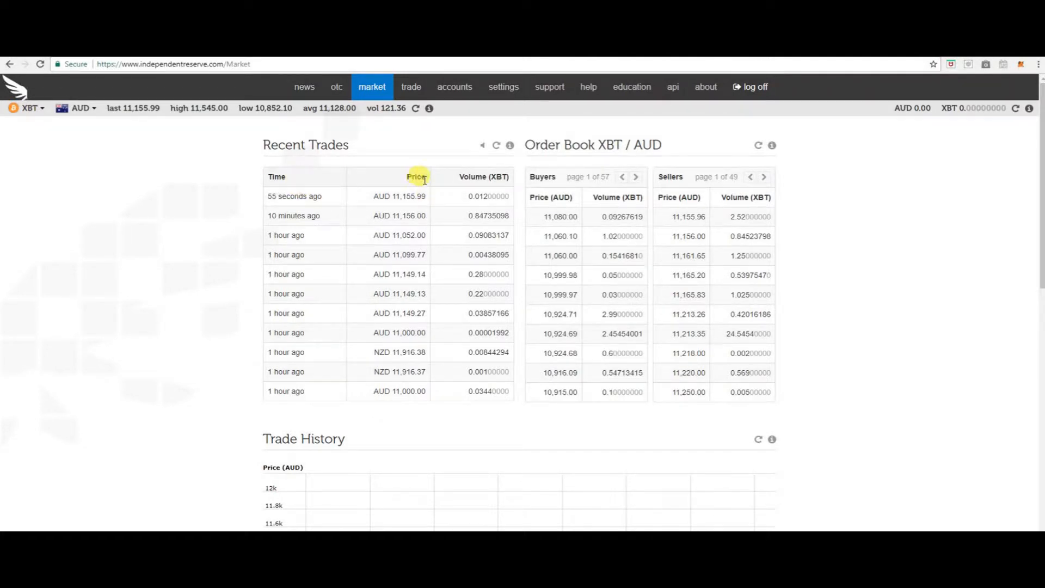
pyautogui.moveTo(496, 180)
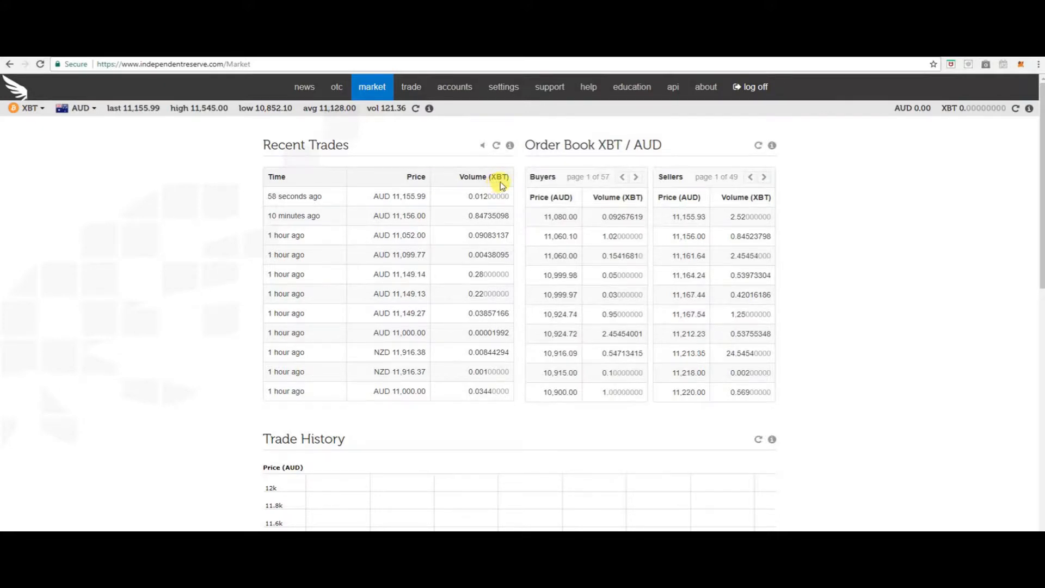
pyautogui.moveTo(543, 148)
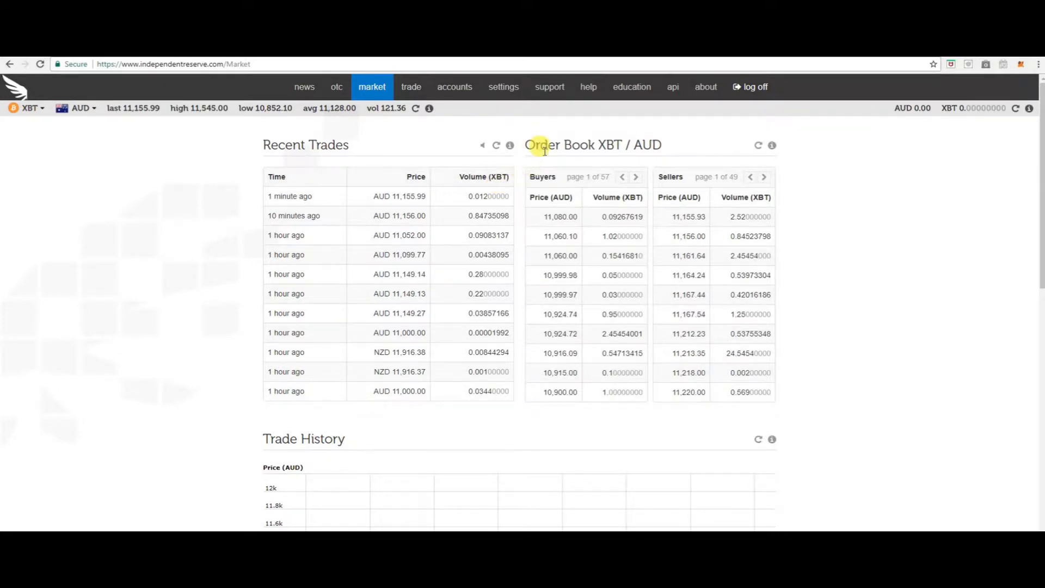
pyautogui.moveTo(540, 189)
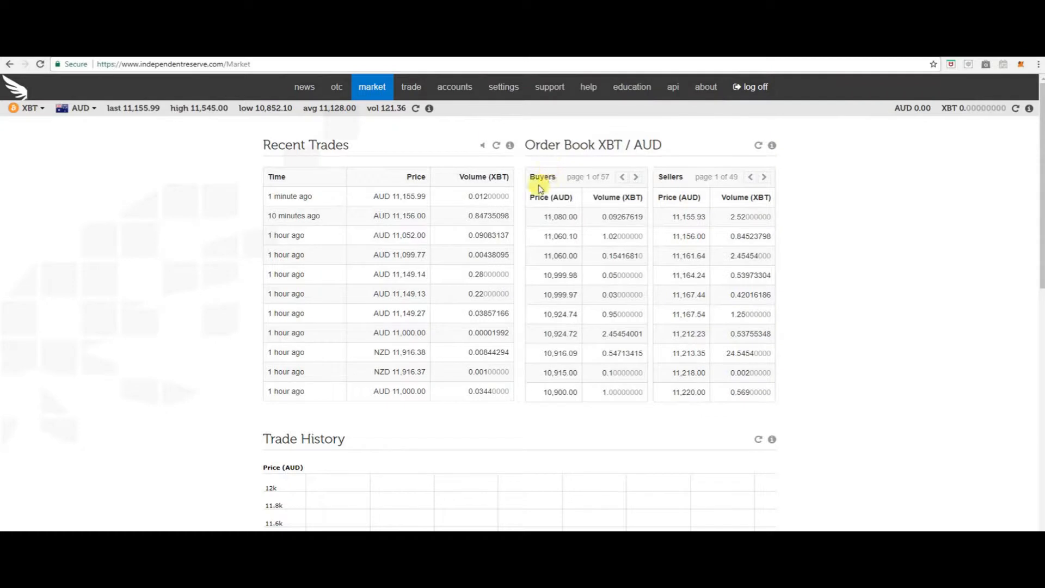
pyautogui.moveTo(555, 189)
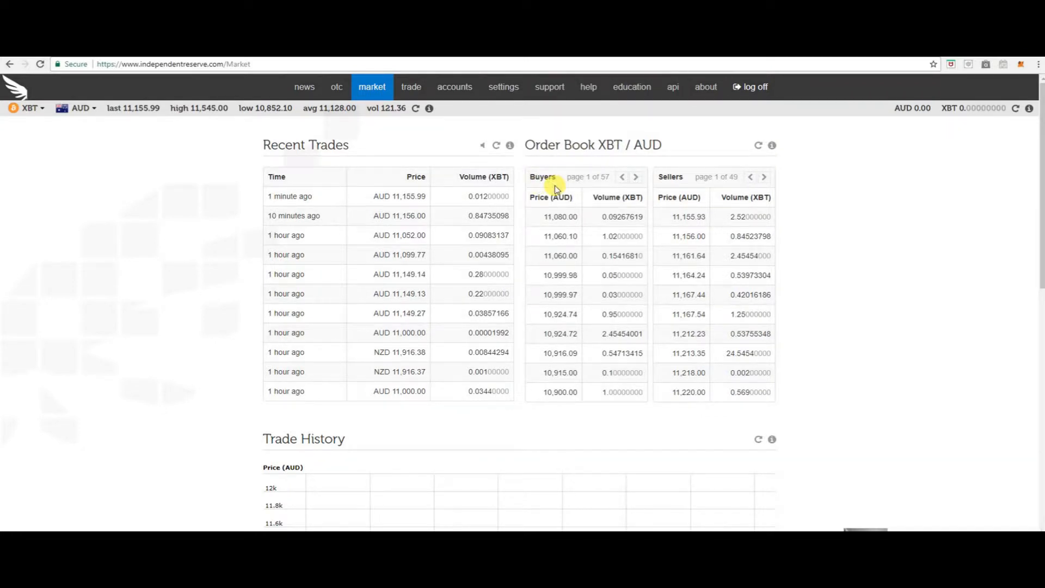
pyautogui.moveTo(308, 404)
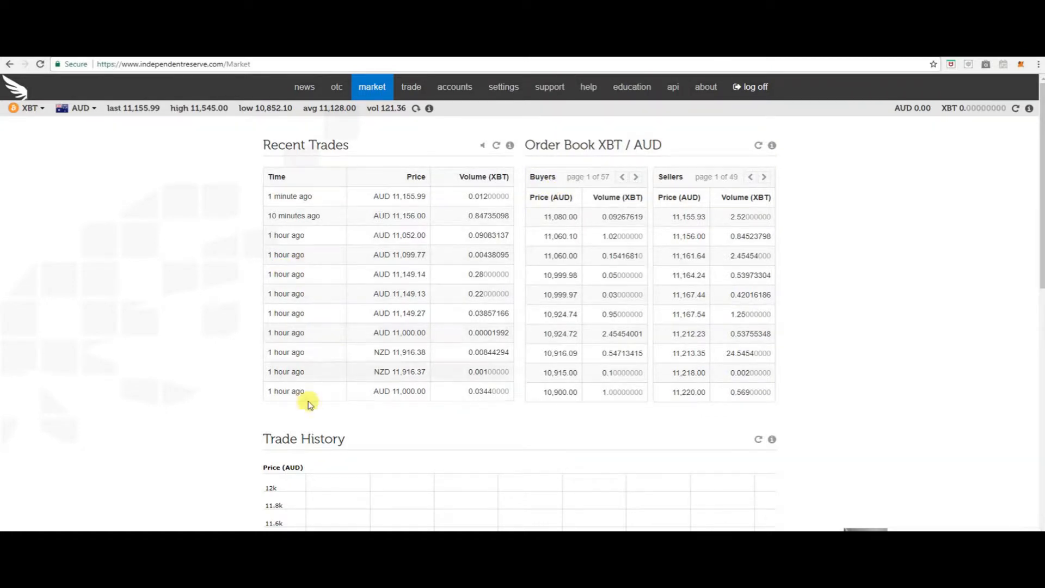
# - Scroll down to bring the Trade History price and volume chart into full view
pyautogui.scroll(-3)
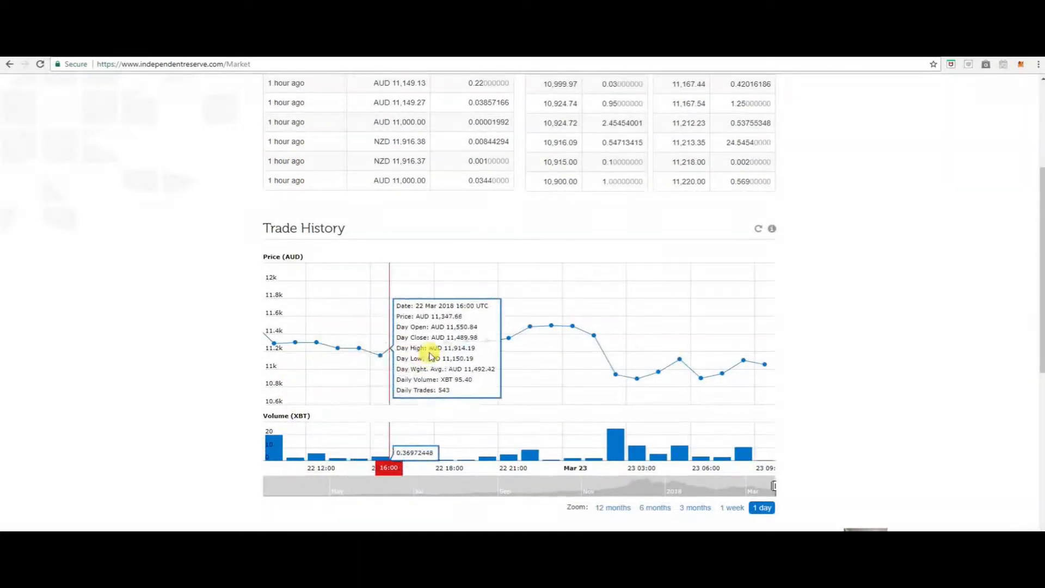
pyautogui.moveTo(688, 480)
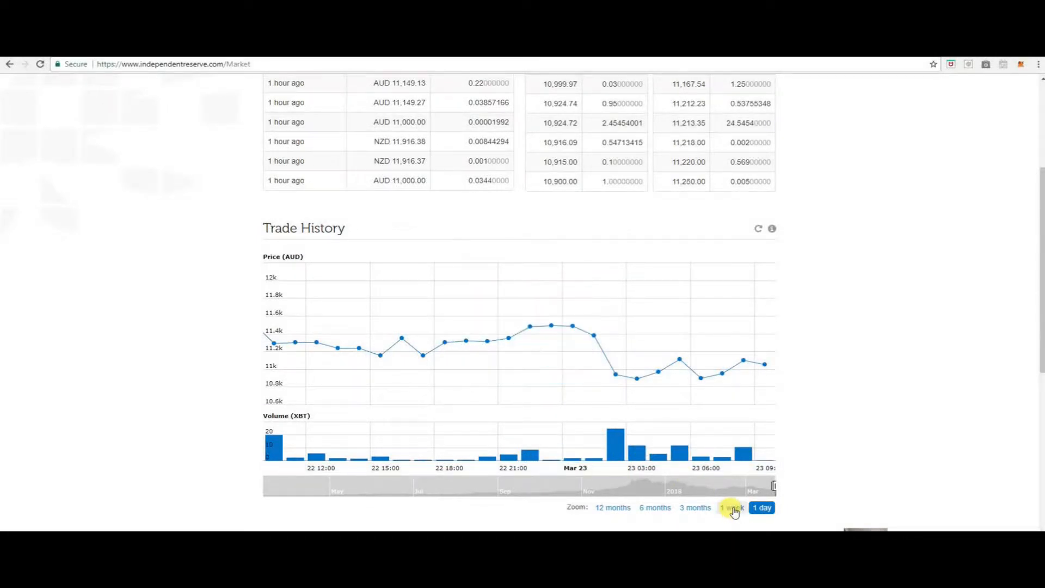
pyautogui.moveTo(695, 507)
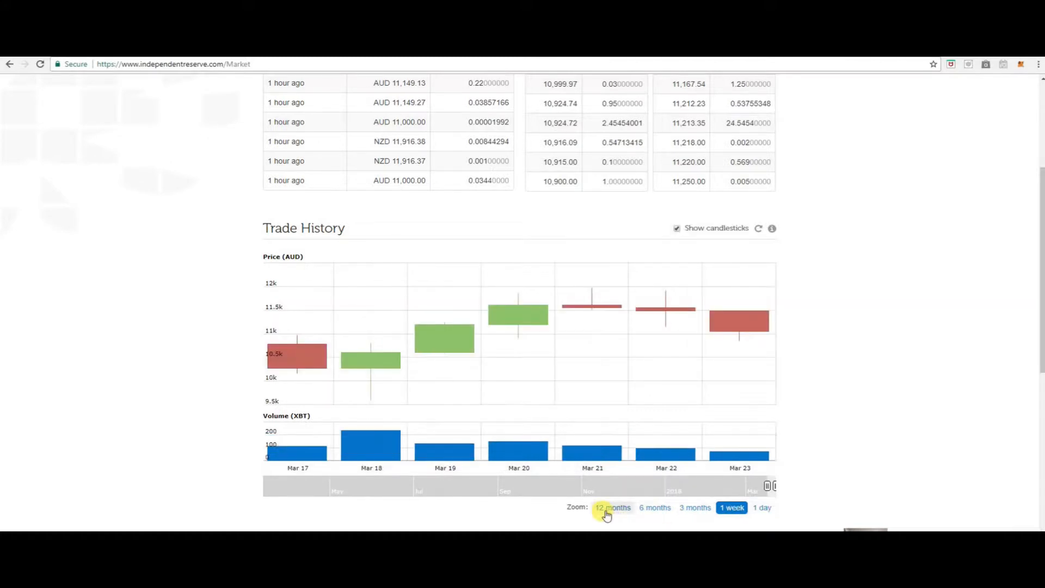
pyautogui.moveTo(765, 507)
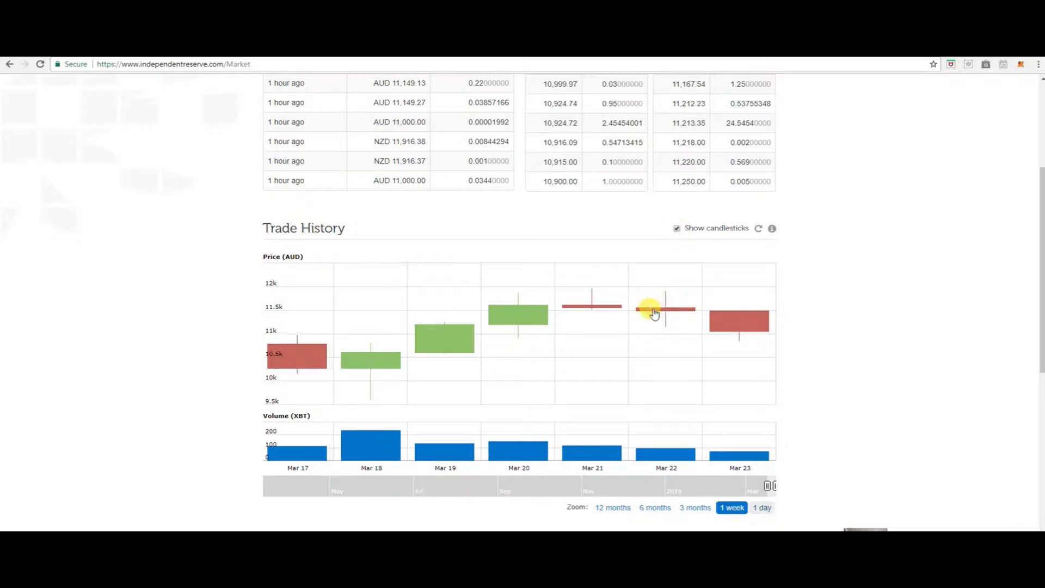
pyautogui.scroll(-3)
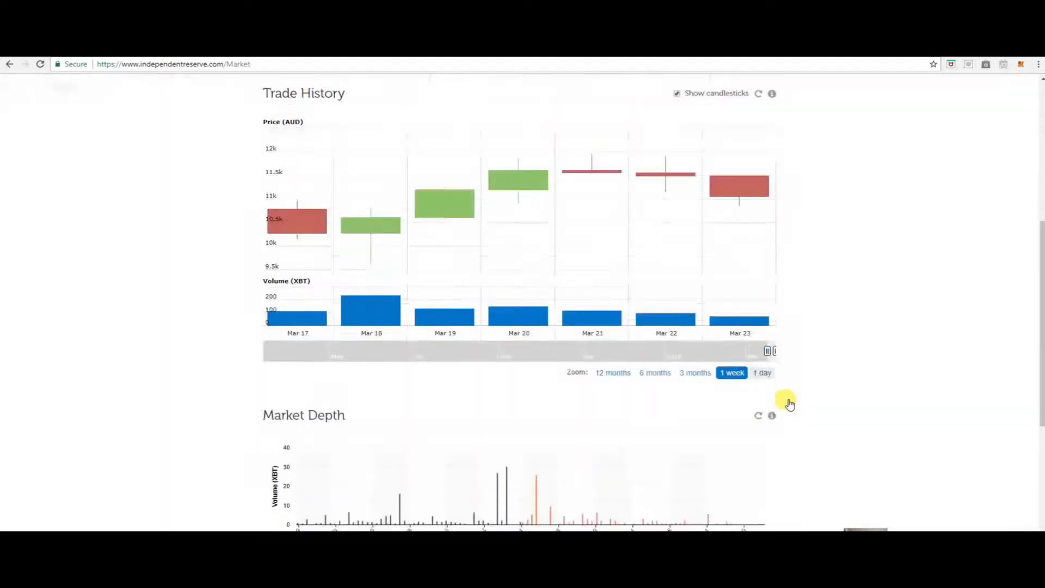
pyautogui.click(762, 372)
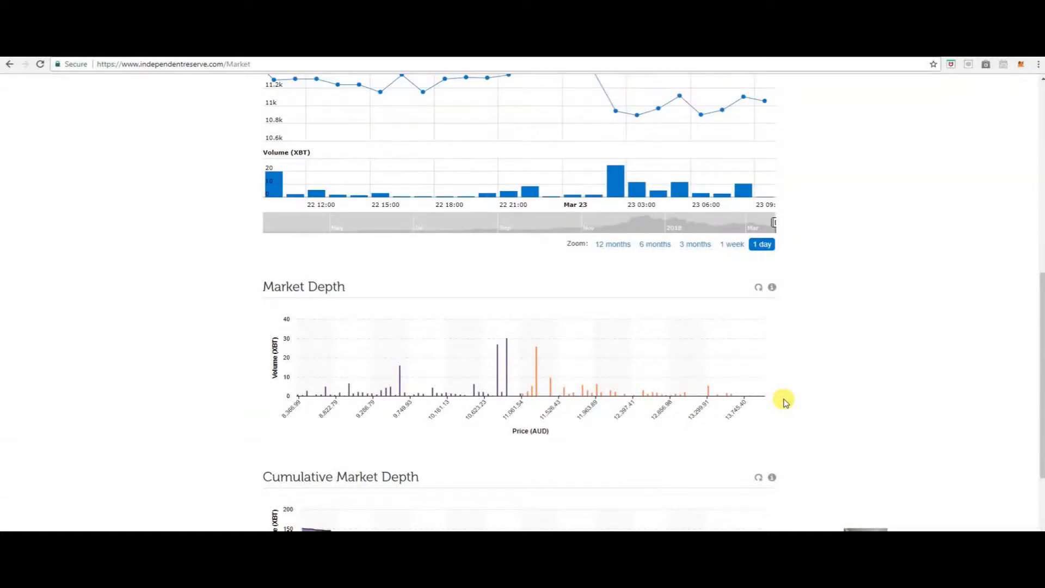
pyautogui.scroll(-3)
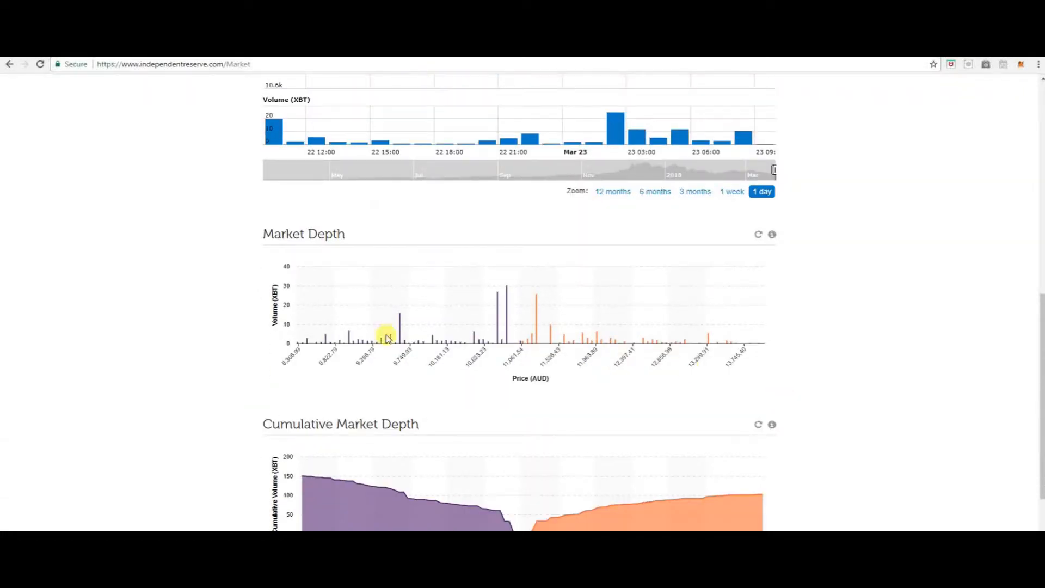
pyautogui.moveTo(262, 308)
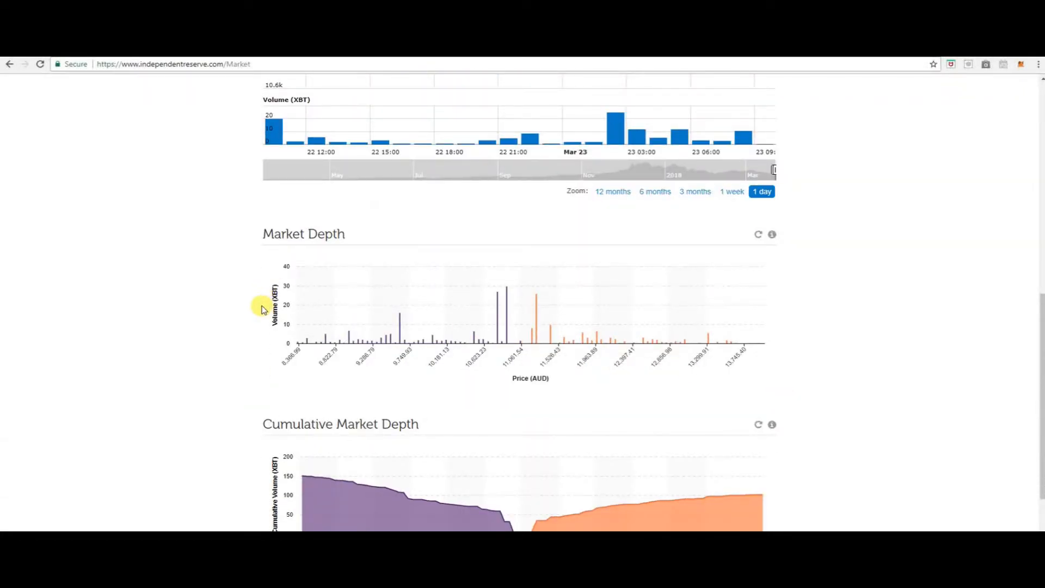
pyautogui.moveTo(272, 332)
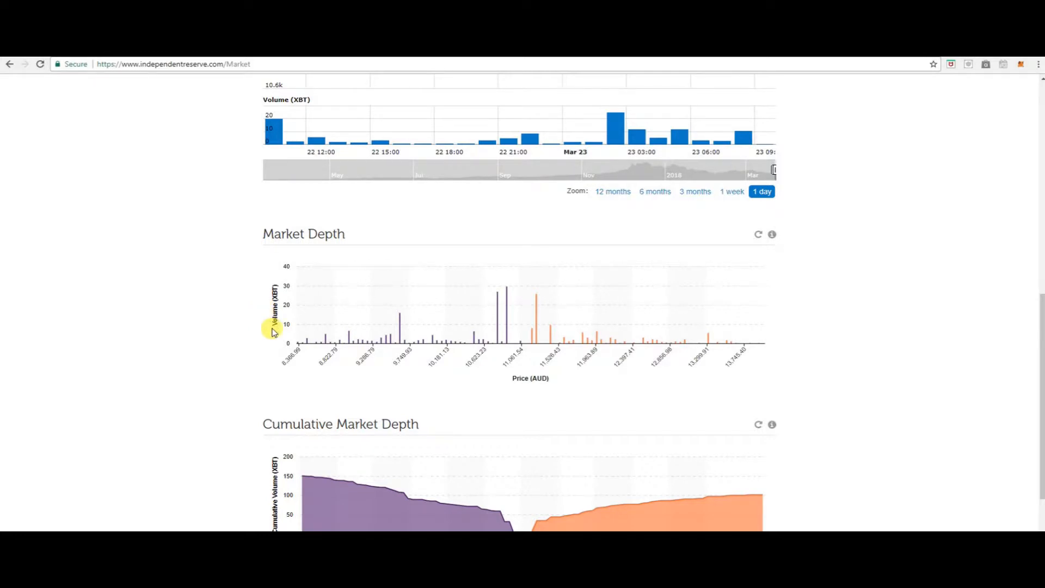
pyautogui.scroll(-3)
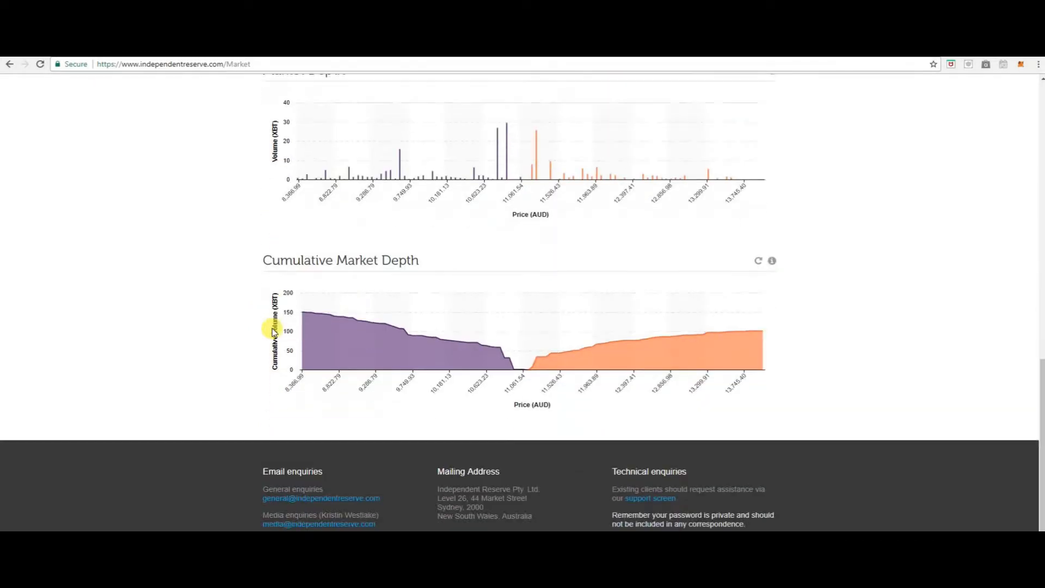
pyautogui.scroll(-3)
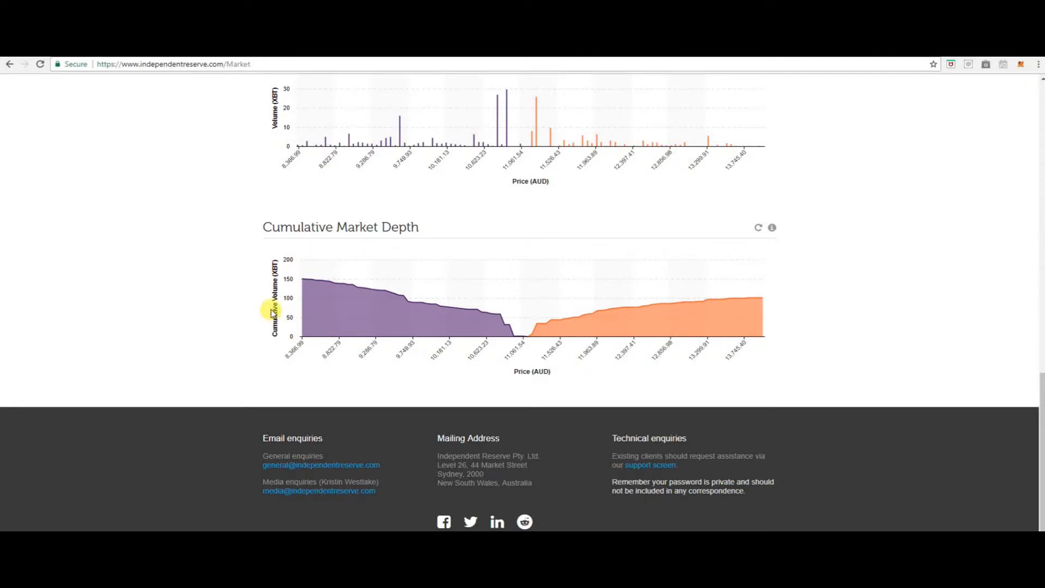
pyautogui.scroll(3)
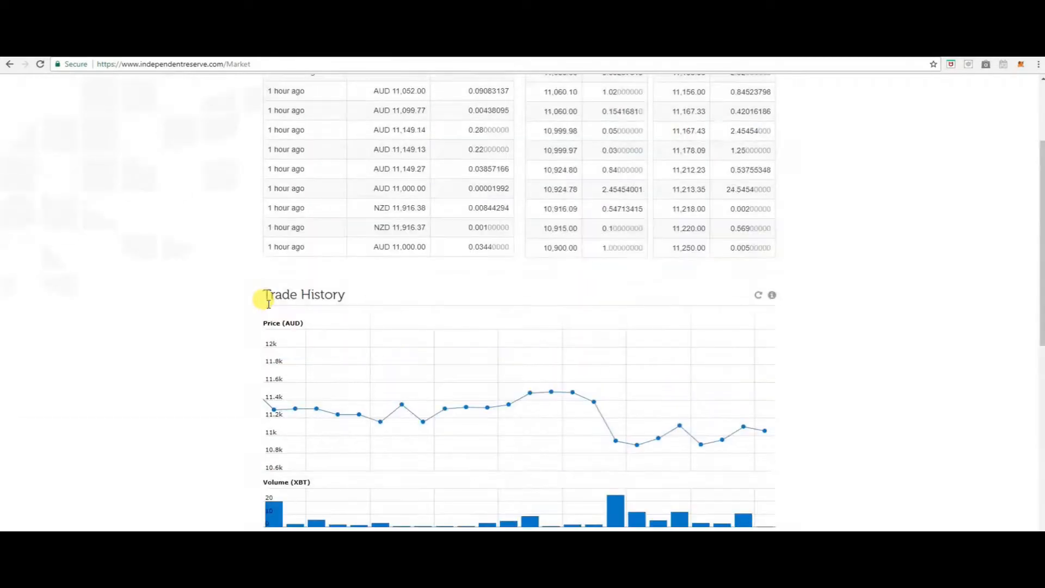
pyautogui.scroll(3)
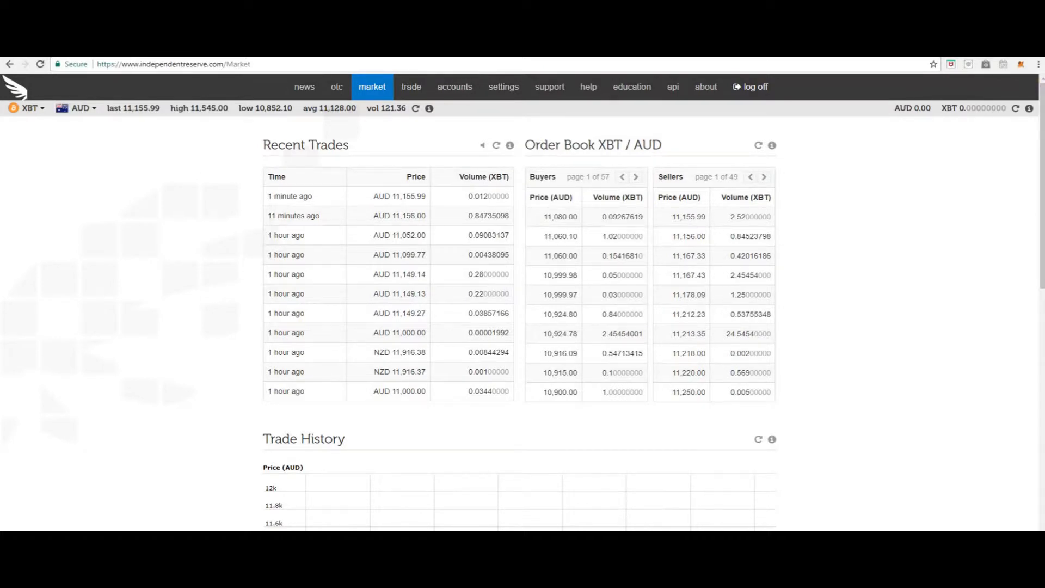
# - Open the XBT/AUD Trade page with its market buy form and order book
pyautogui.click(411, 86)
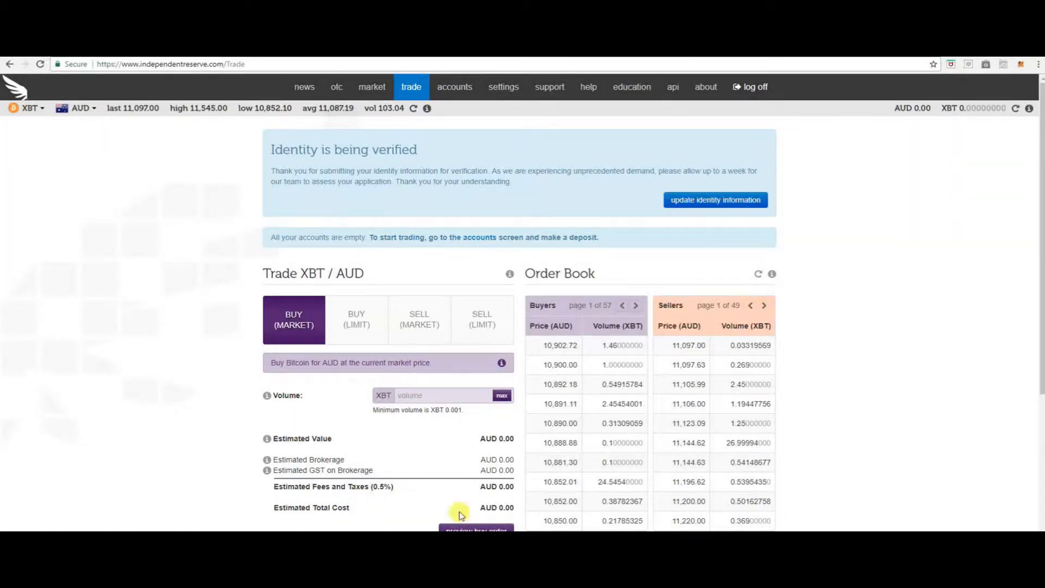
pyautogui.moveTo(480, 240)
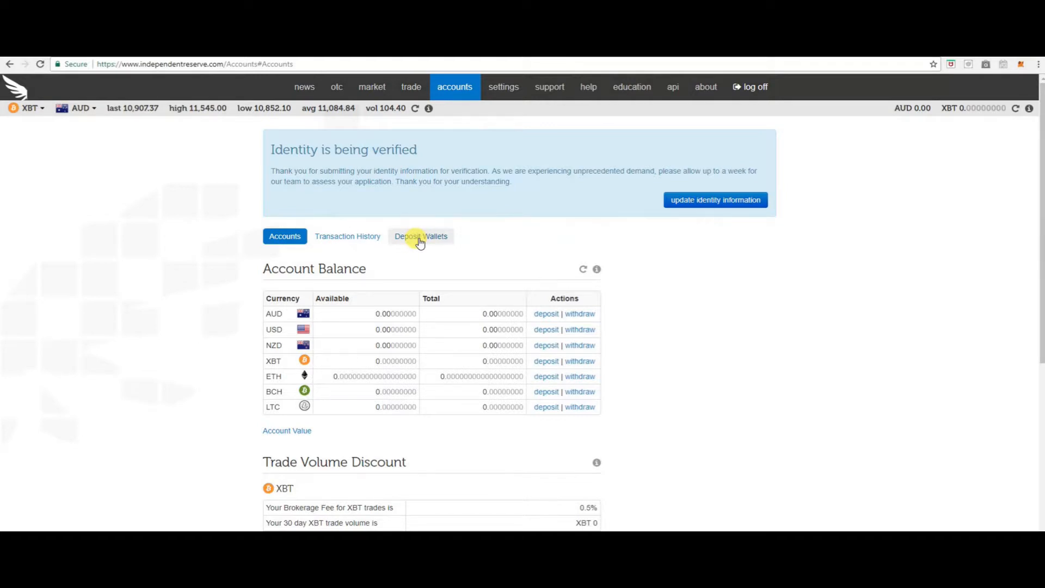
pyautogui.moveTo(433, 241)
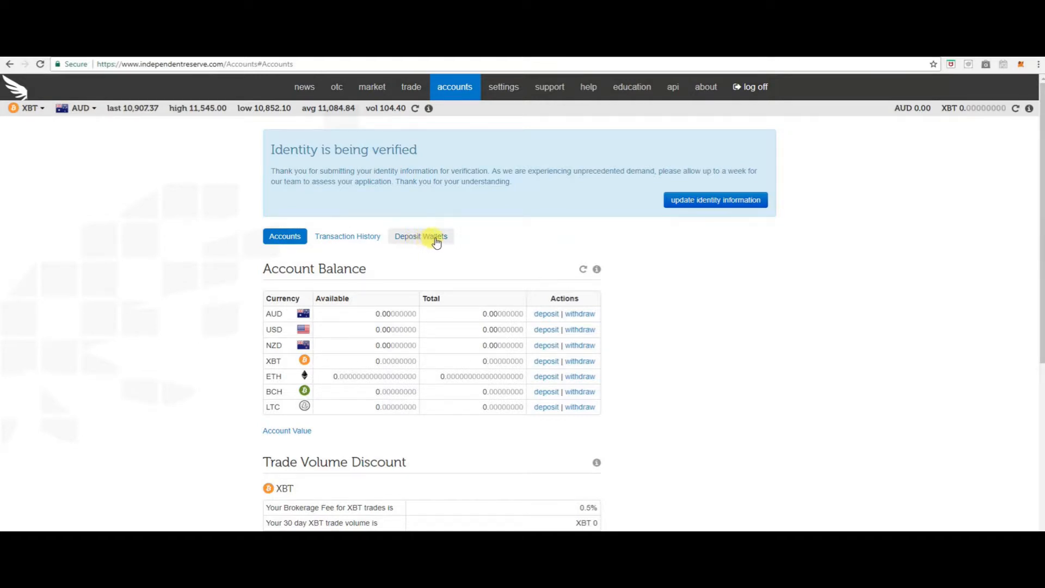
pyautogui.moveTo(539, 321)
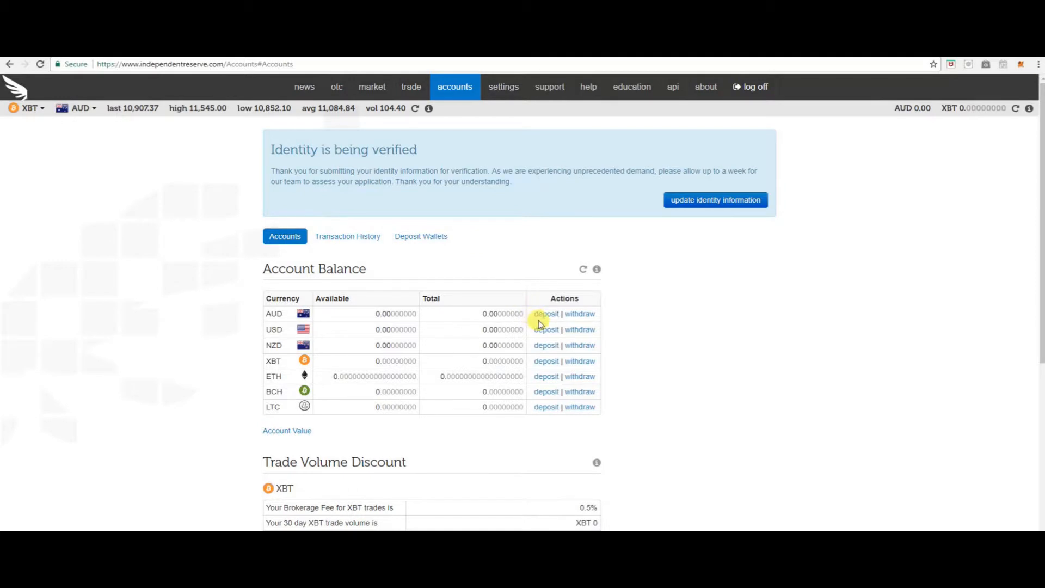
pyautogui.moveTo(545, 329)
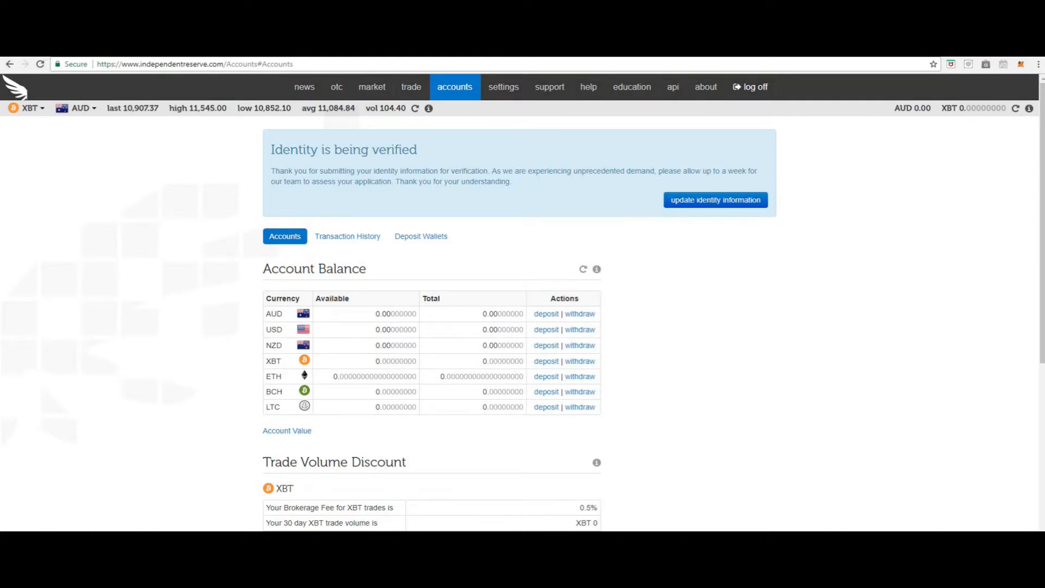
pyautogui.moveTo(457, 418)
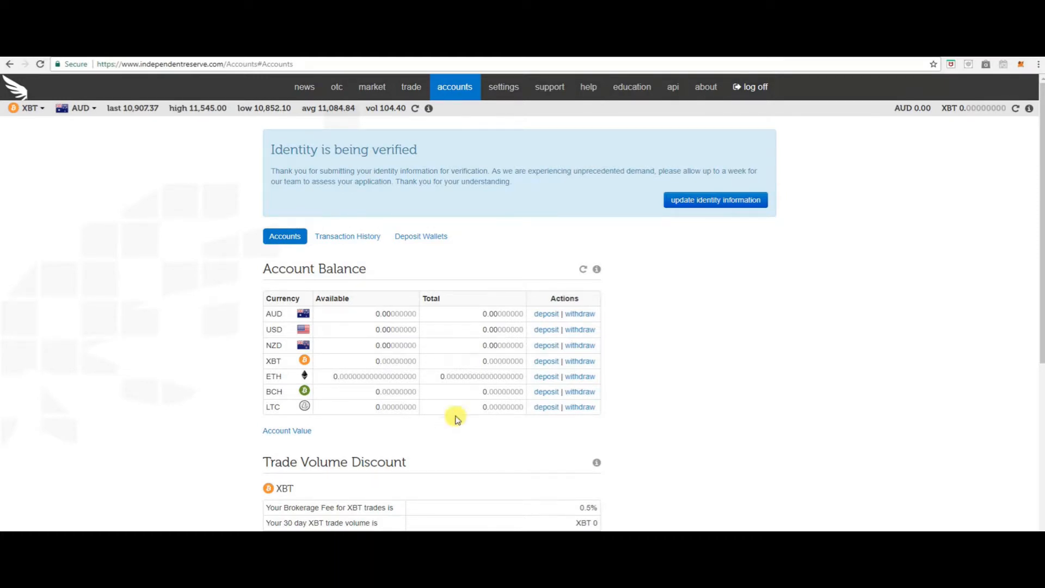
pyautogui.moveTo(372, 89)
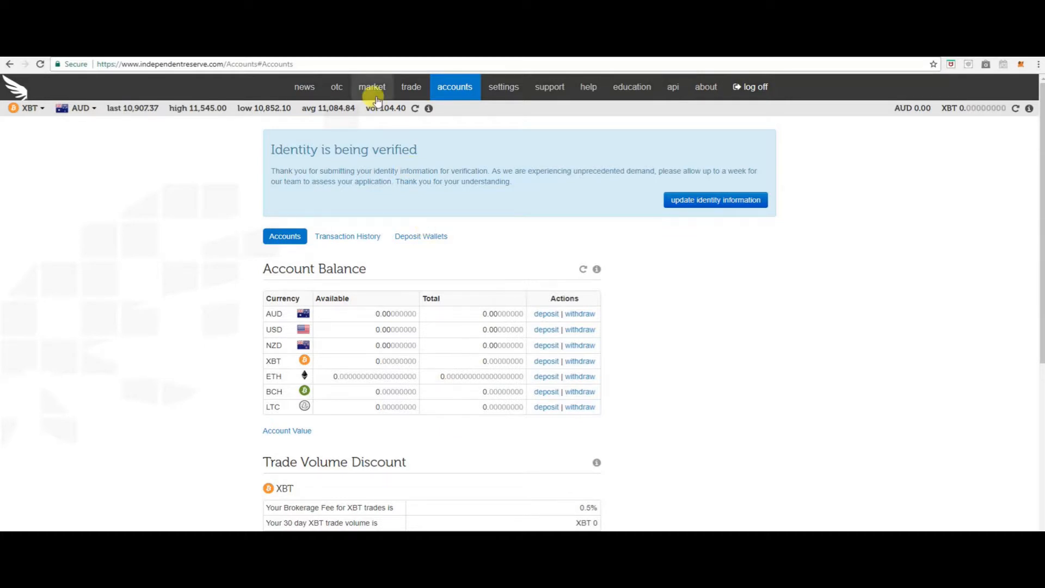
pyautogui.moveTo(410, 87)
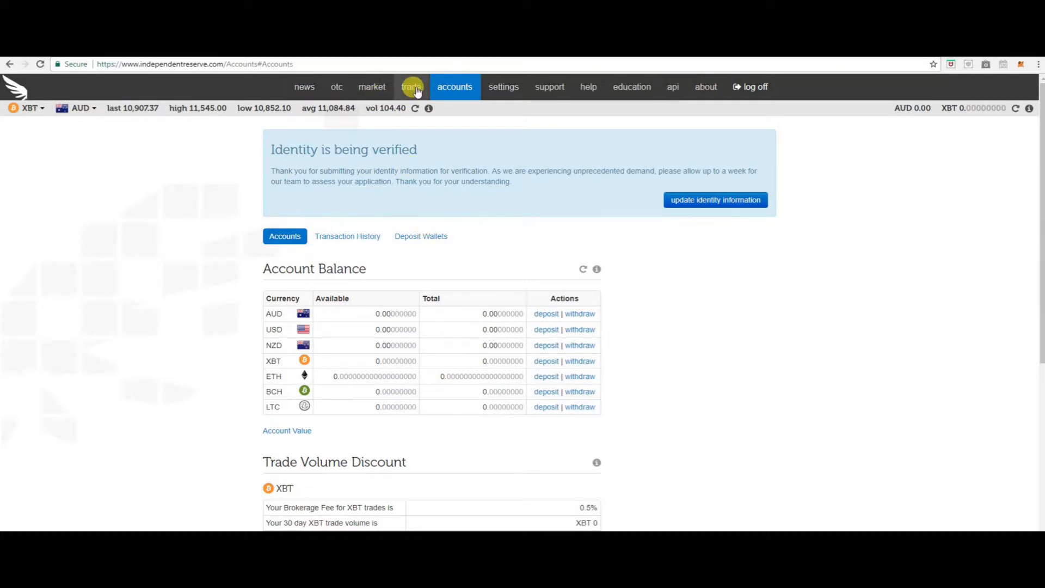
# - Leave the zero-balance Accounts page and return to the trading page
pyautogui.click(411, 87)
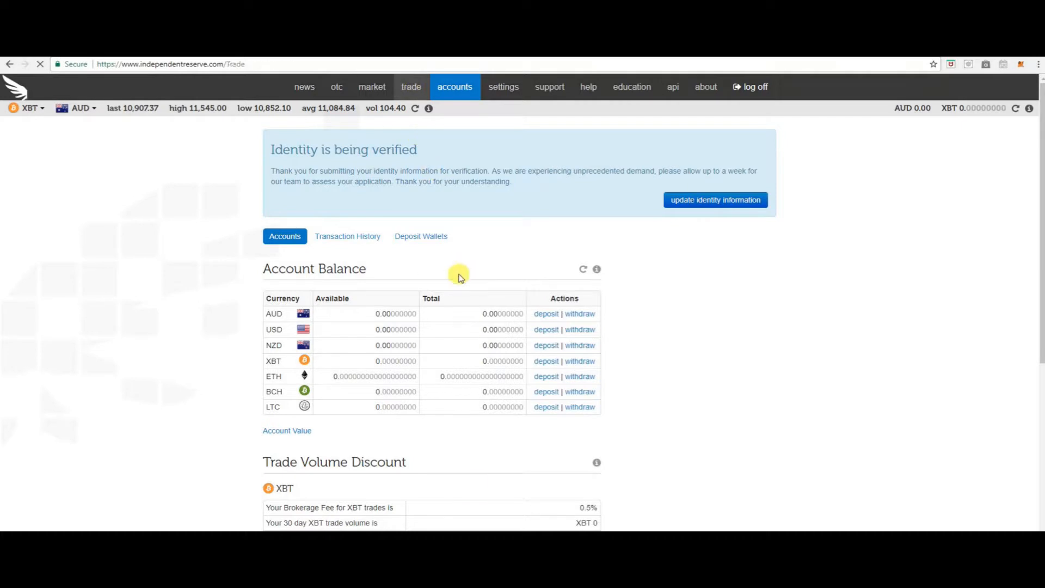
# - Return to the Trade page's XBT/AUD Buy (Market) form to estimate a small purchase
pyautogui.click(410, 86)
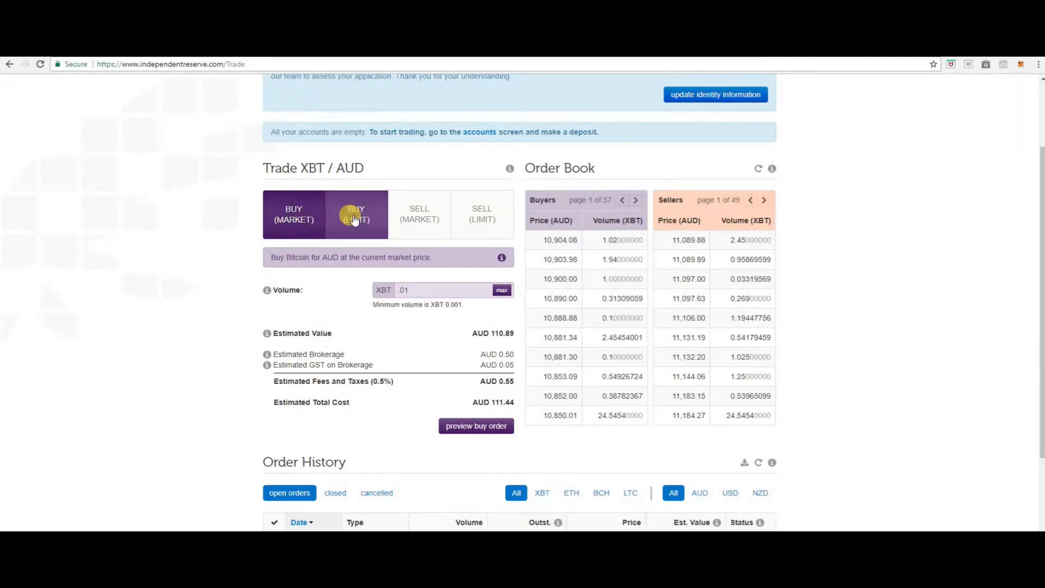
# - Enter a 0.1 XBT limit buy at a bid price of AUD 10,850, estimating AUD 109.04
pyautogui.click(356, 214)
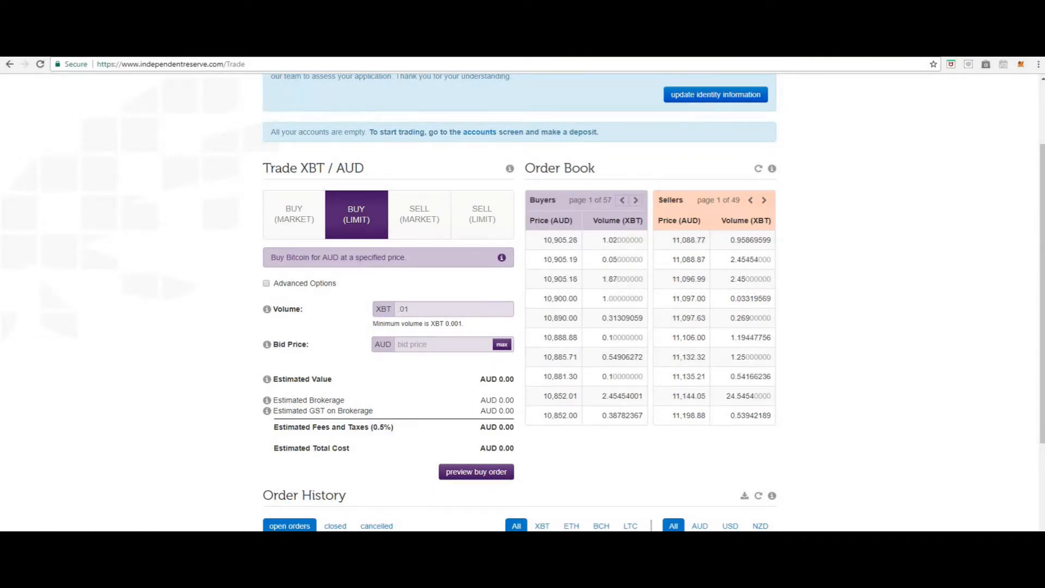
pyautogui.click(420, 308)
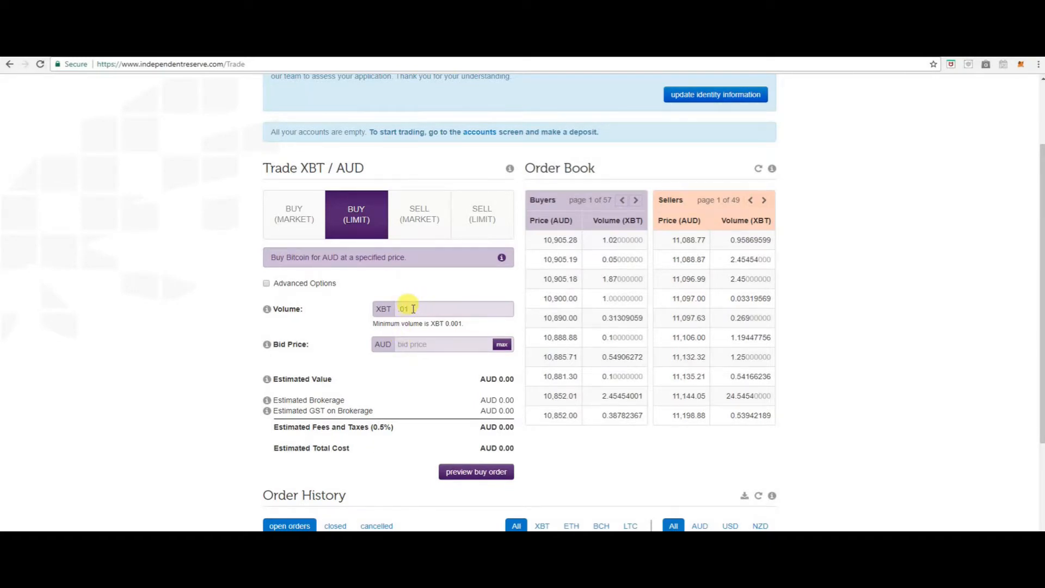
pyautogui.click(433, 343)
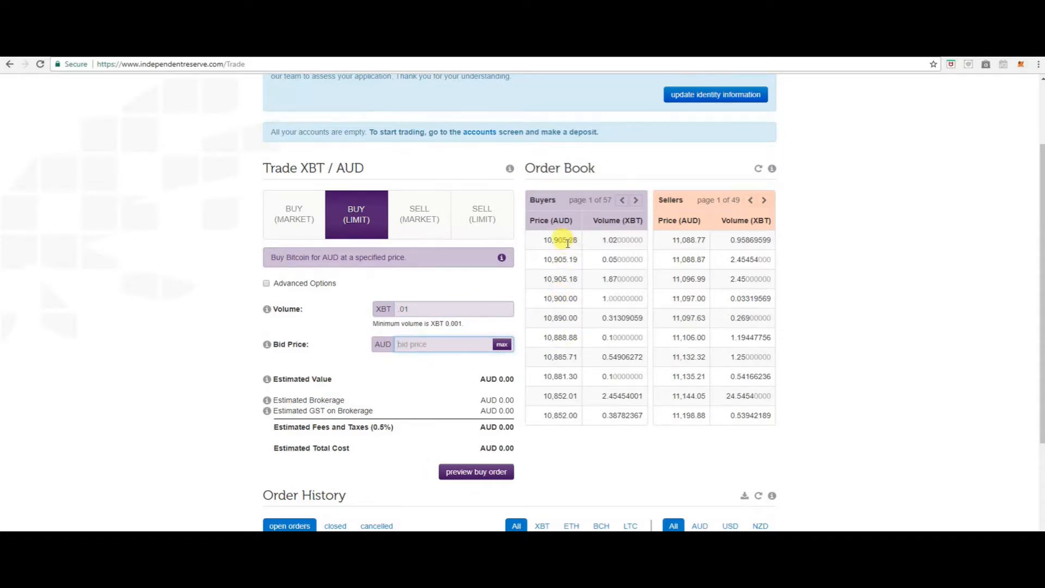
pyautogui.moveTo(556, 425)
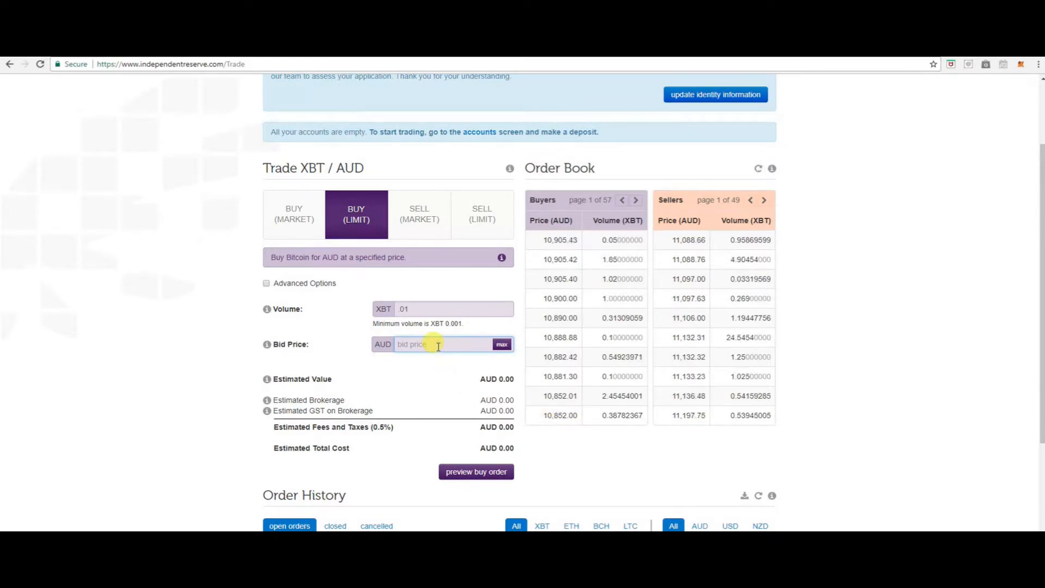
pyautogui.write('10850')
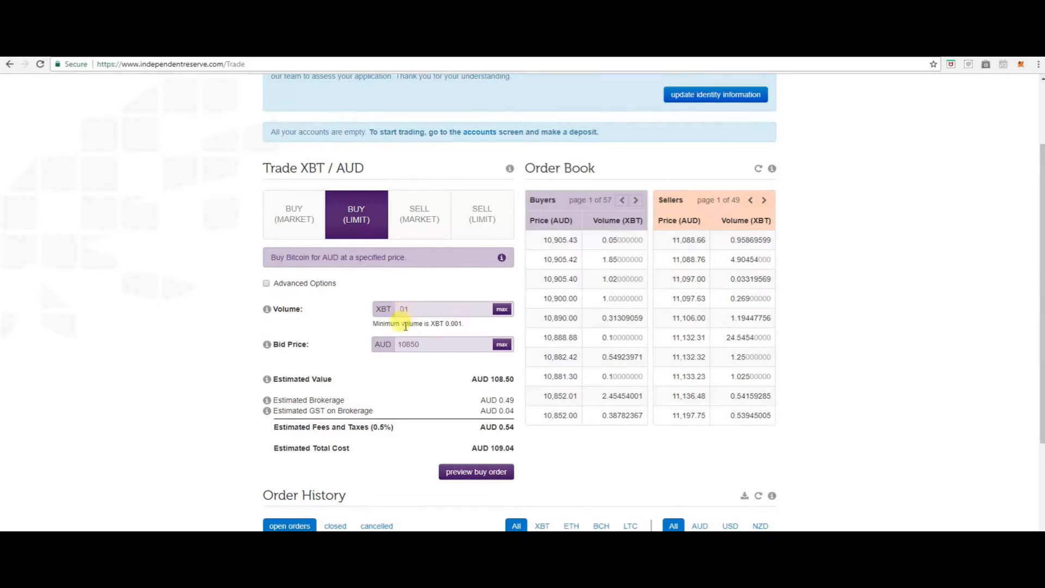
pyautogui.moveTo(321, 388)
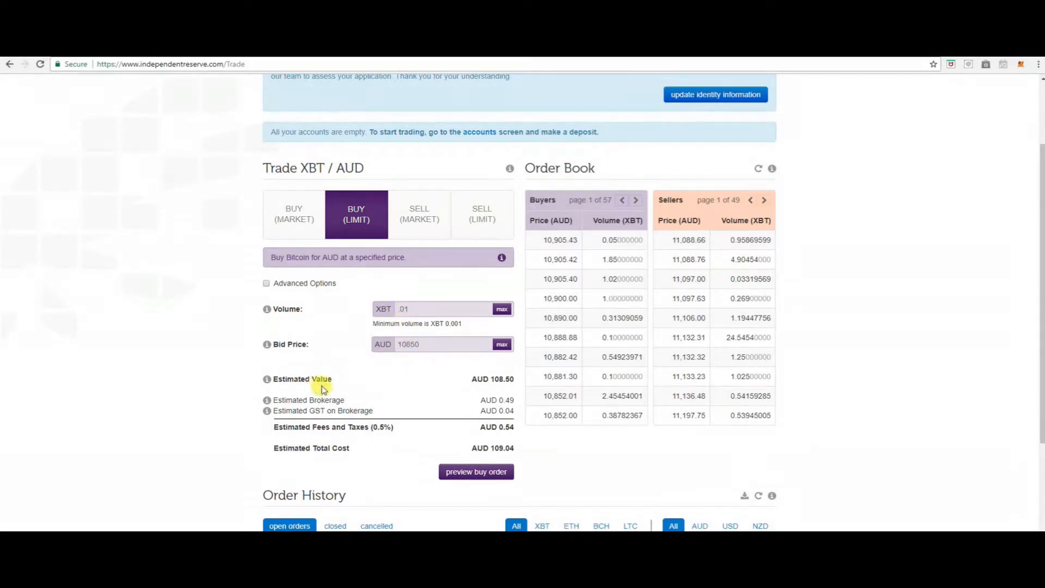
pyautogui.moveTo(510, 392)
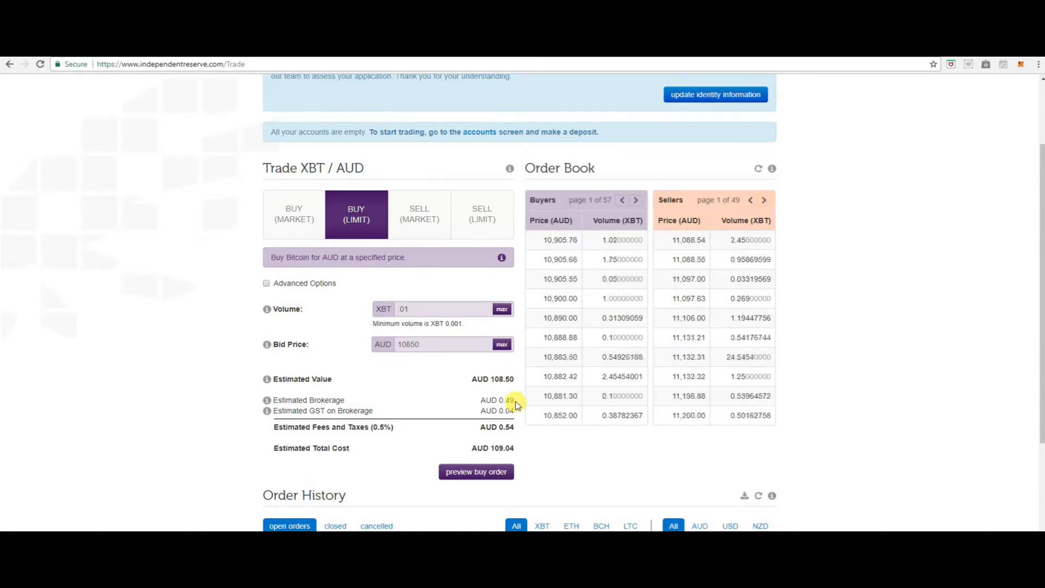
pyautogui.moveTo(517, 419)
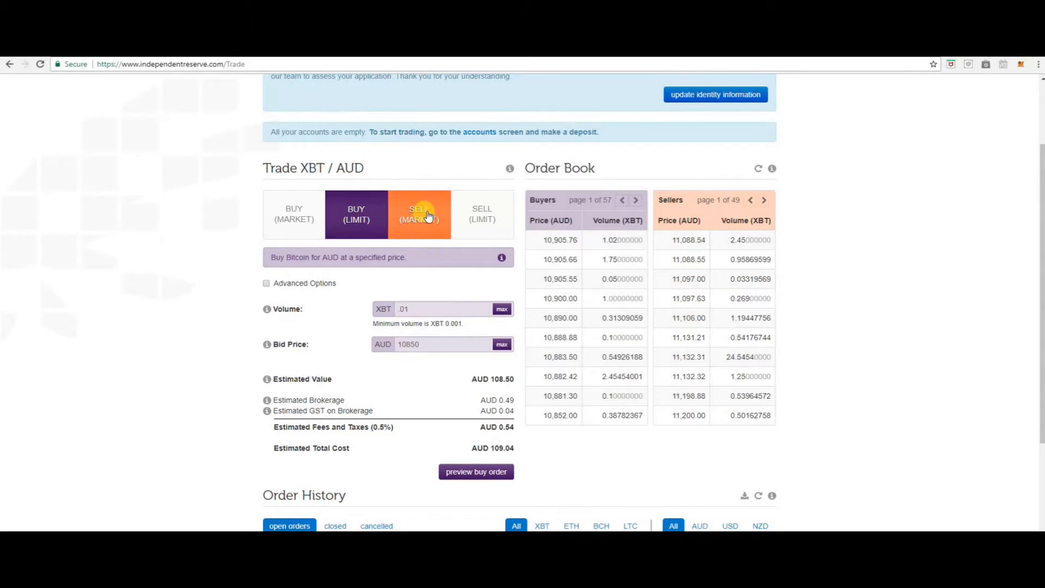
# - Switch to Sell (Market) with a volume of .01 XBT, estimating AUD 108.45 received
pyautogui.click(419, 214)
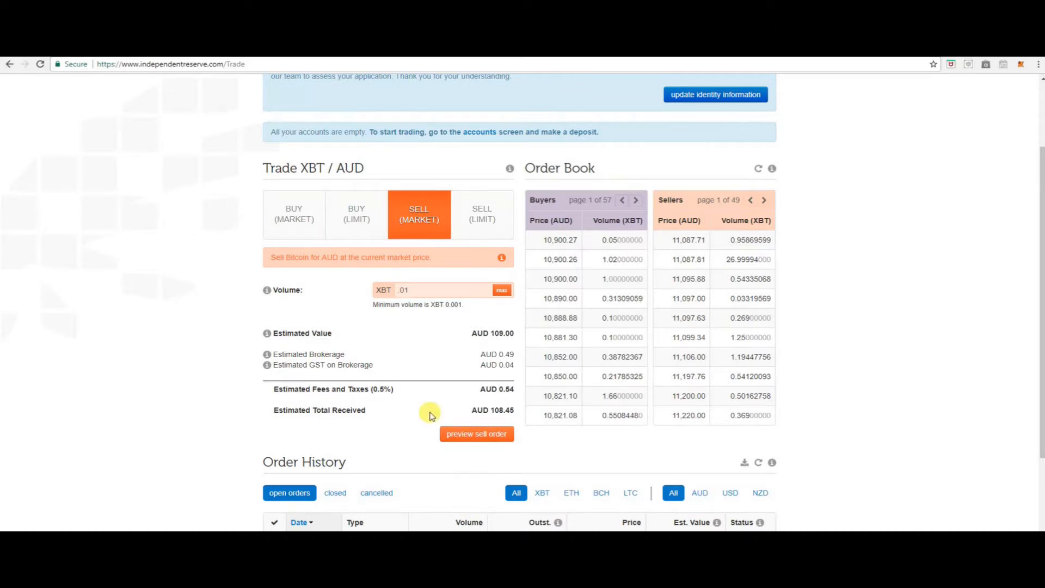
pyautogui.click(406, 290)
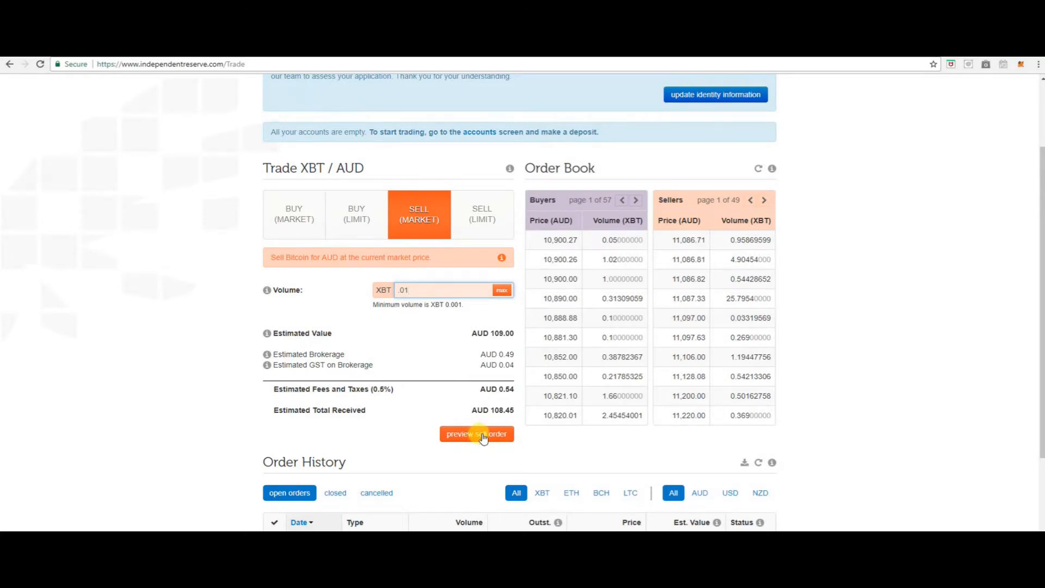
pyautogui.moveTo(511, 473)
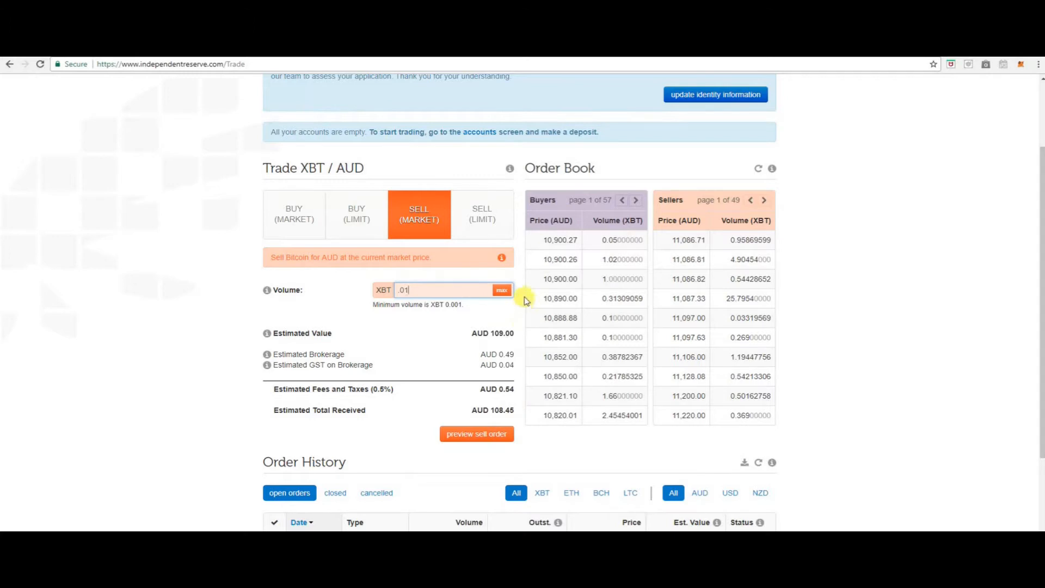
pyautogui.moveTo(481, 214)
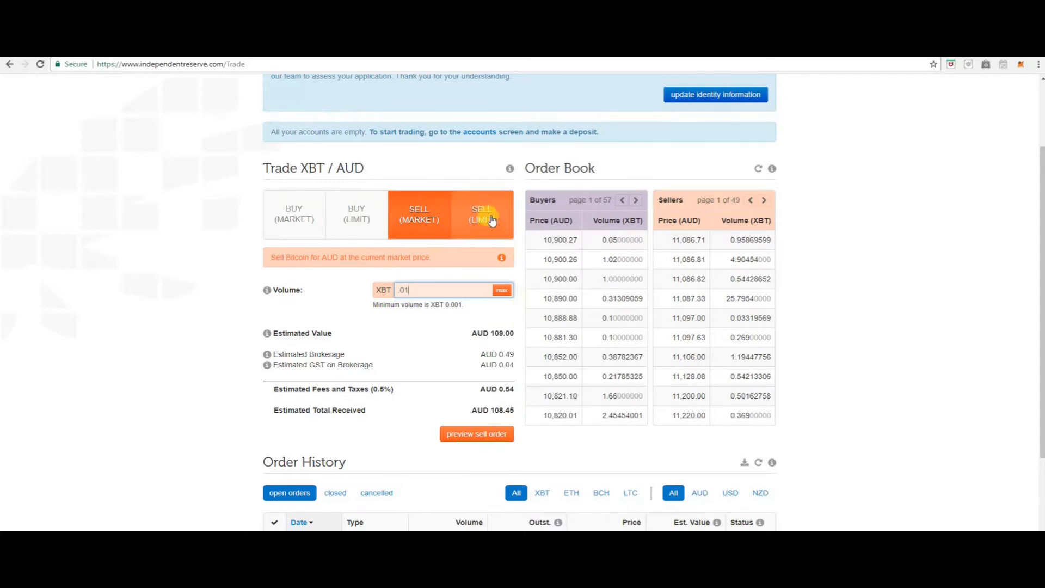
# - Switch to Sell (Limit) and set a .01 XBT offer price of AUD 10,900
pyautogui.click(481, 214)
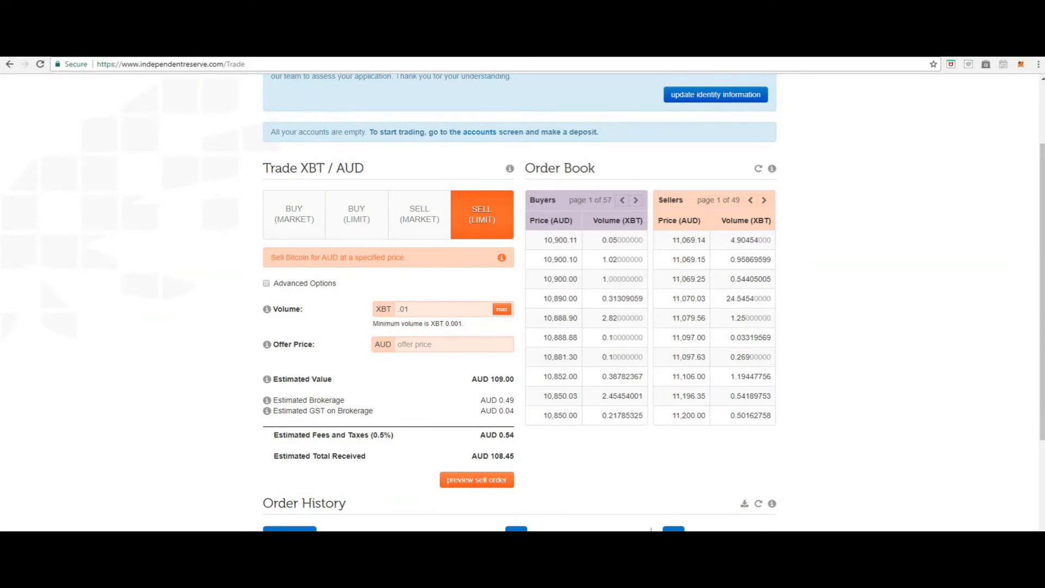
pyautogui.moveTo(428, 462)
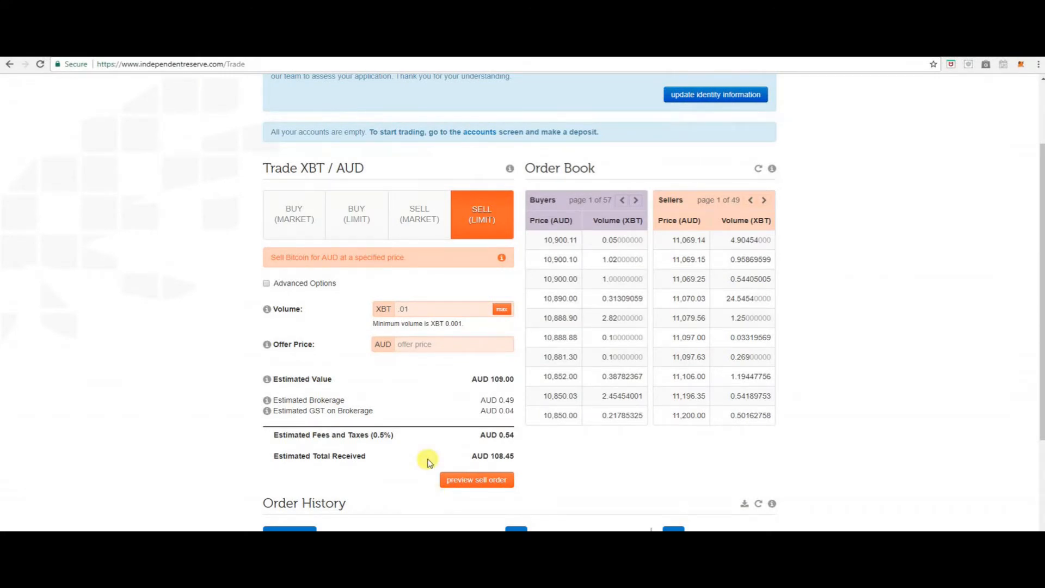
pyautogui.click(416, 308)
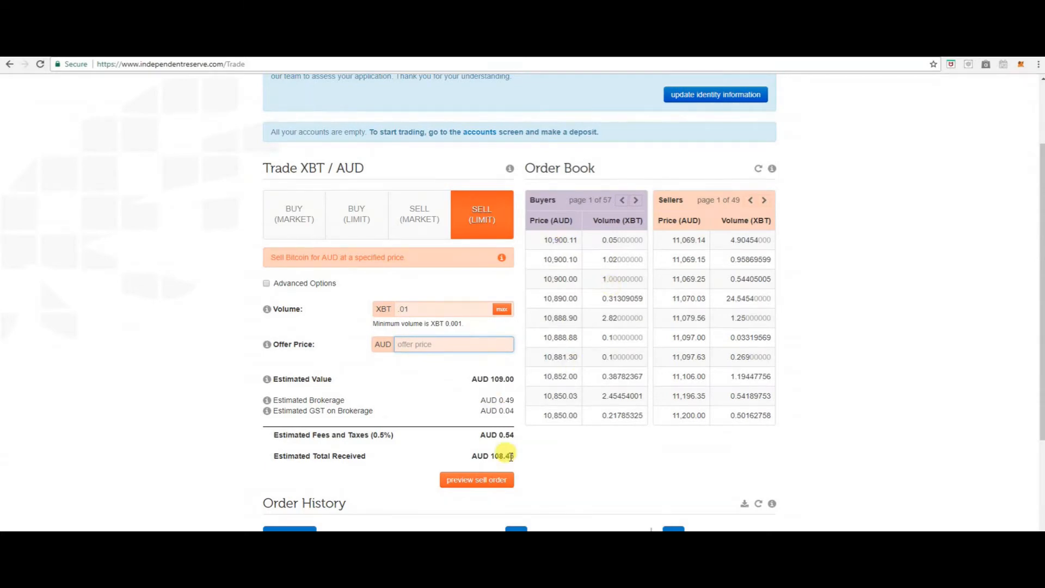
pyautogui.write('109')
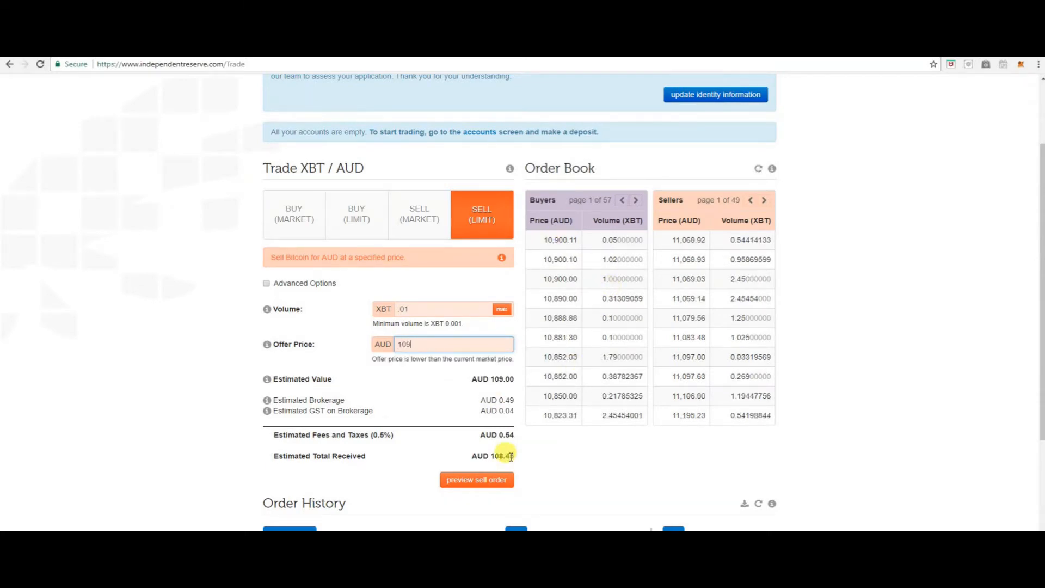
pyautogui.write('10900')
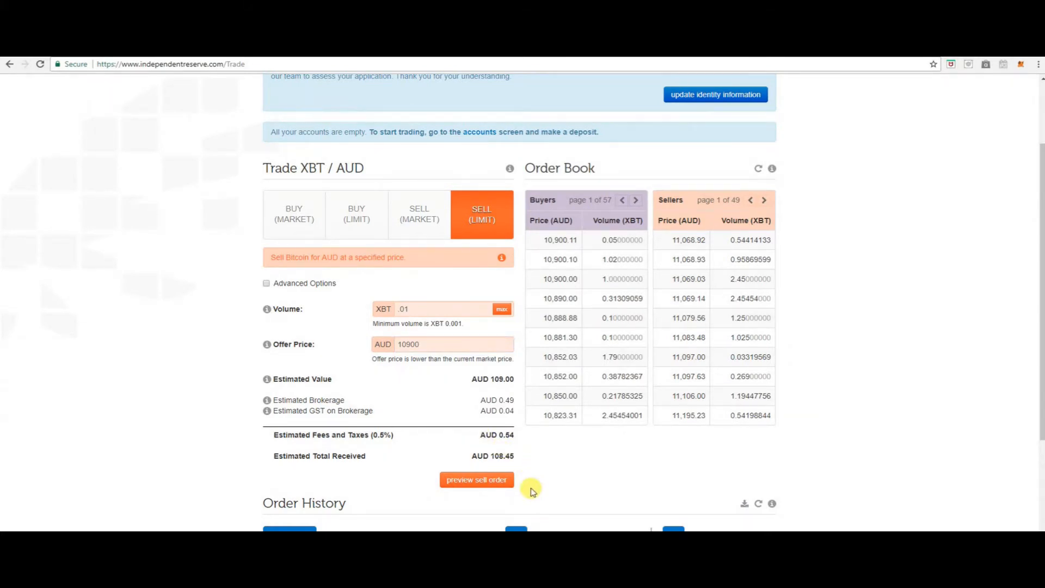
pyautogui.moveTo(475, 478)
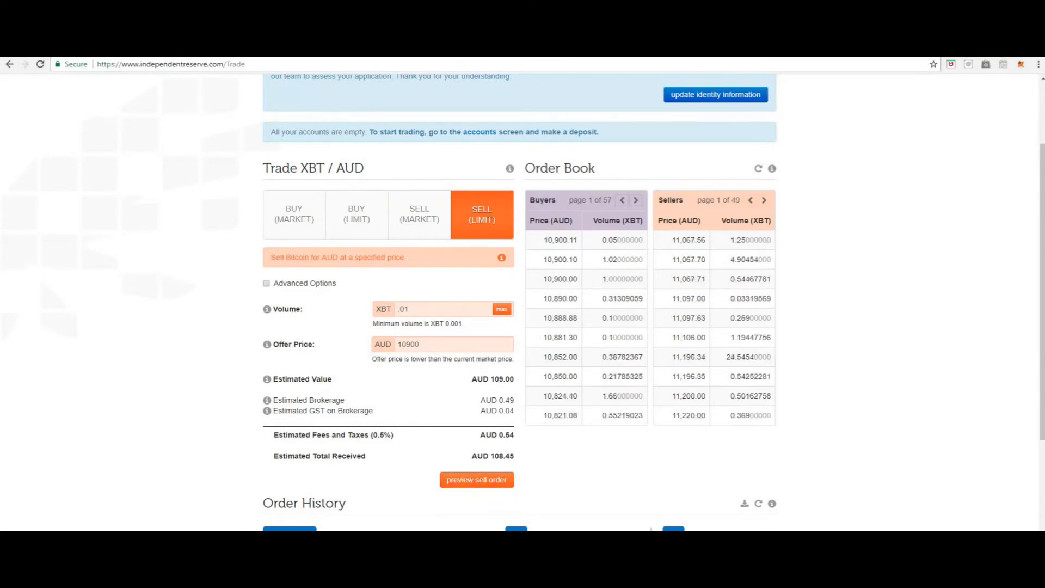
pyautogui.moveTo(570, 166)
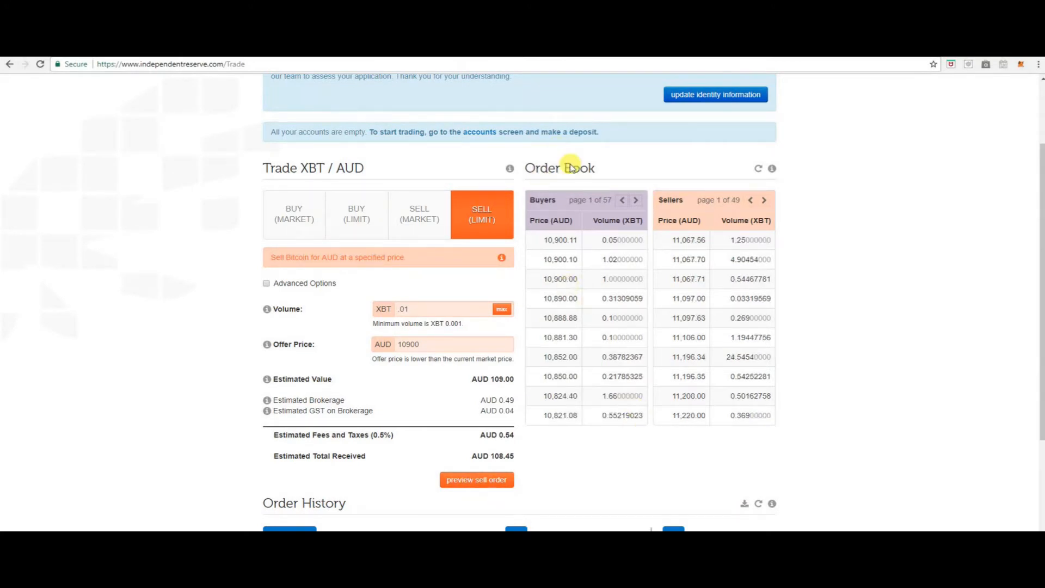
pyautogui.moveTo(541, 210)
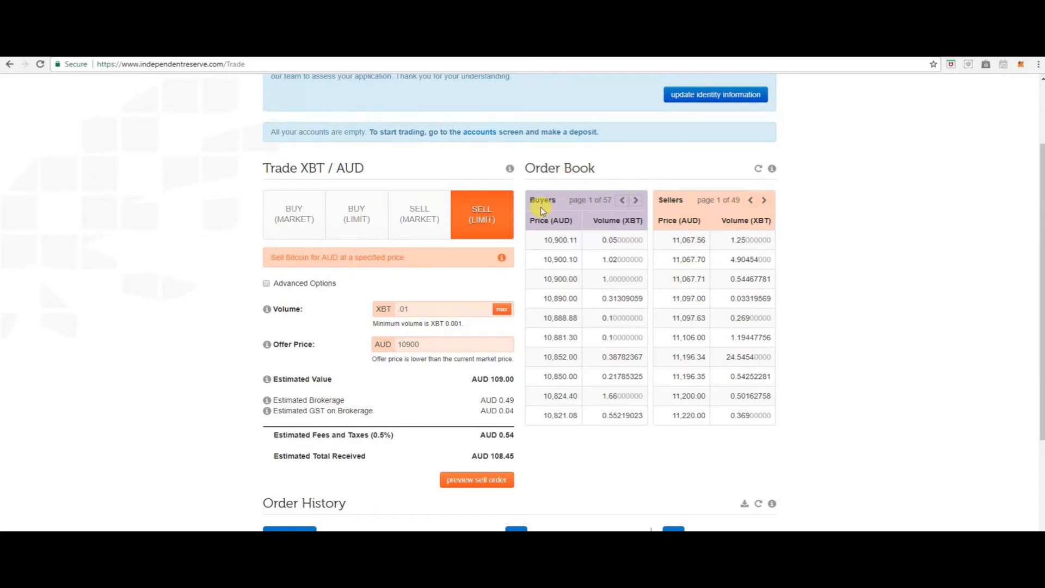
pyautogui.moveTo(545, 290)
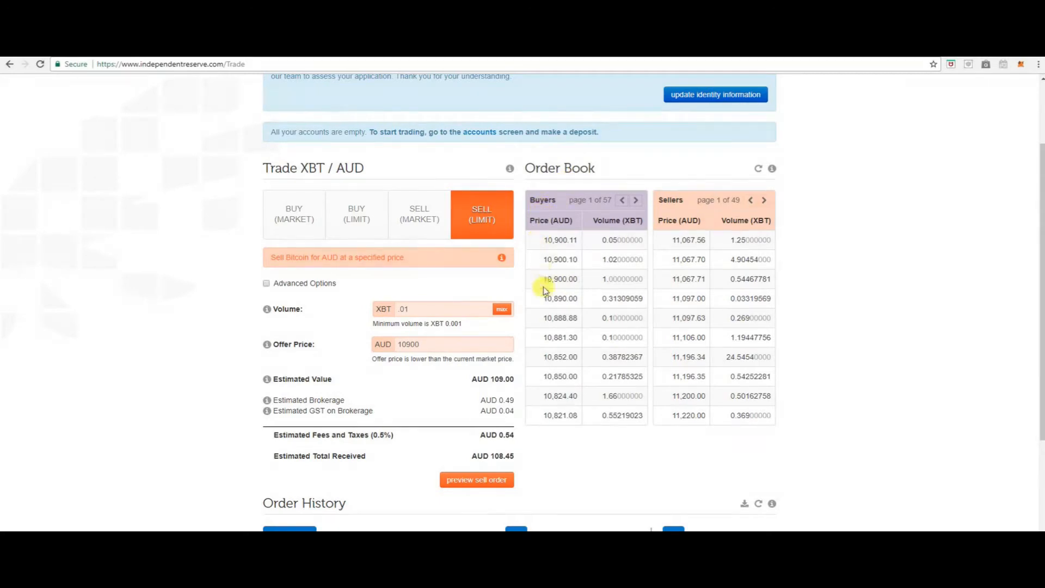
pyautogui.moveTo(598, 228)
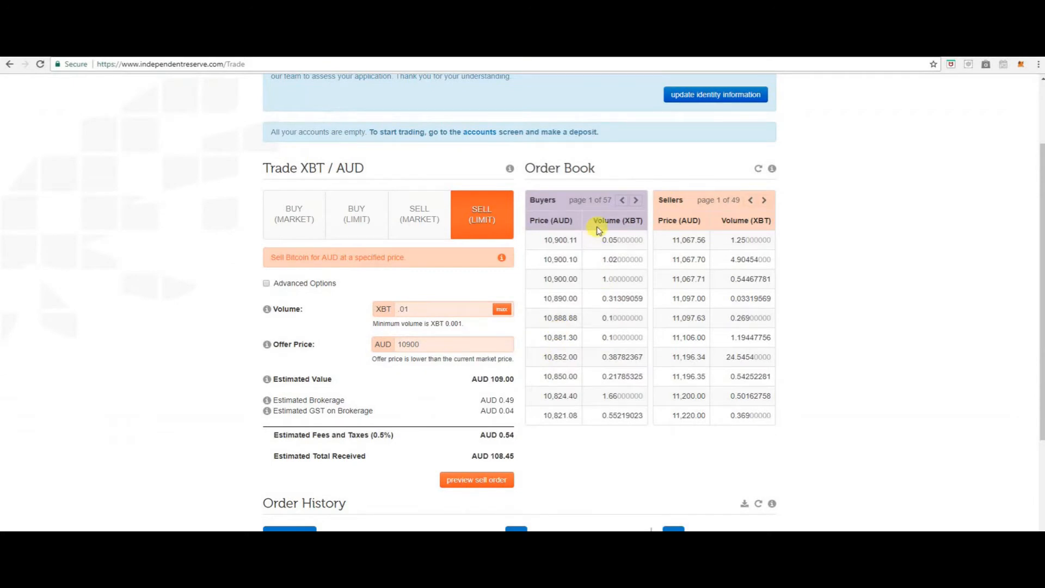
pyautogui.moveTo(615, 416)
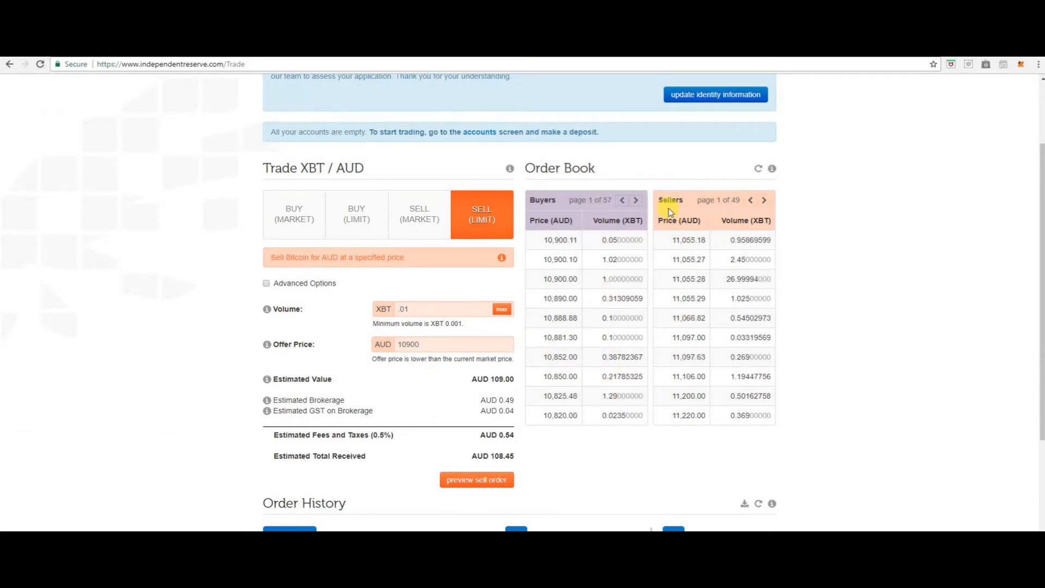
pyautogui.moveTo(756, 235)
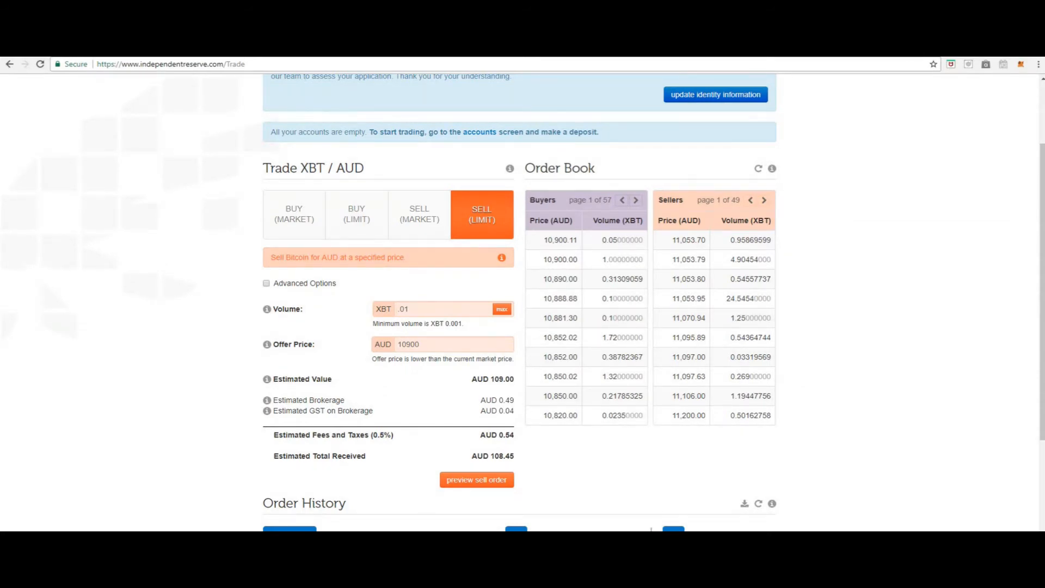
# - Scroll to Order History, then open the account settings with summary and identity details
pyautogui.scroll(-3)
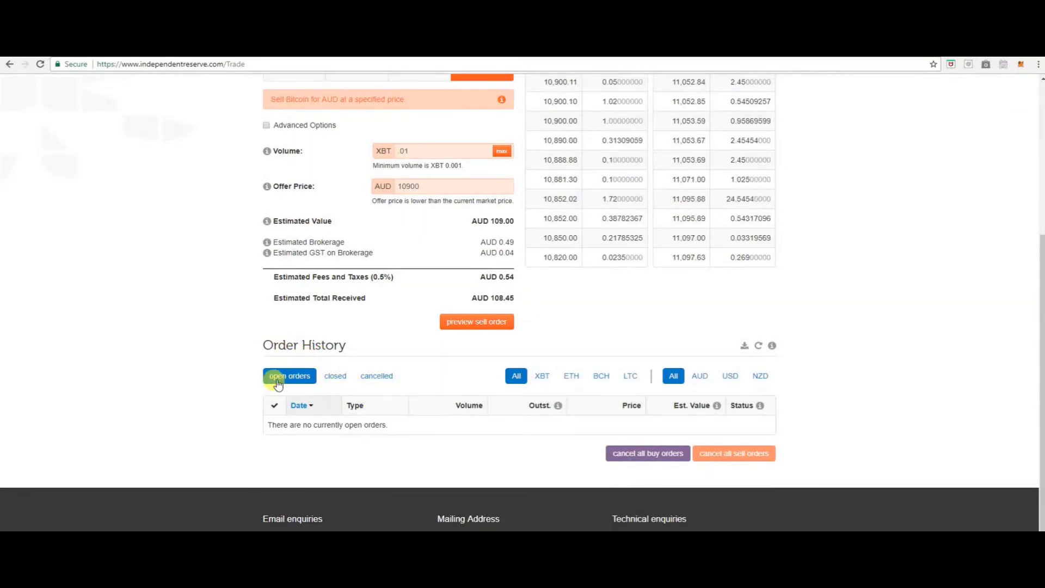
pyautogui.moveTo(363, 383)
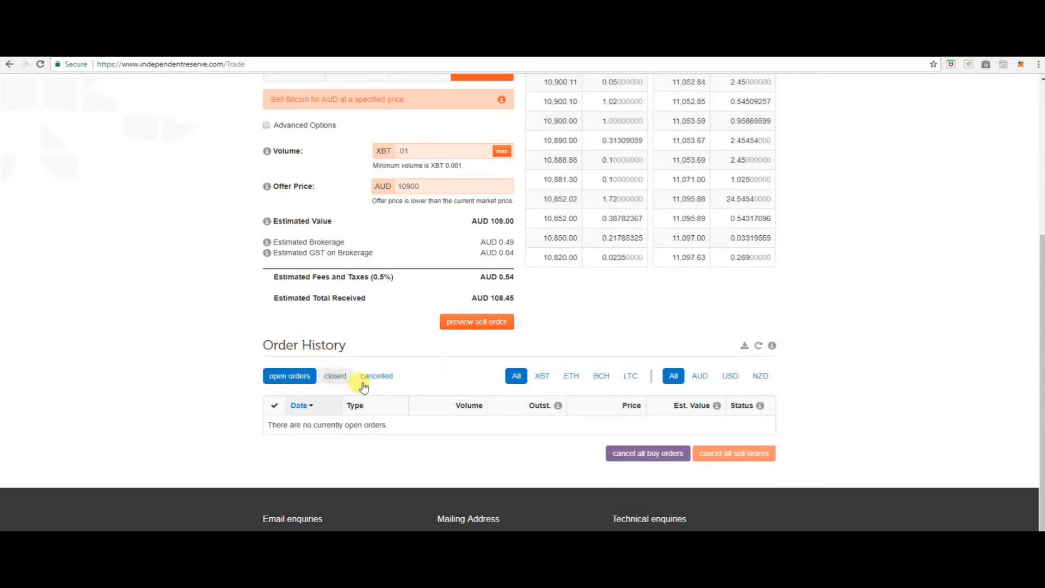
pyautogui.moveTo(376, 375)
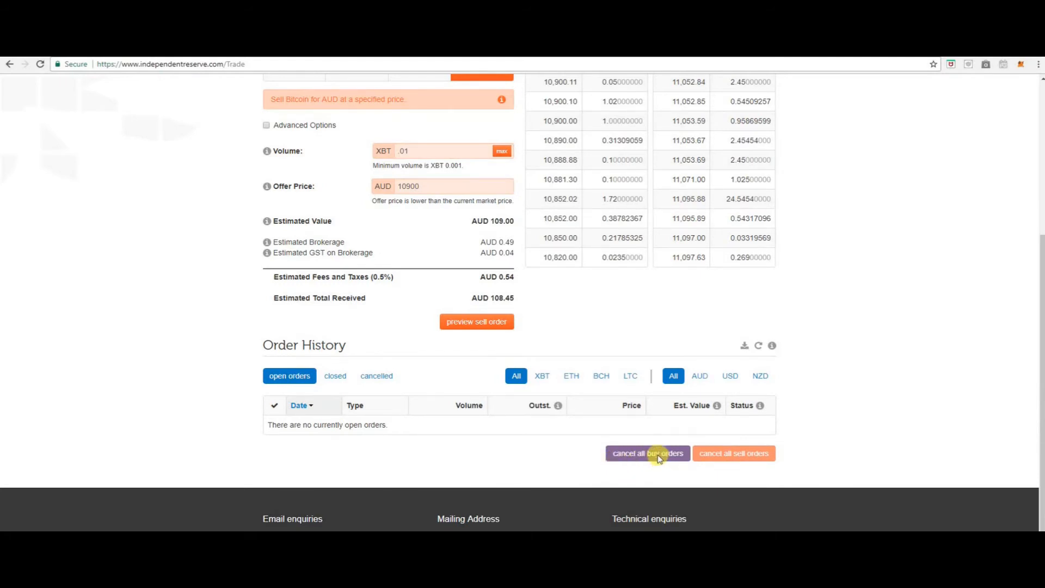
pyautogui.click(503, 87)
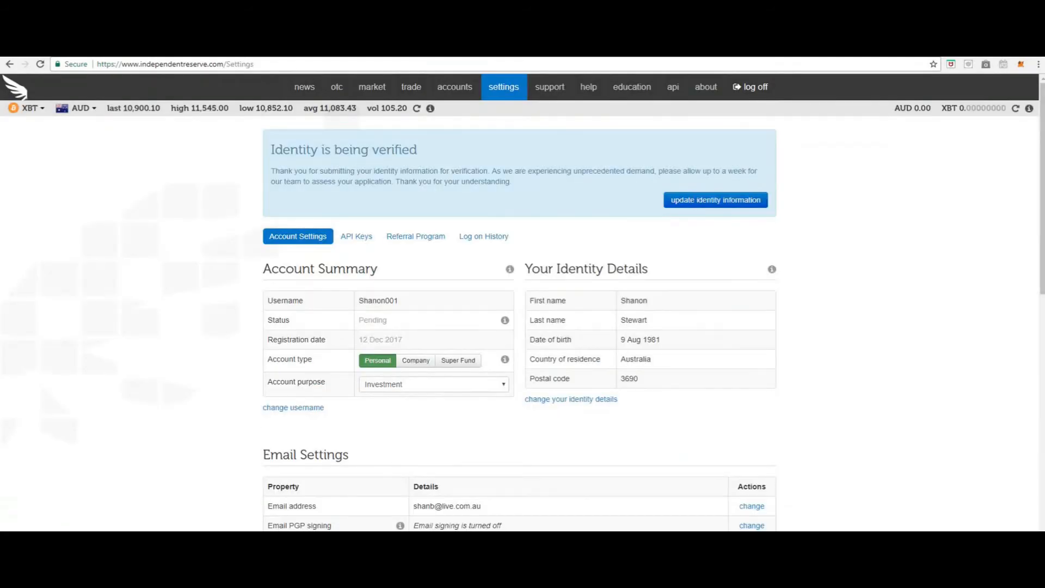
# - Go through Trade to the Support section and view its empty inbox
pyautogui.click(410, 86)
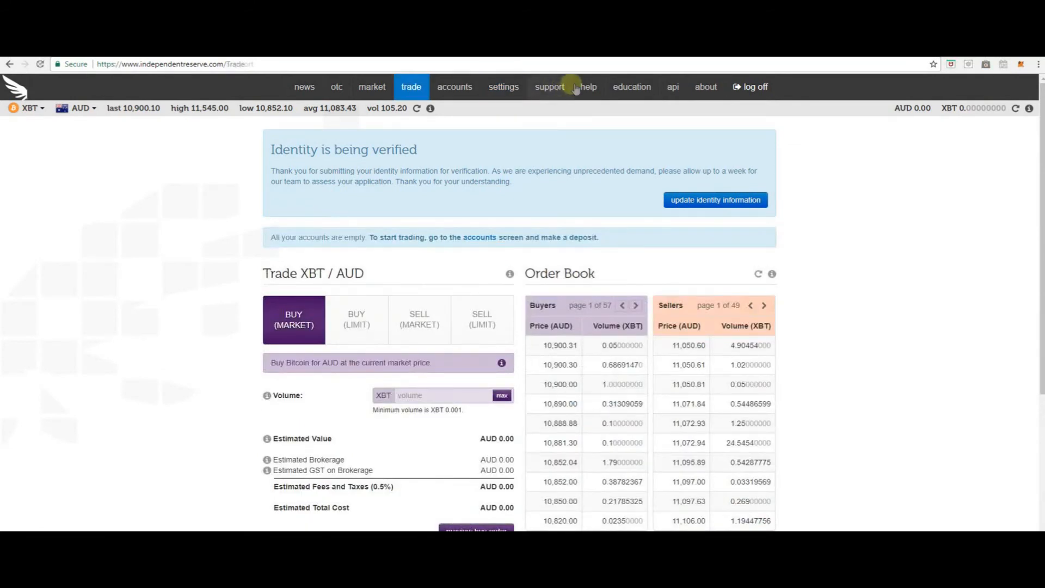
pyautogui.click(549, 87)
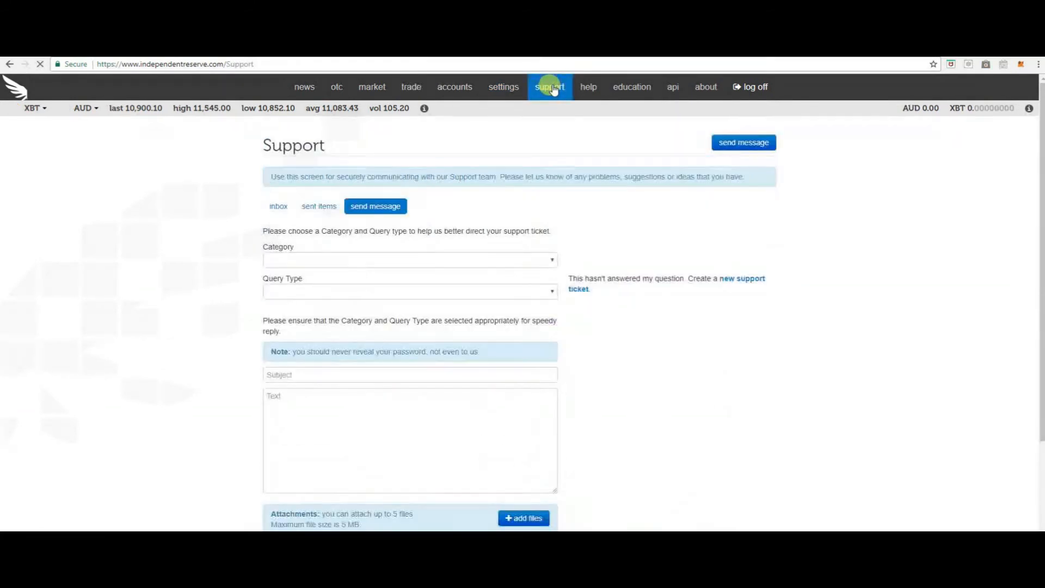
pyautogui.click(278, 206)
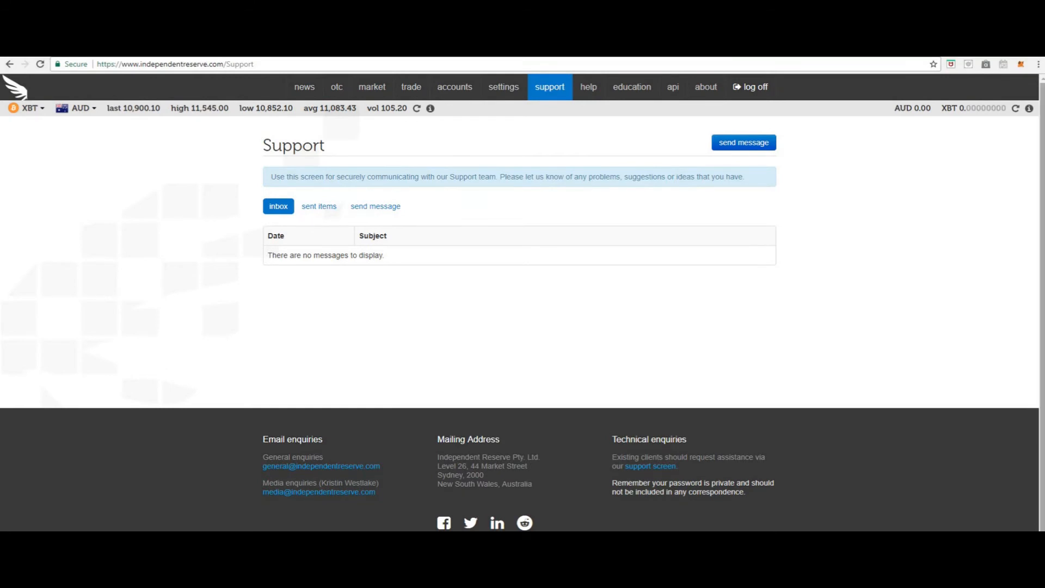
pyautogui.moveTo(580, 72)
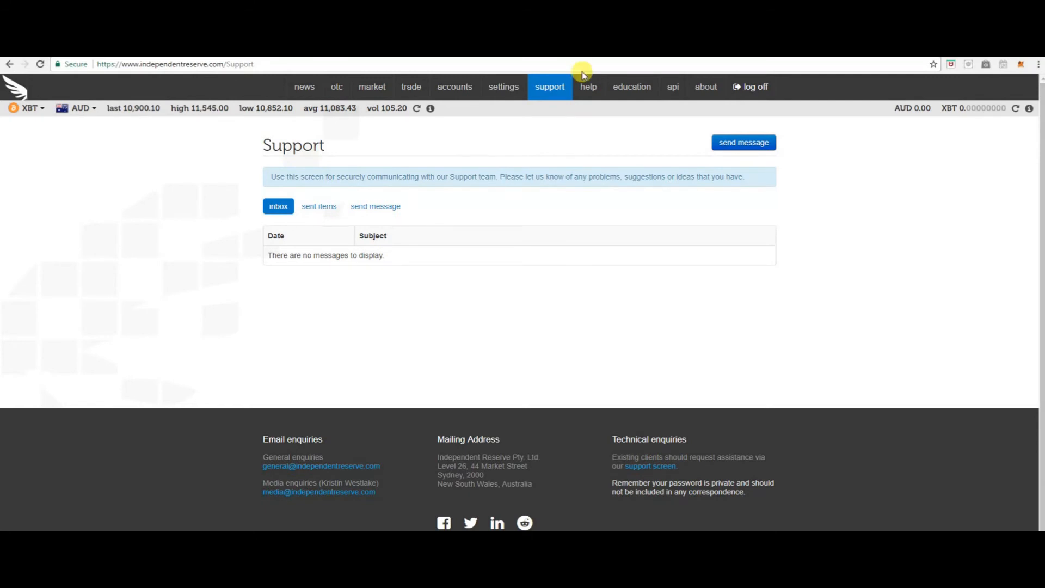
pyautogui.moveTo(587, 89)
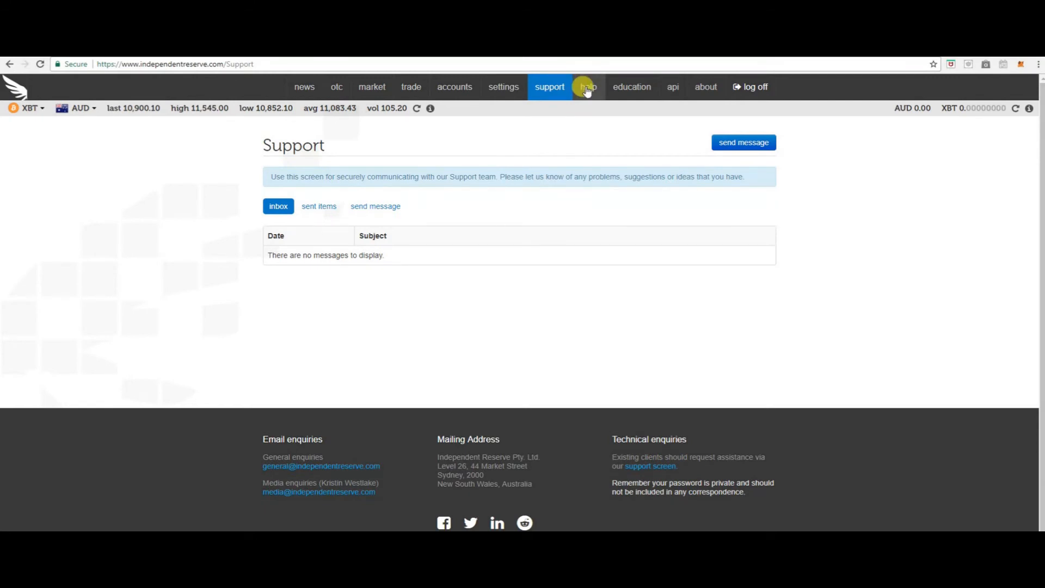
pyautogui.click(586, 86)
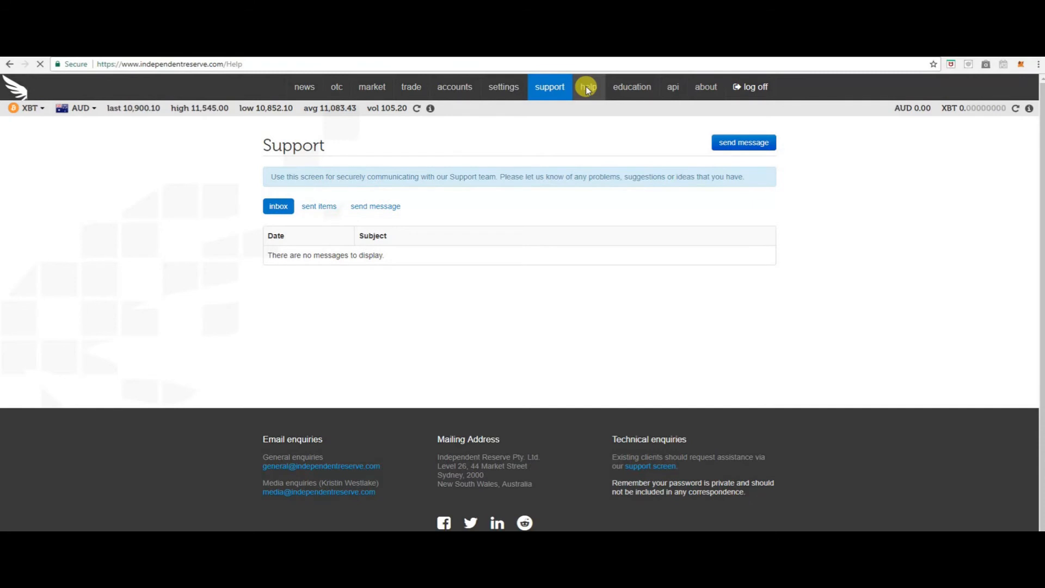
pyautogui.click(588, 87)
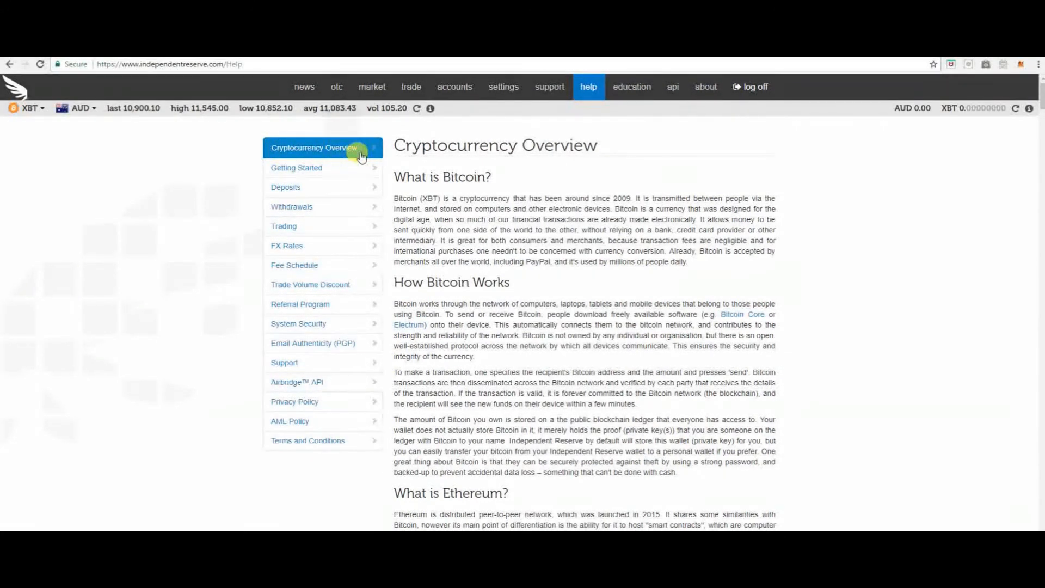
pyautogui.moveTo(324, 167)
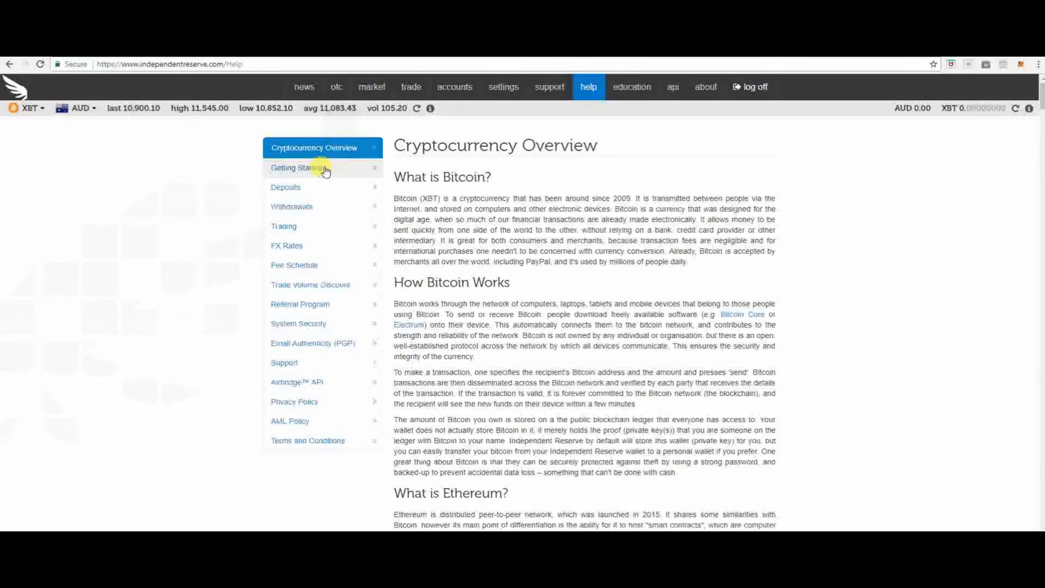
pyautogui.click(299, 167)
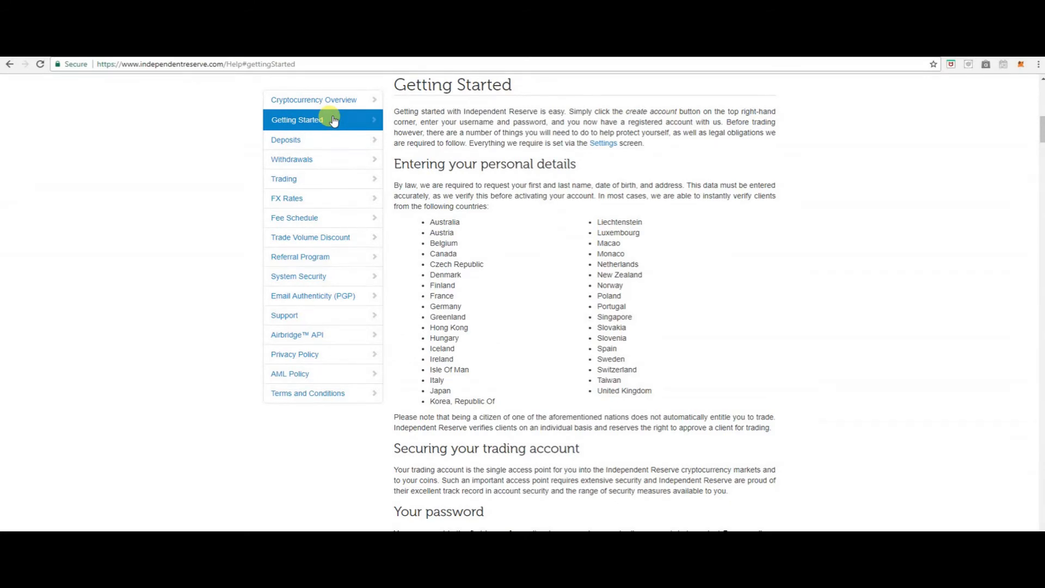
pyautogui.moveTo(331, 168)
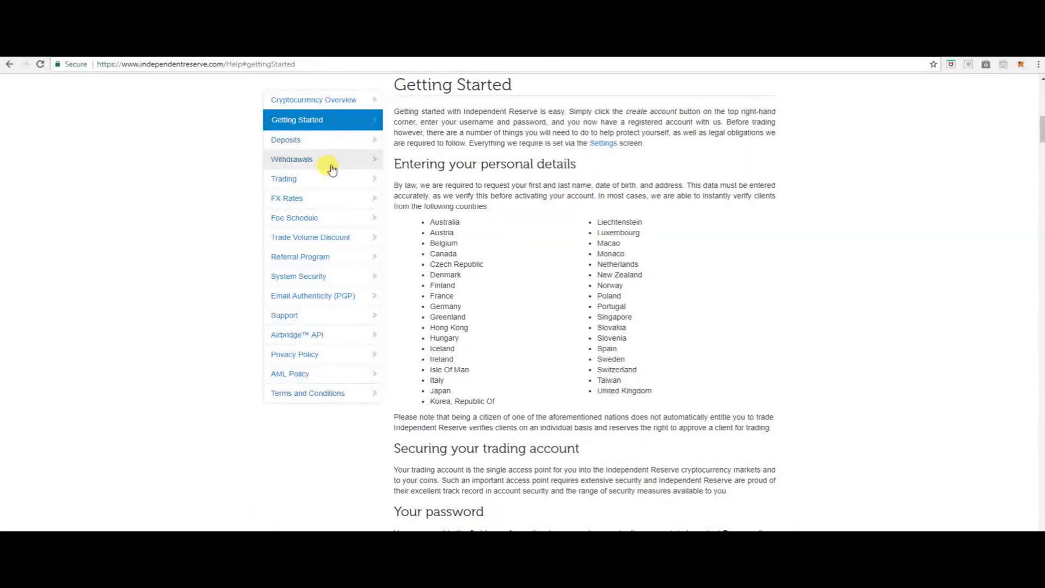
pyautogui.moveTo(332, 202)
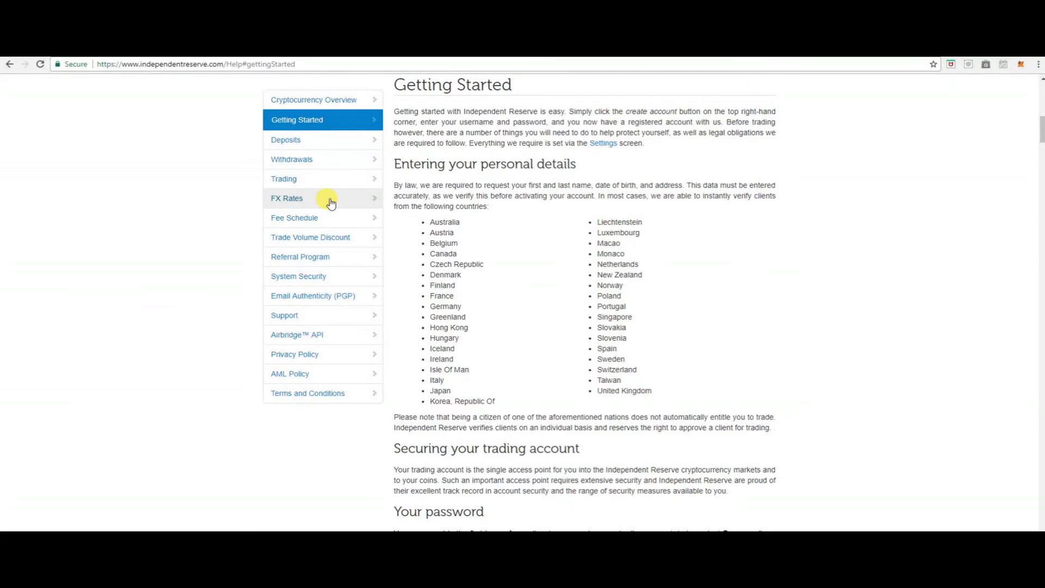
pyautogui.moveTo(341, 221)
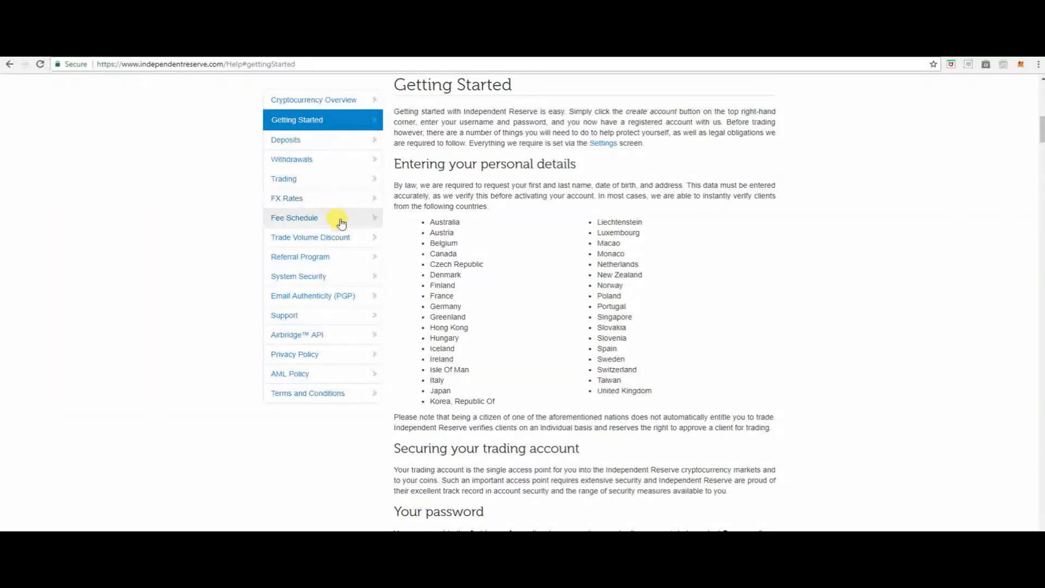
pyautogui.moveTo(340, 229)
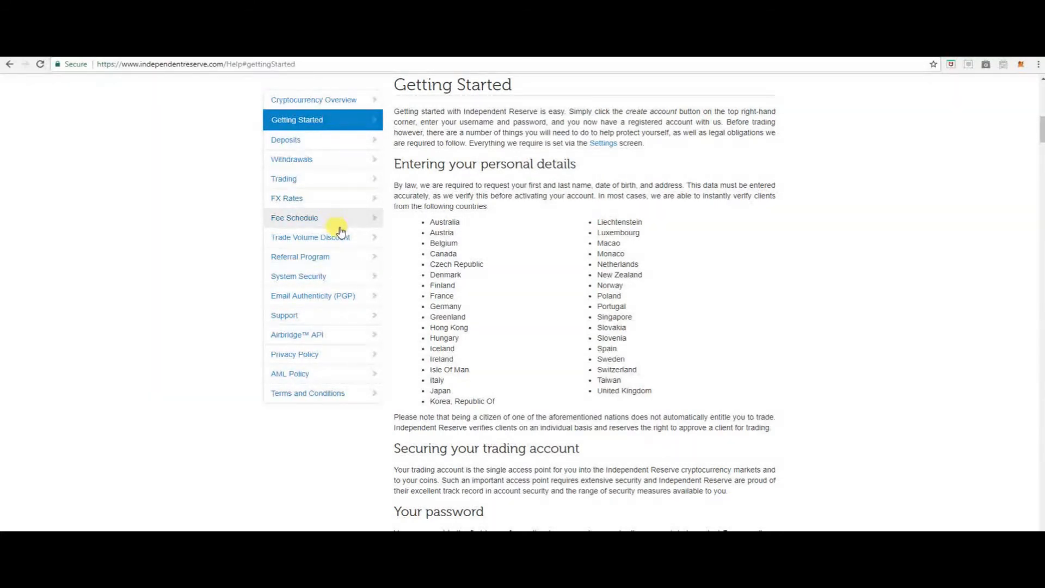
pyautogui.moveTo(343, 242)
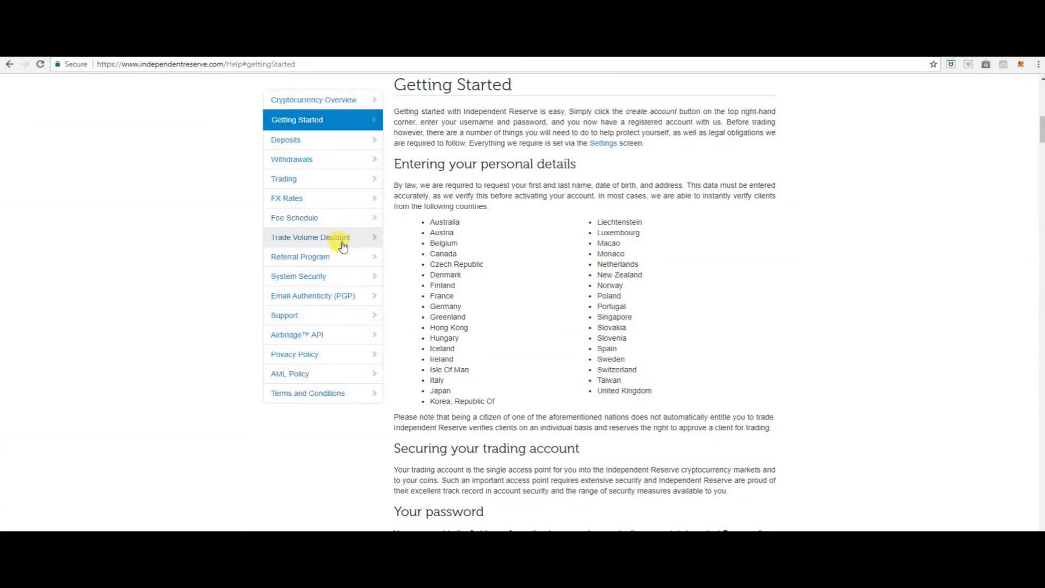
pyautogui.moveTo(344, 262)
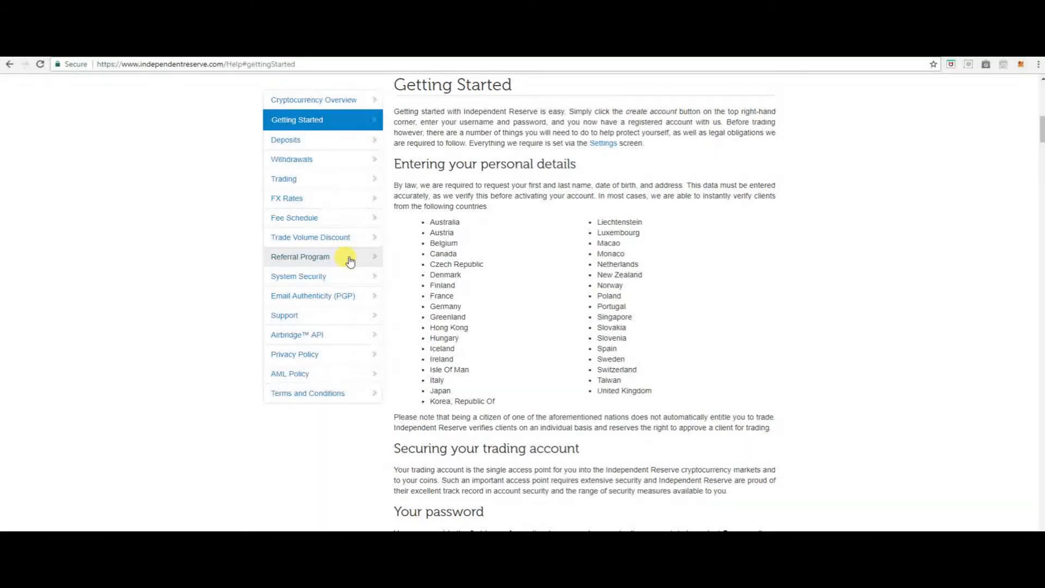
pyautogui.moveTo(346, 292)
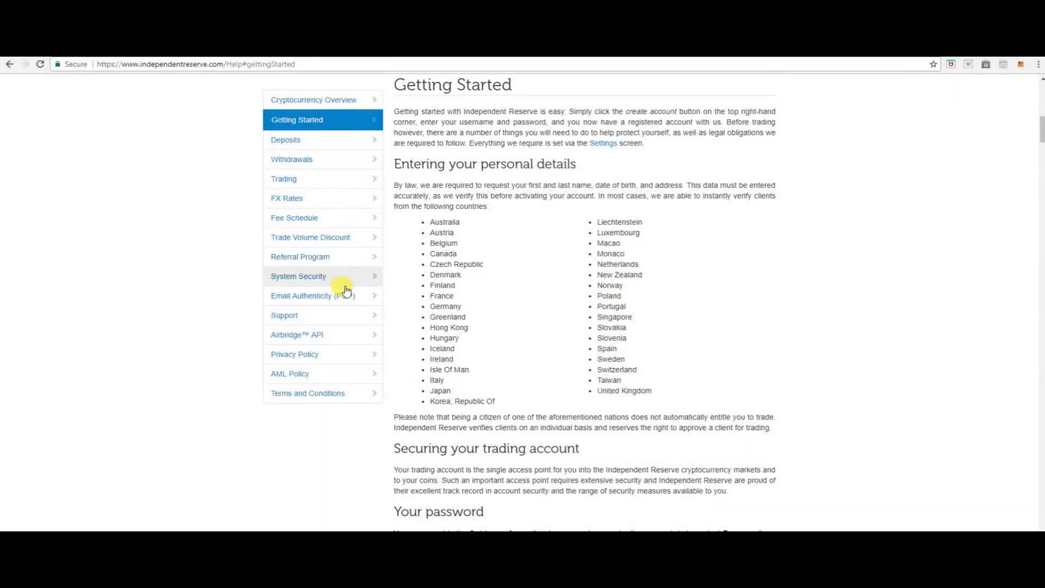
pyautogui.moveTo(331, 302)
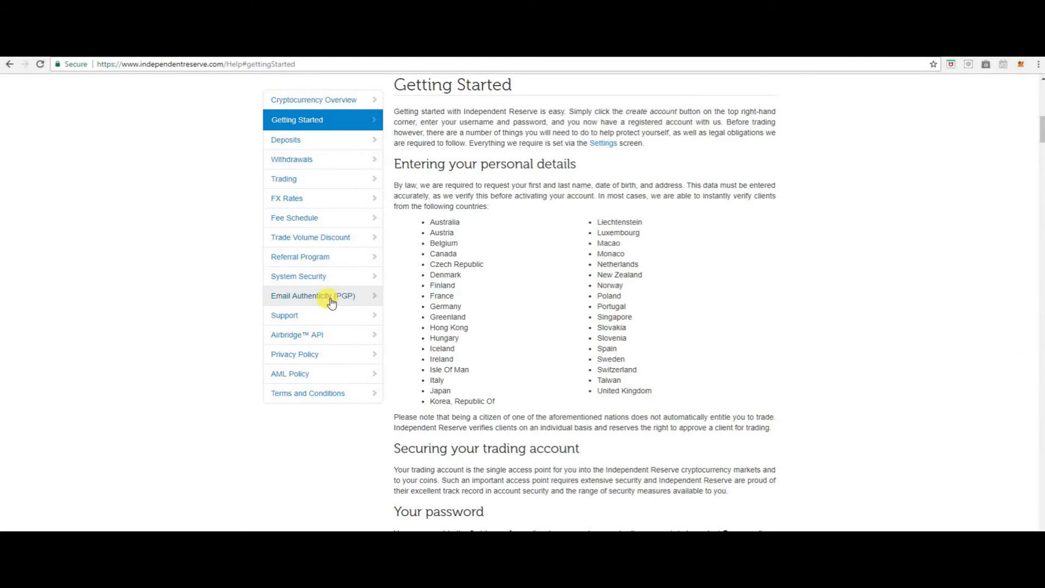
pyautogui.moveTo(320, 301)
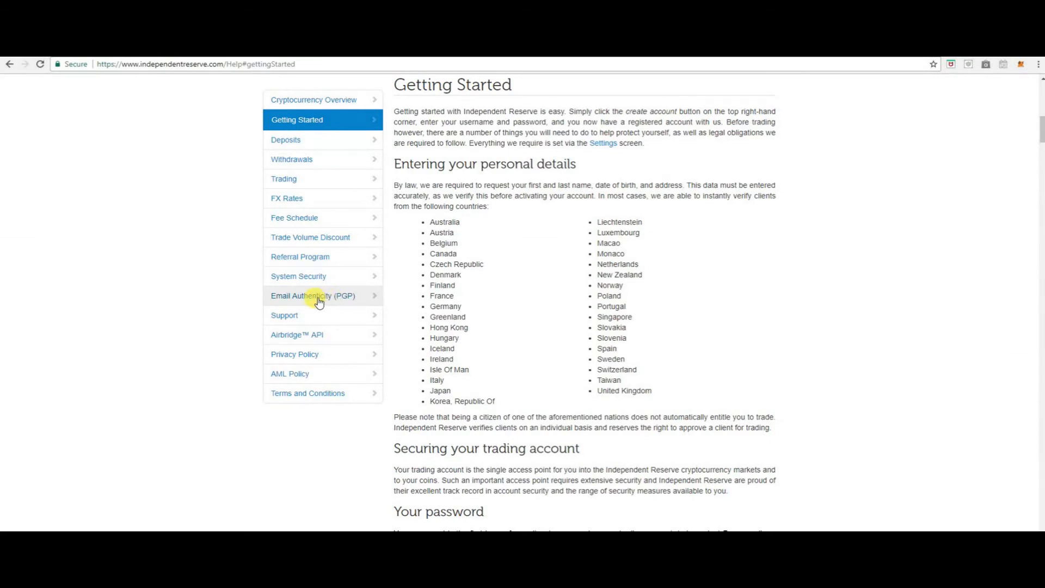
pyautogui.moveTo(324, 321)
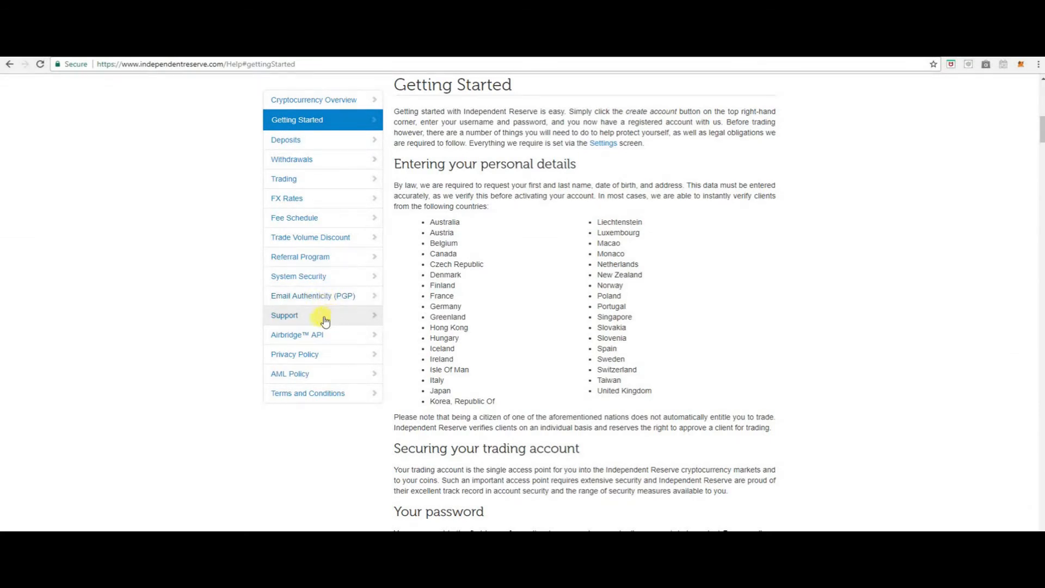
pyautogui.moveTo(333, 339)
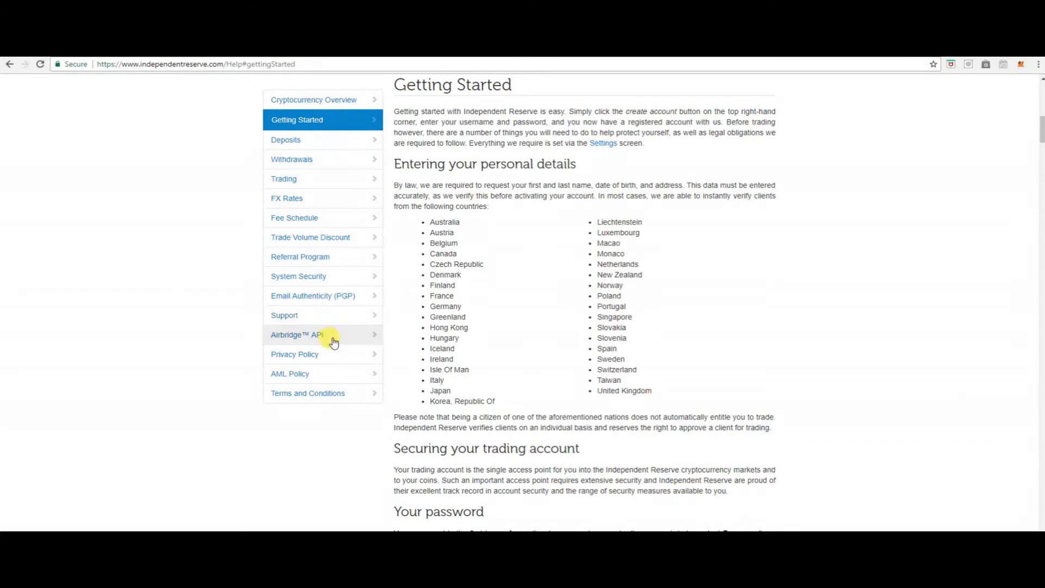
pyautogui.moveTo(338, 377)
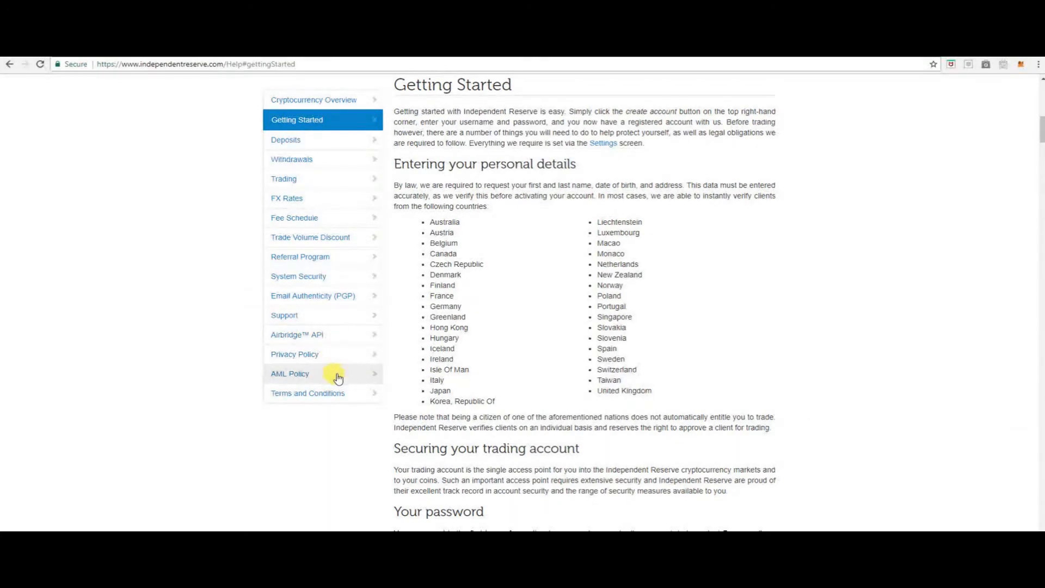
pyautogui.moveTo(341, 397)
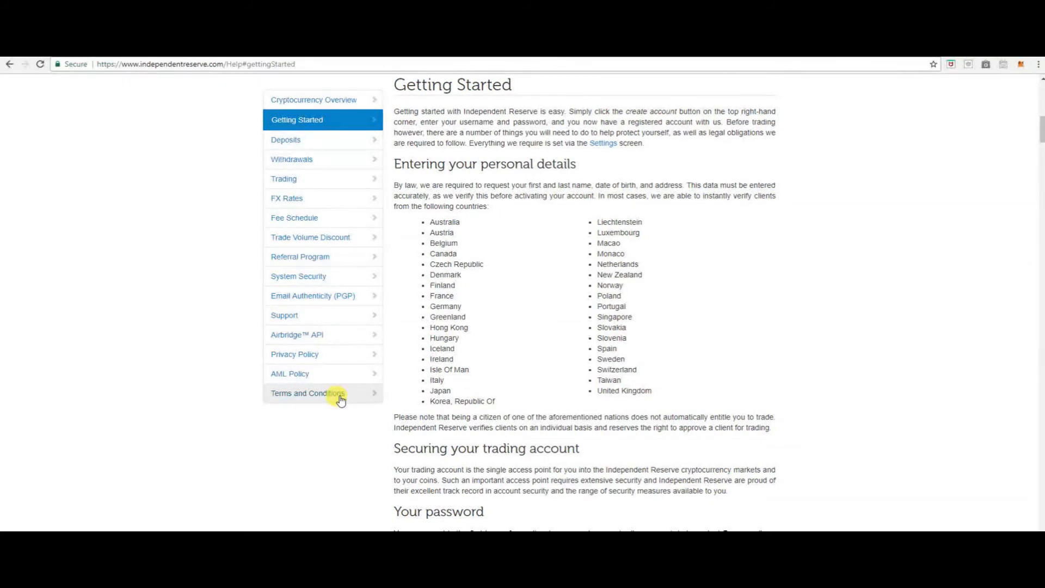
pyautogui.scroll(3)
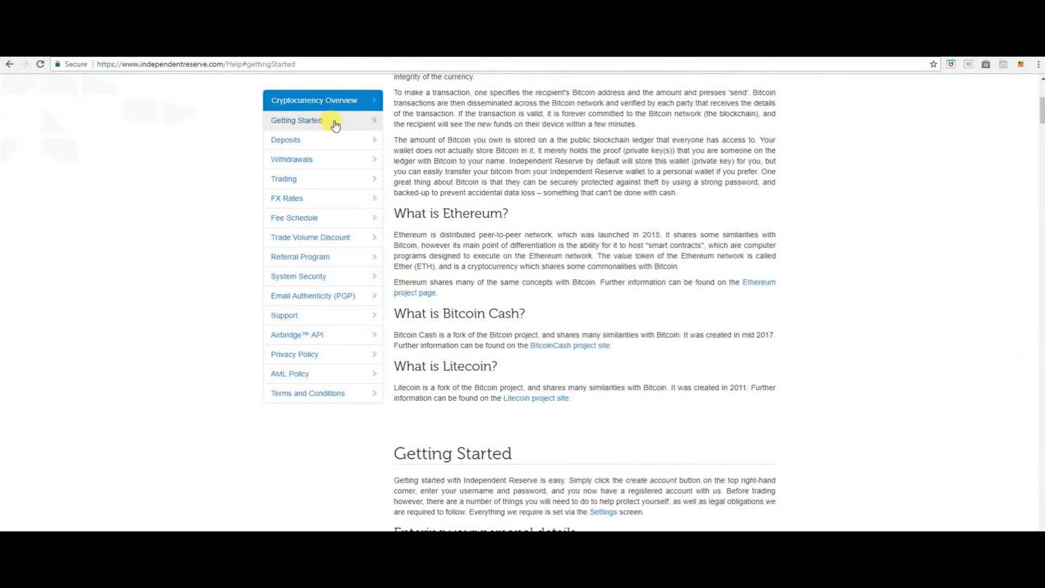
pyautogui.moveTo(340, 124)
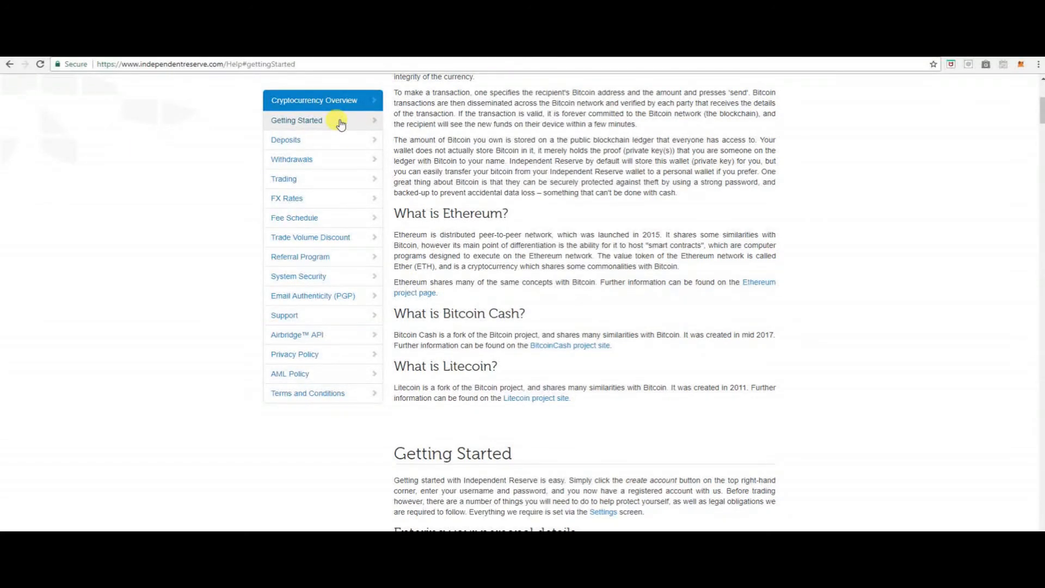
pyautogui.moveTo(496, 133)
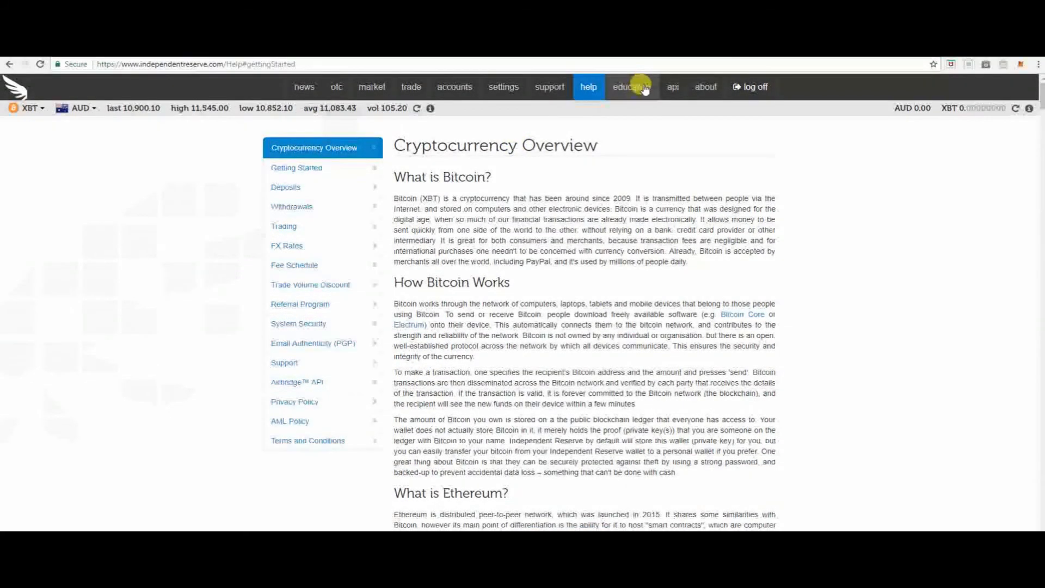
# - Open Education, scroll through the Bitcoin scam, blockchain and Adam Tepper video posts, and return to top
pyautogui.click(629, 87)
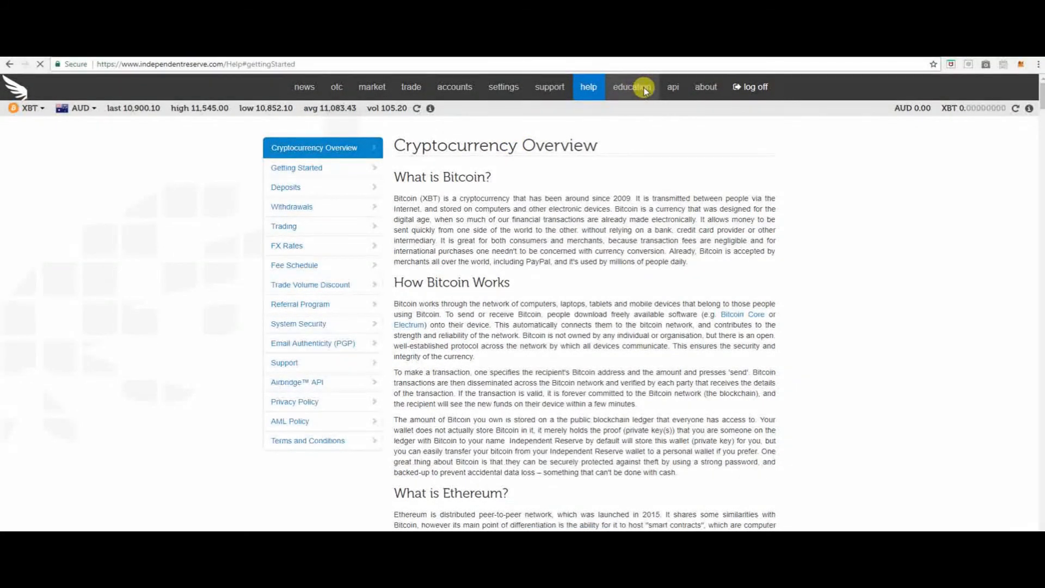
pyautogui.click(631, 86)
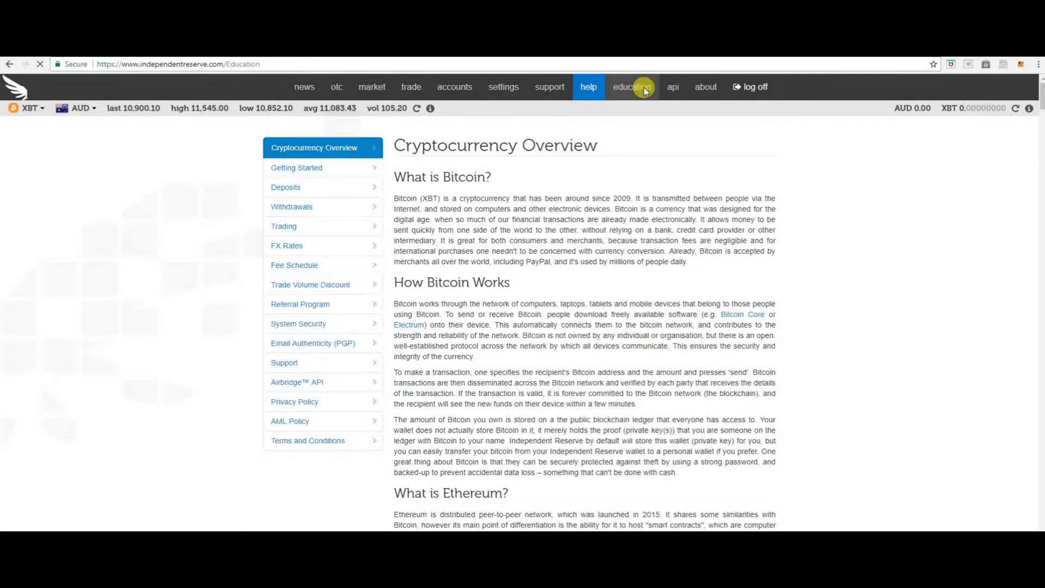
pyautogui.click(631, 86)
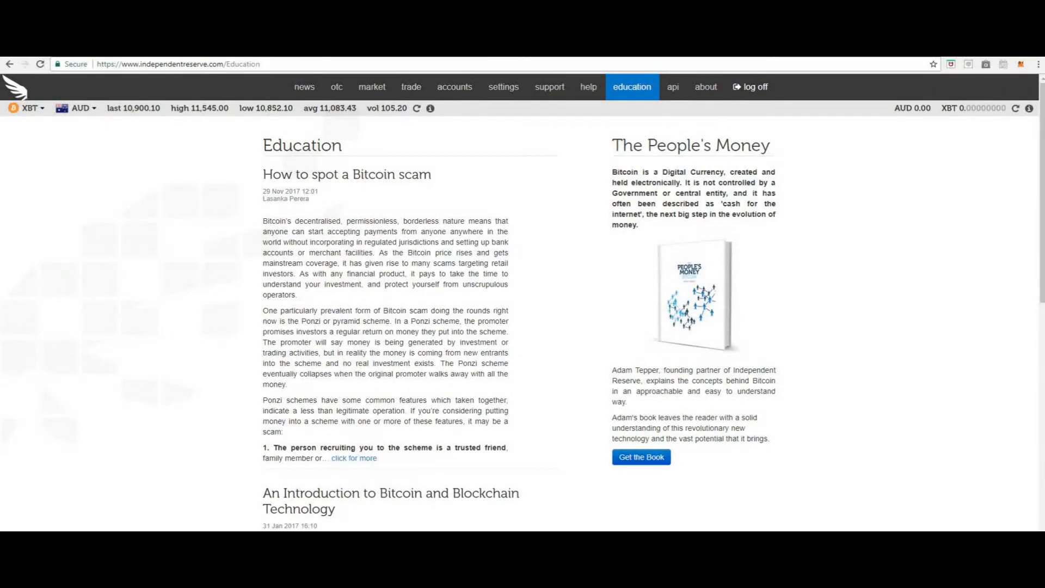
pyautogui.moveTo(382, 520)
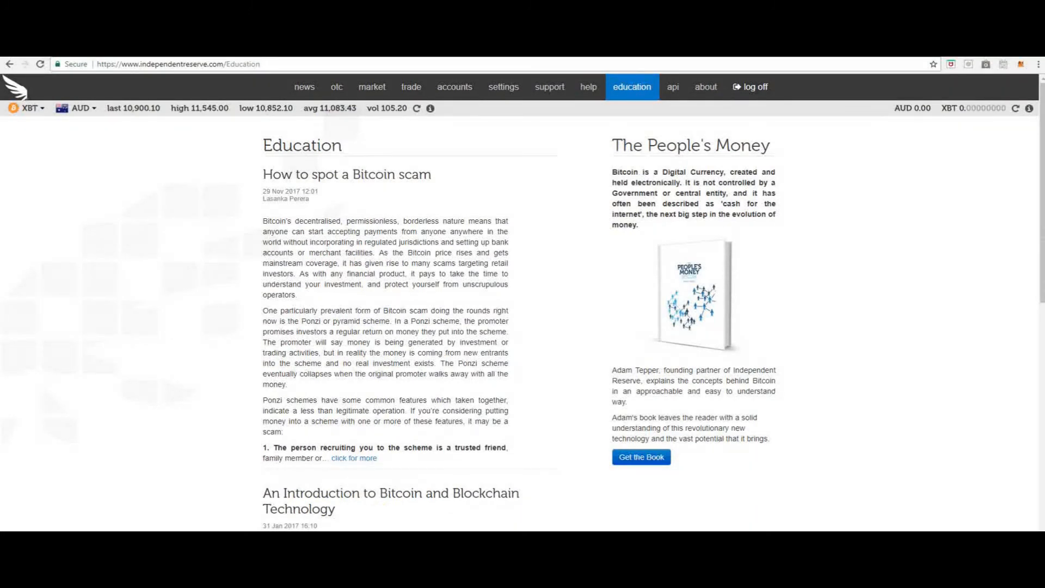
pyautogui.scroll(-3)
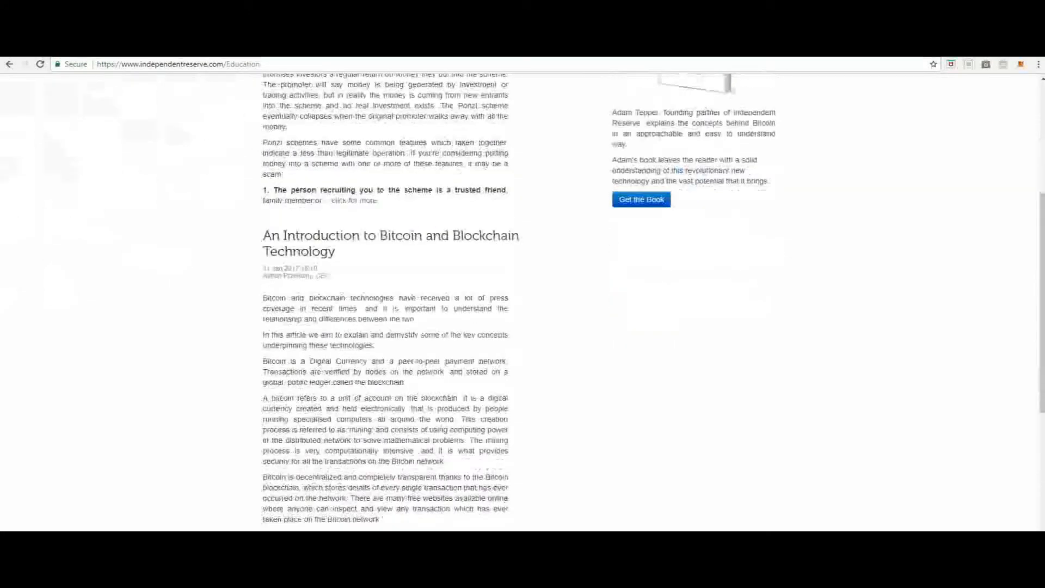
pyautogui.scroll(-3)
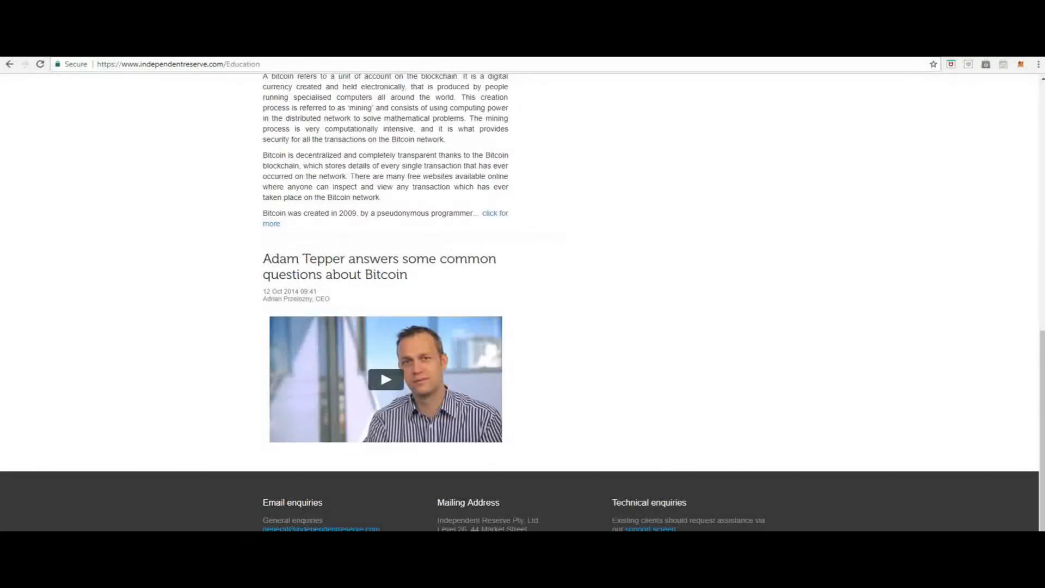
pyautogui.scroll(3)
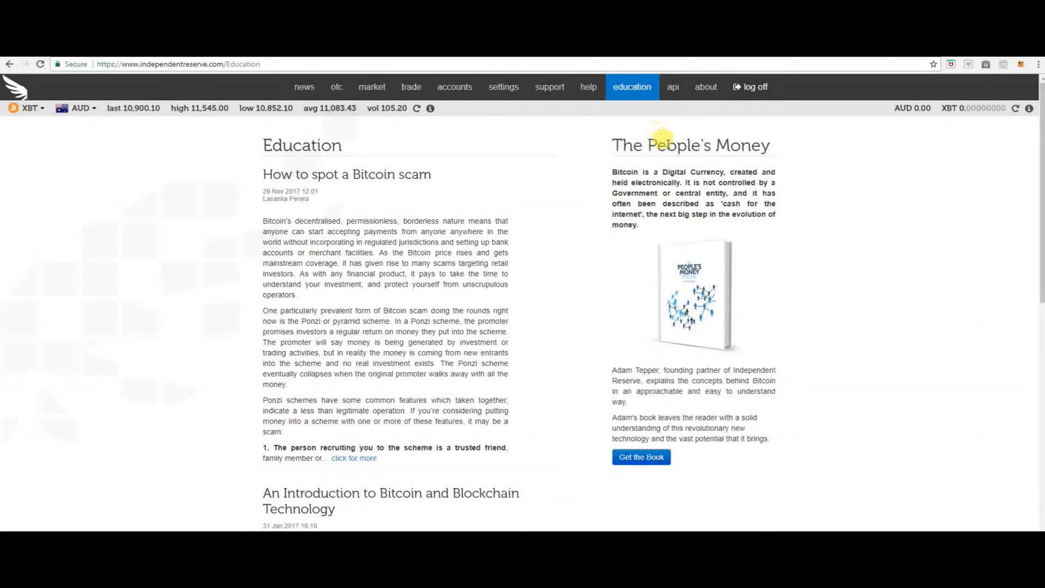
pyautogui.moveTo(673, 86)
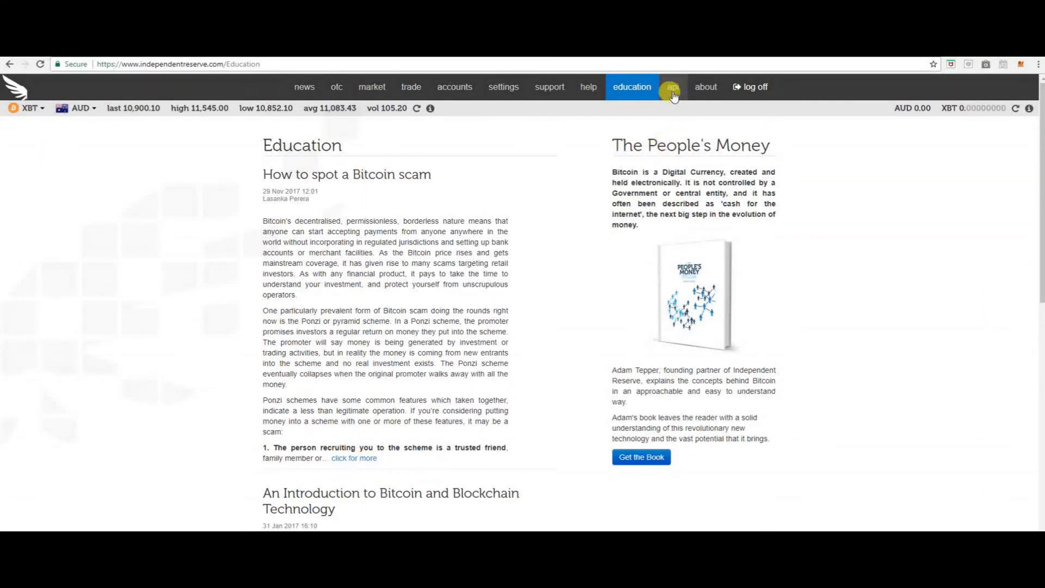
pyautogui.moveTo(704, 87)
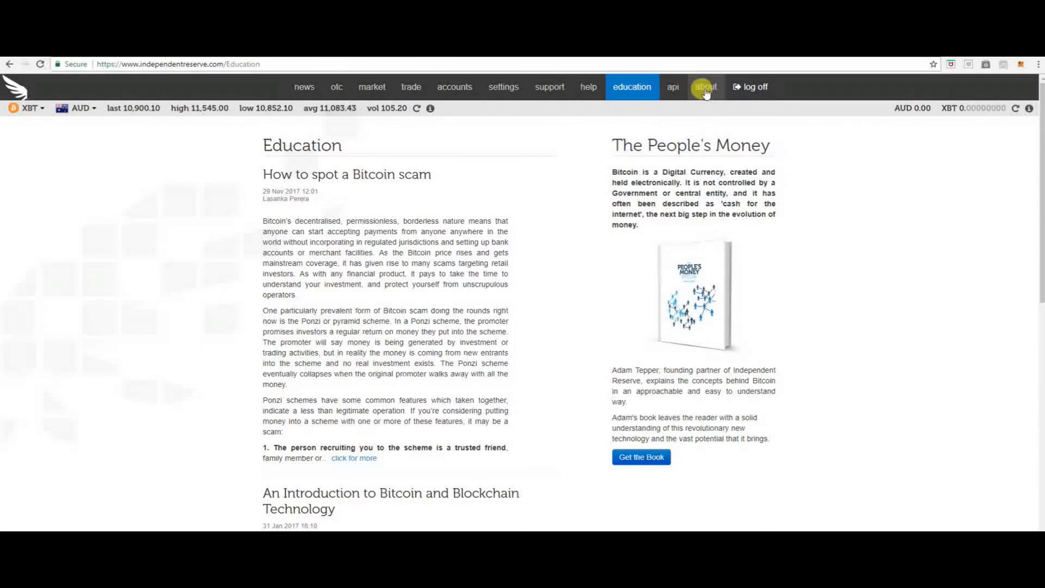
# - Show the About page with Adam Tepper's quote, founding story and governance details
pyautogui.click(704, 86)
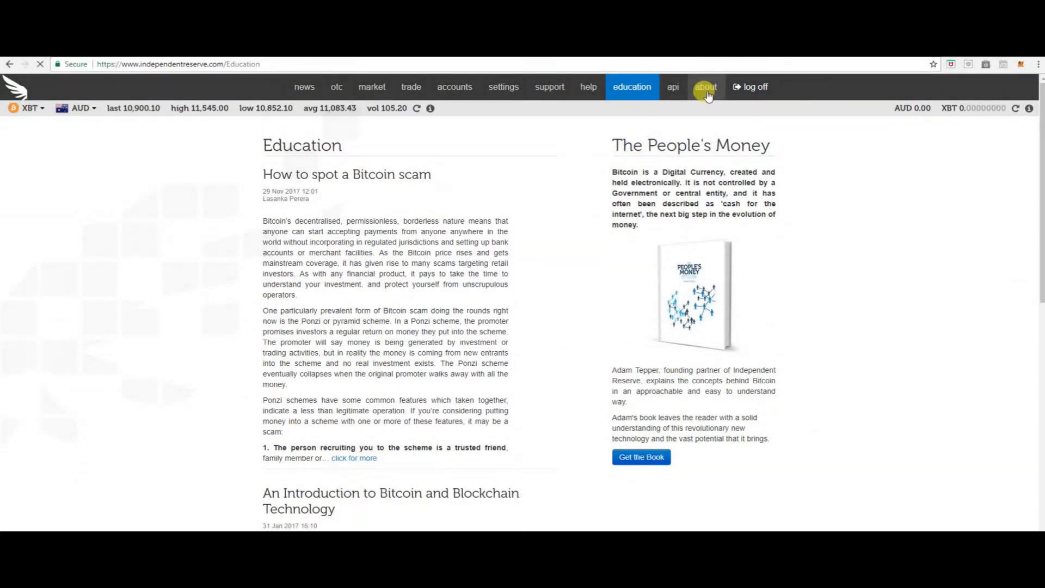
pyautogui.click(706, 86)
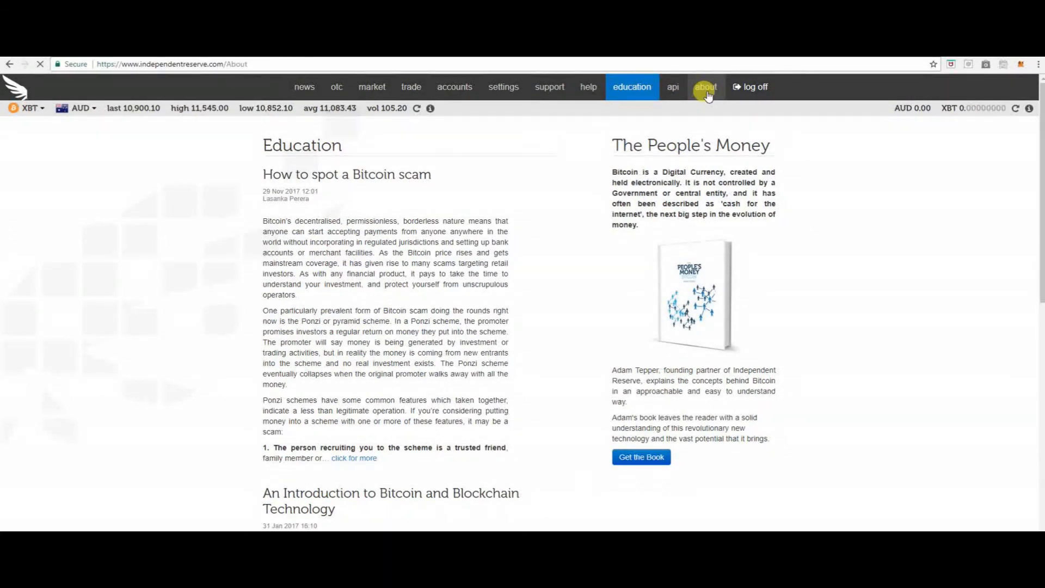
pyautogui.click(704, 87)
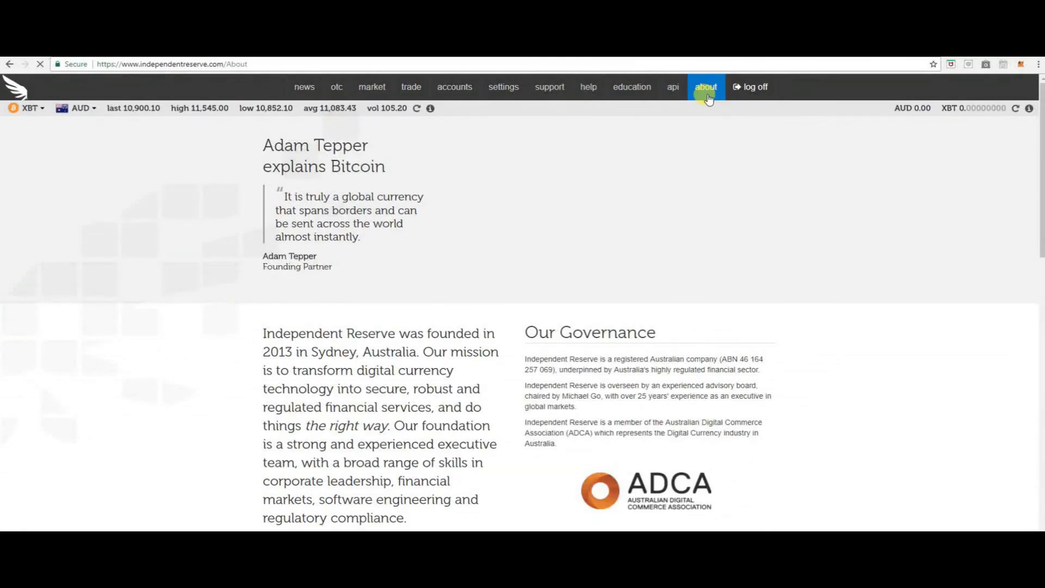